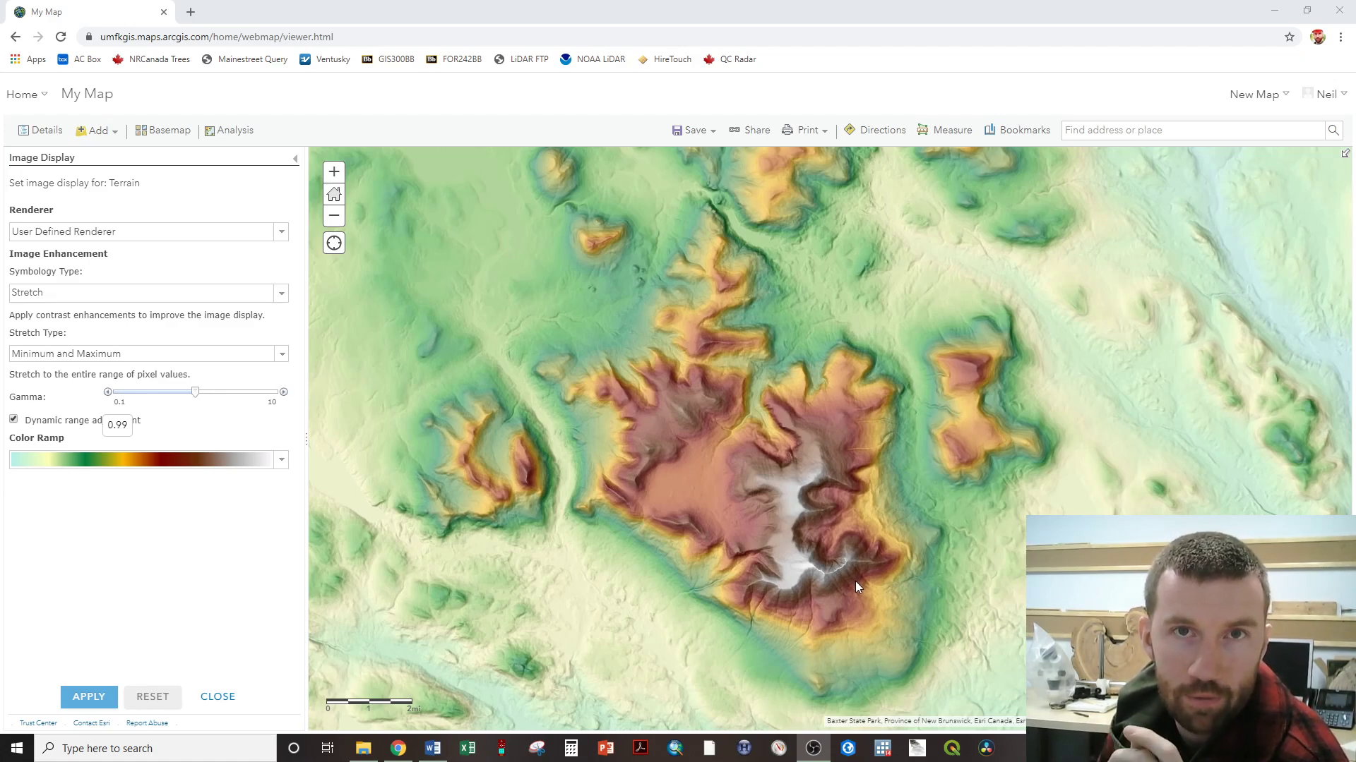
{"action": "mouse_move", "coordinate": [811, 575]}
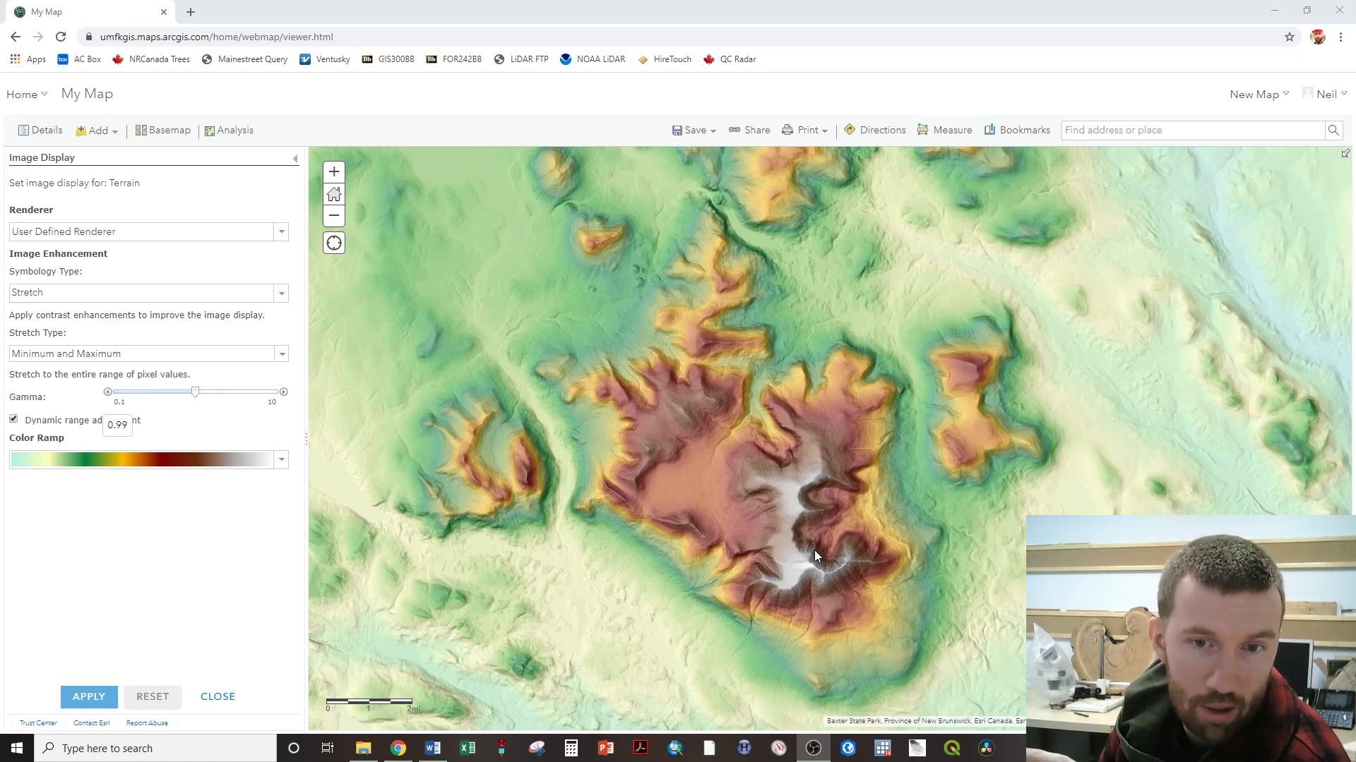
{"action": "mouse_move", "coordinate": [852, 512]}
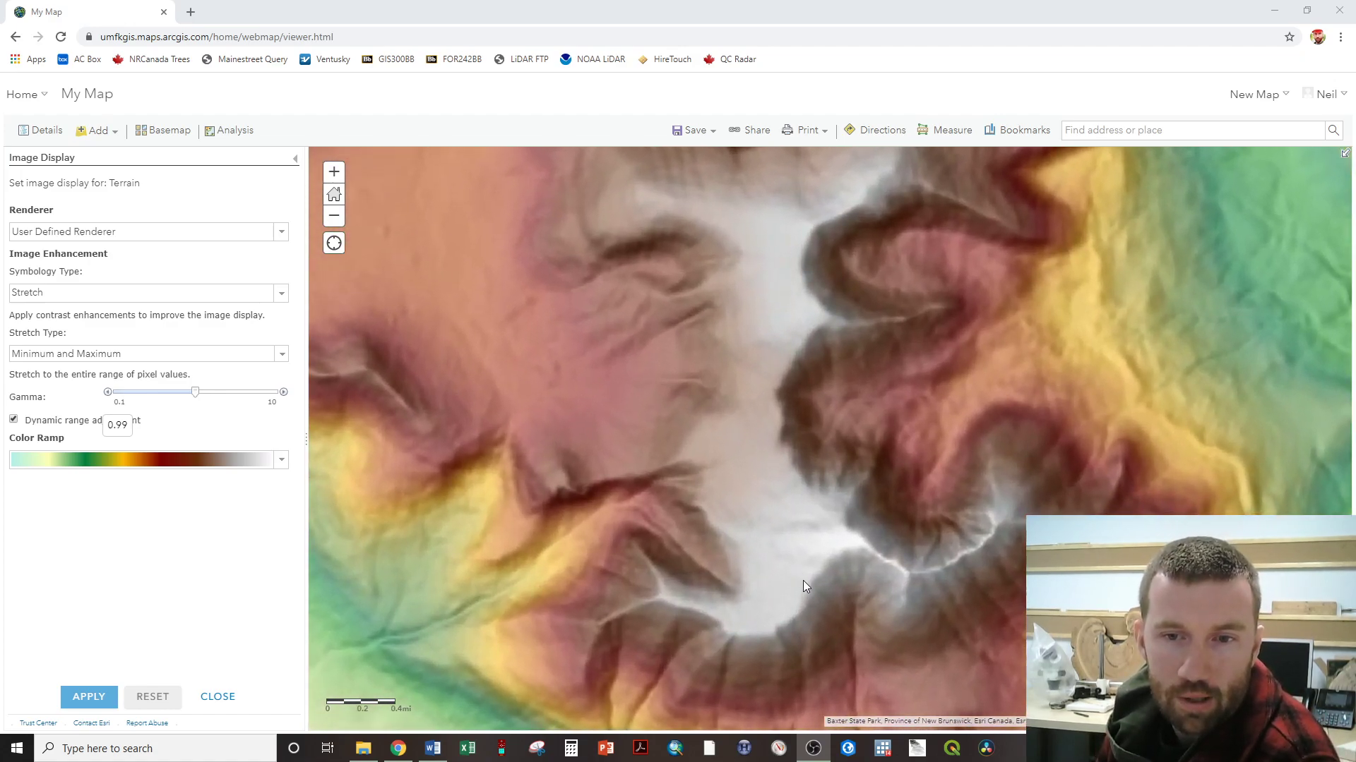
Close Terrain's display settings and replace the unsaved terrain map with a blank new map.
{"action": "left_click", "coordinate": [88, 696]}
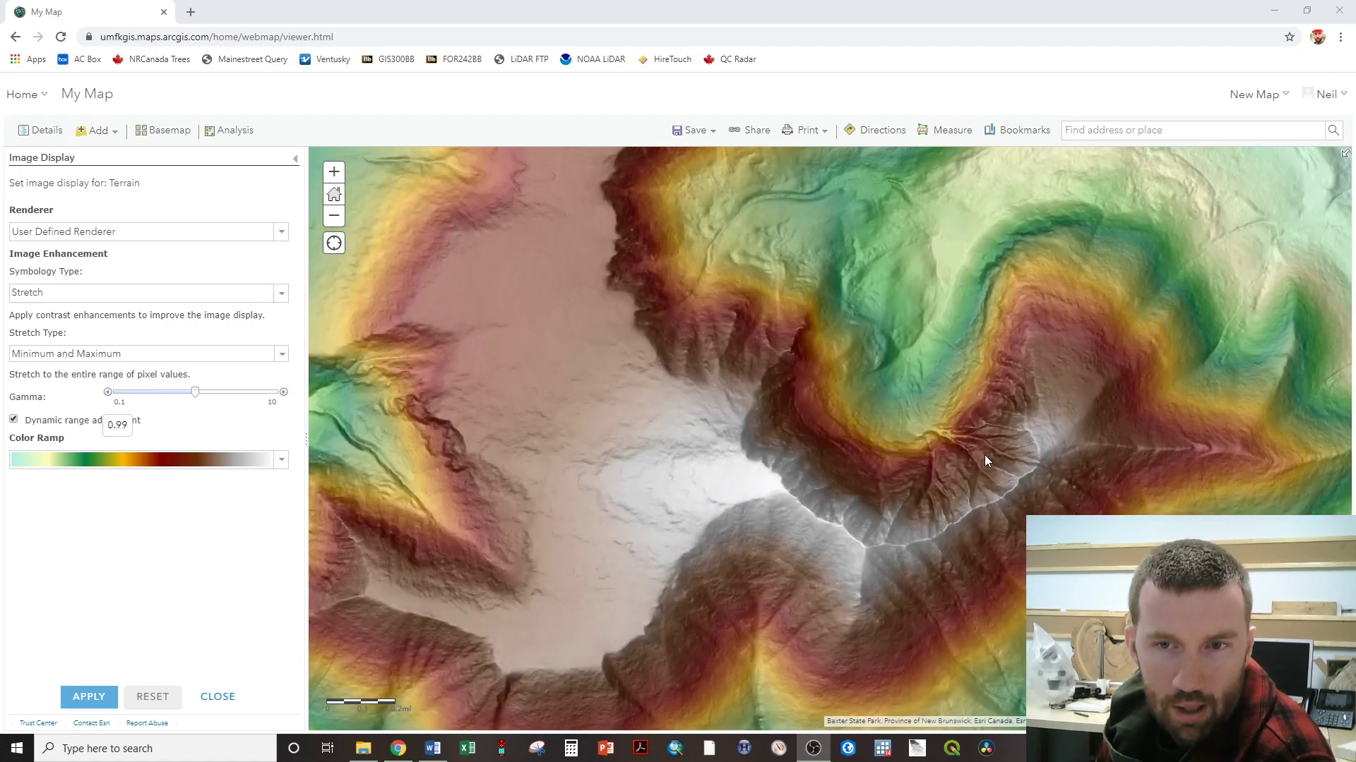
{"action": "scroll", "scroll_direction": "up", "scroll_amount": 3}
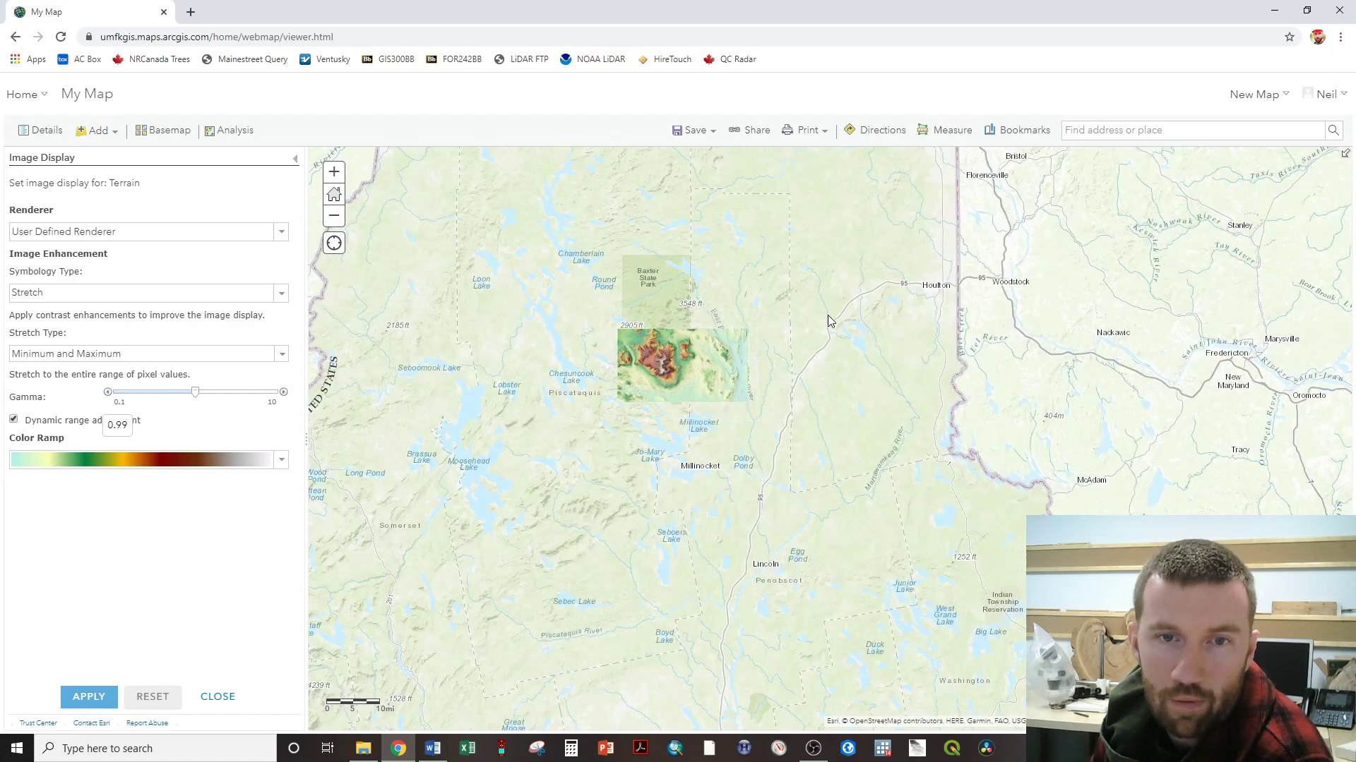
{"action": "mouse_move", "coordinate": [535, 444]}
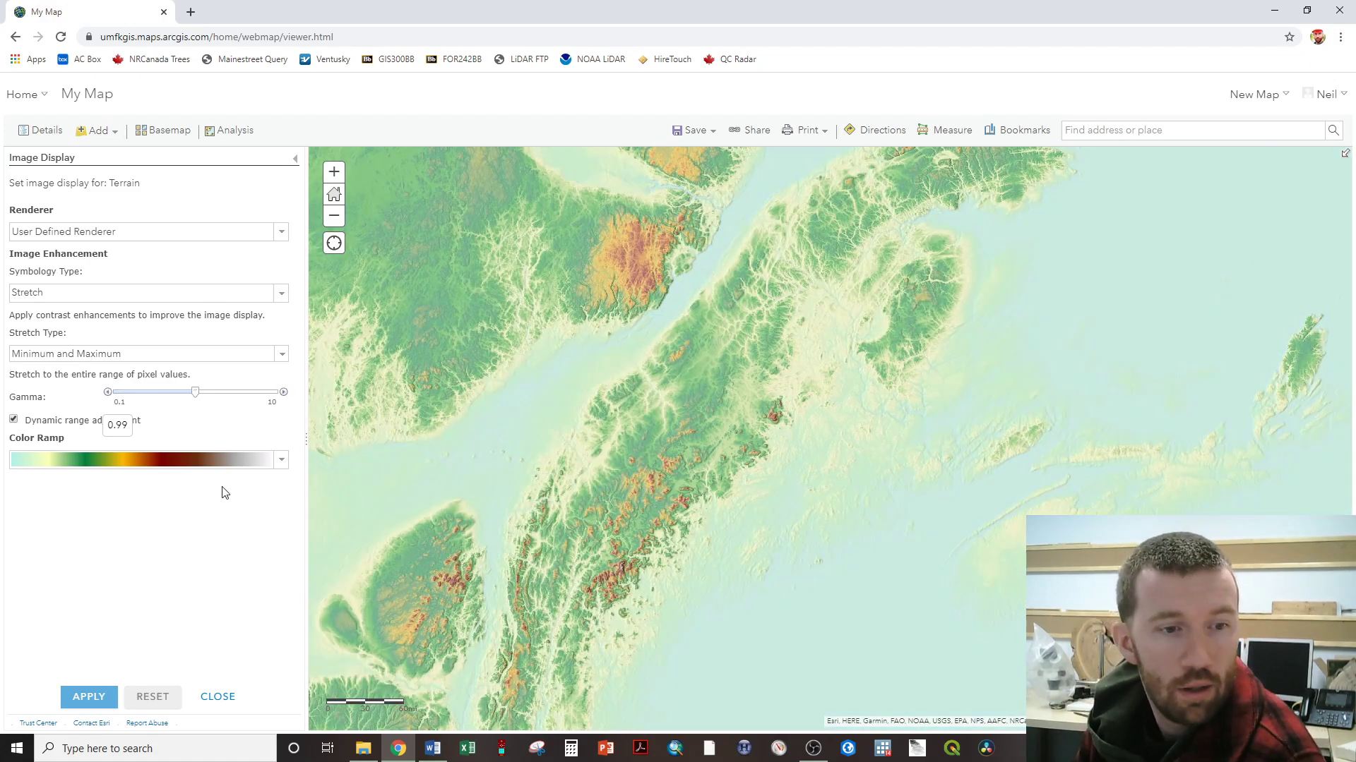
{"action": "left_click", "coordinate": [217, 696]}
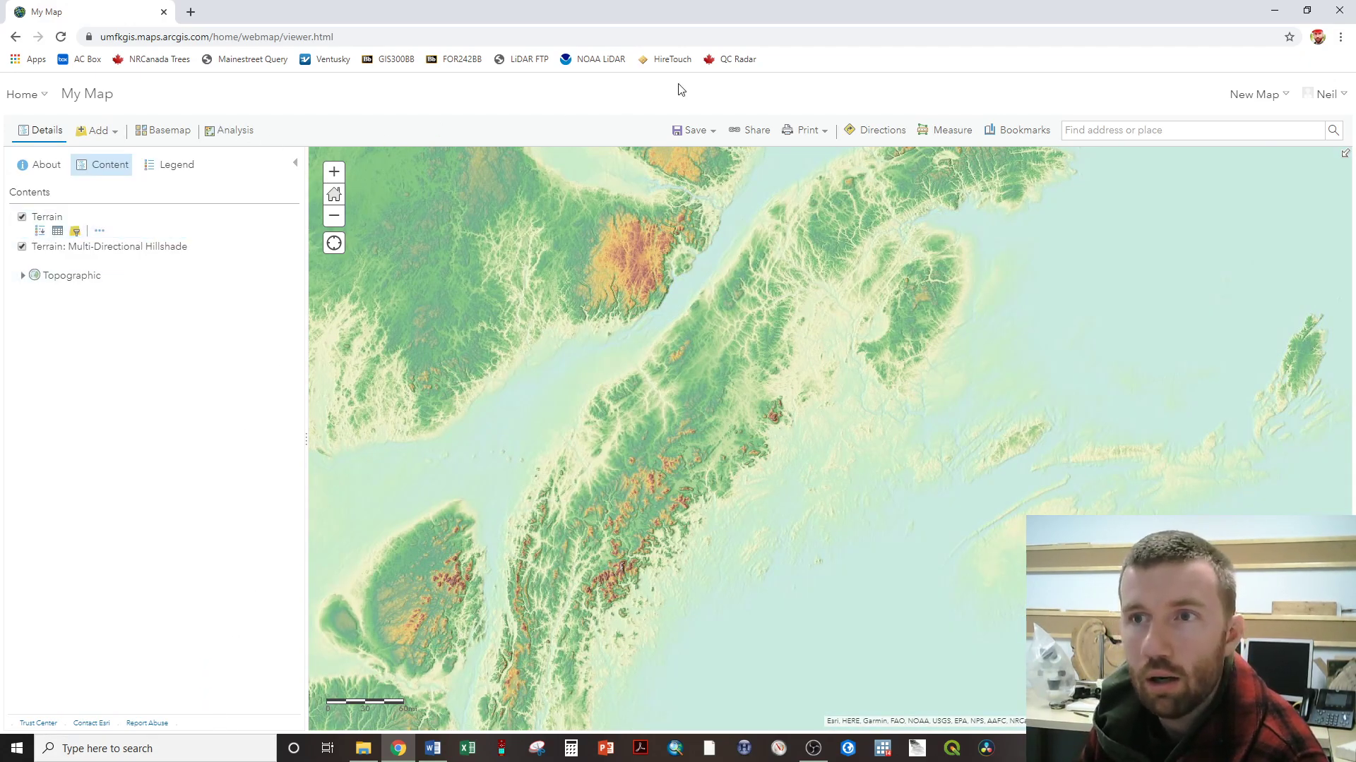
{"action": "left_click", "coordinate": [1255, 94]}
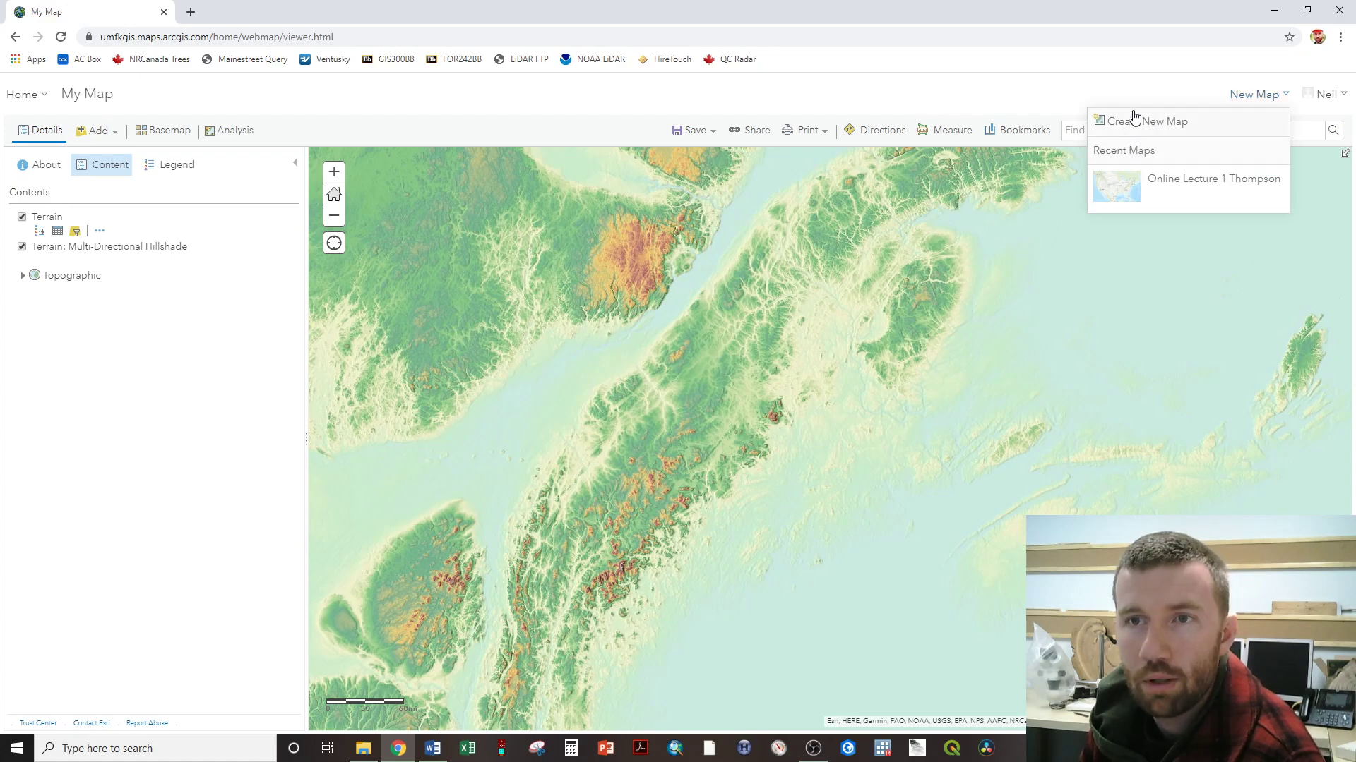
{"action": "mouse_move", "coordinate": [1150, 108]}
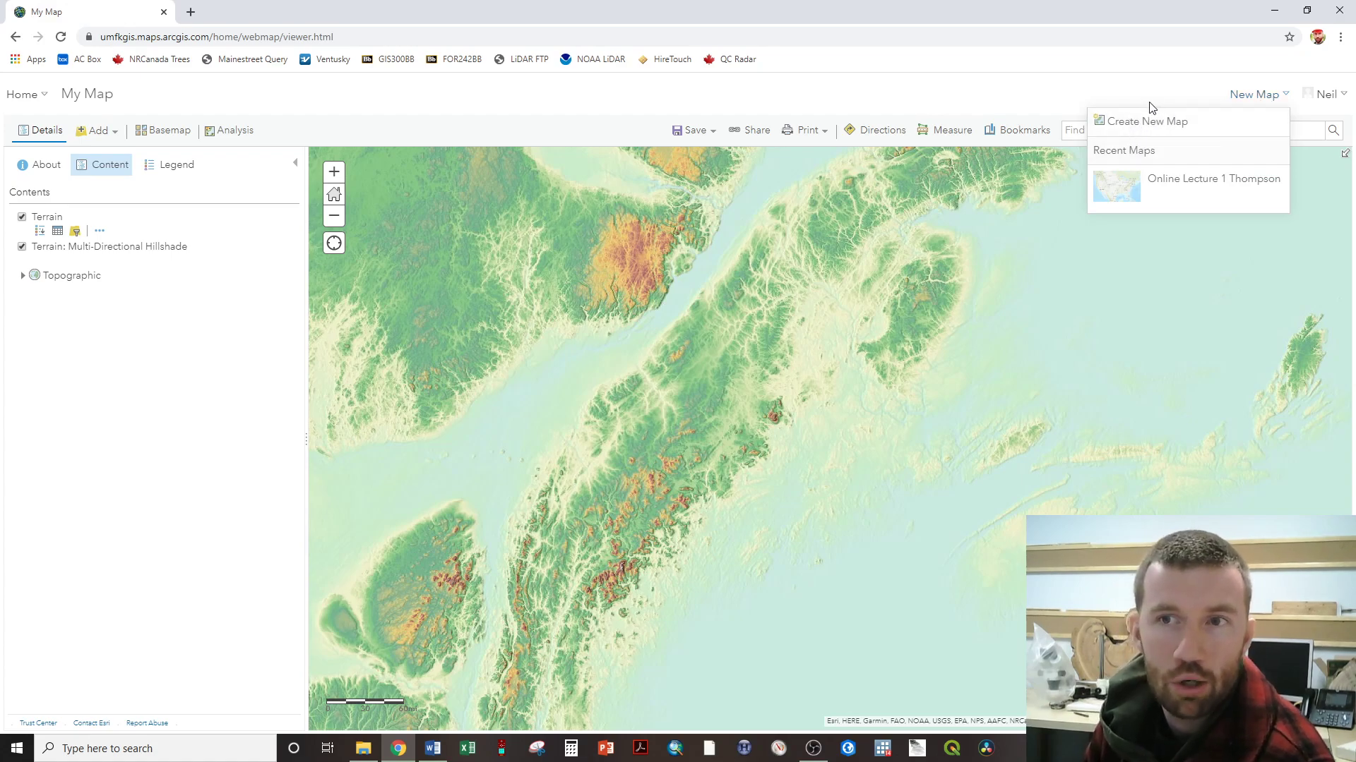
{"action": "mouse_move", "coordinate": [1148, 134]}
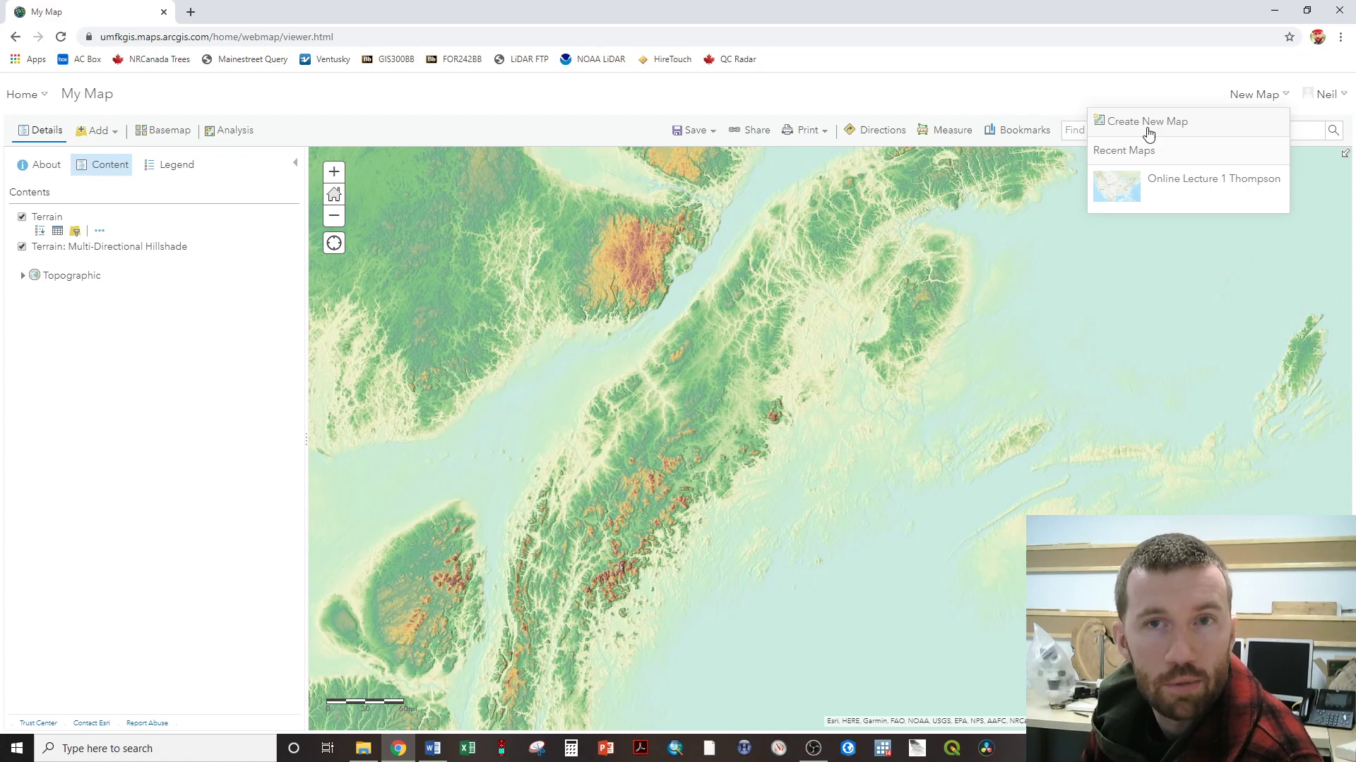
{"action": "left_click", "coordinate": [1213, 179]}
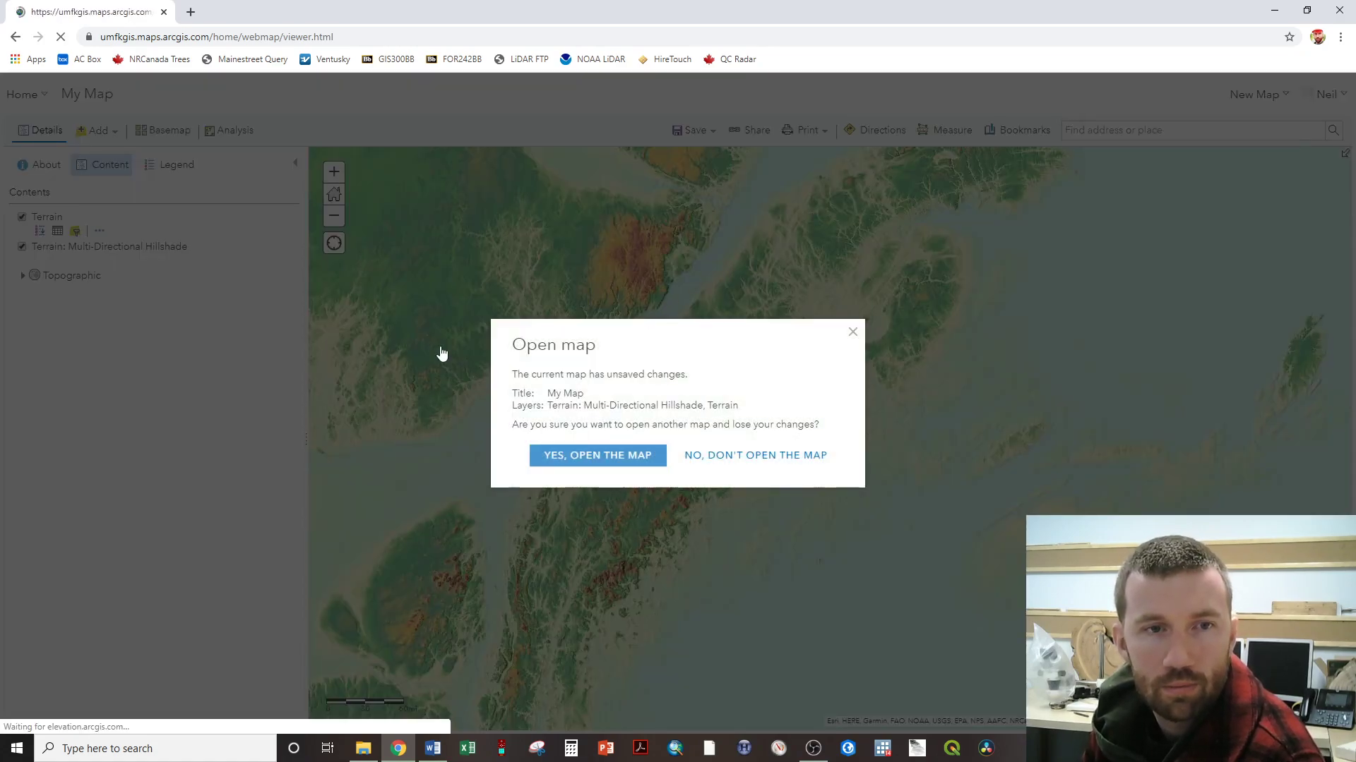
{"action": "left_click", "coordinate": [597, 455]}
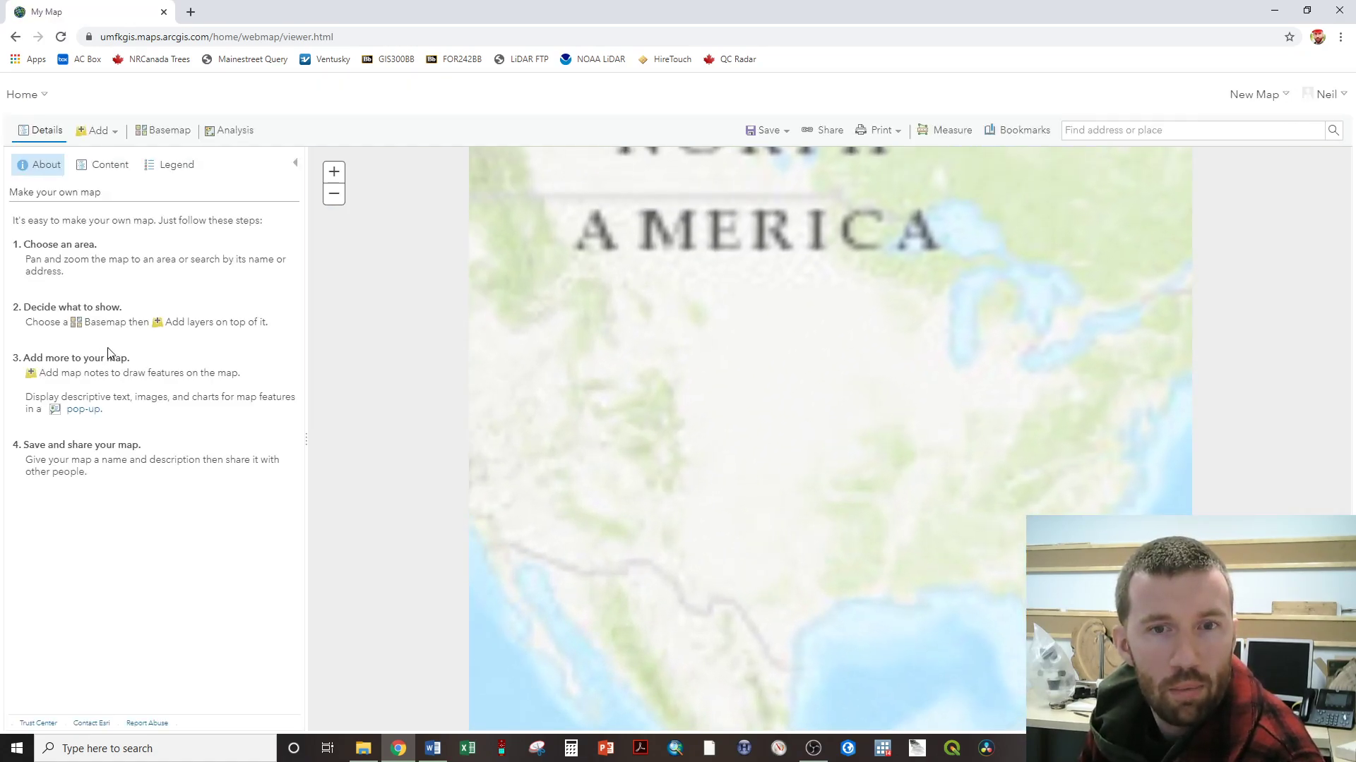
Search ArcGIS Online and add the Terrain and Terrain: Multi-Directional Hillshade layers.
{"action": "left_click", "coordinate": [99, 130]}
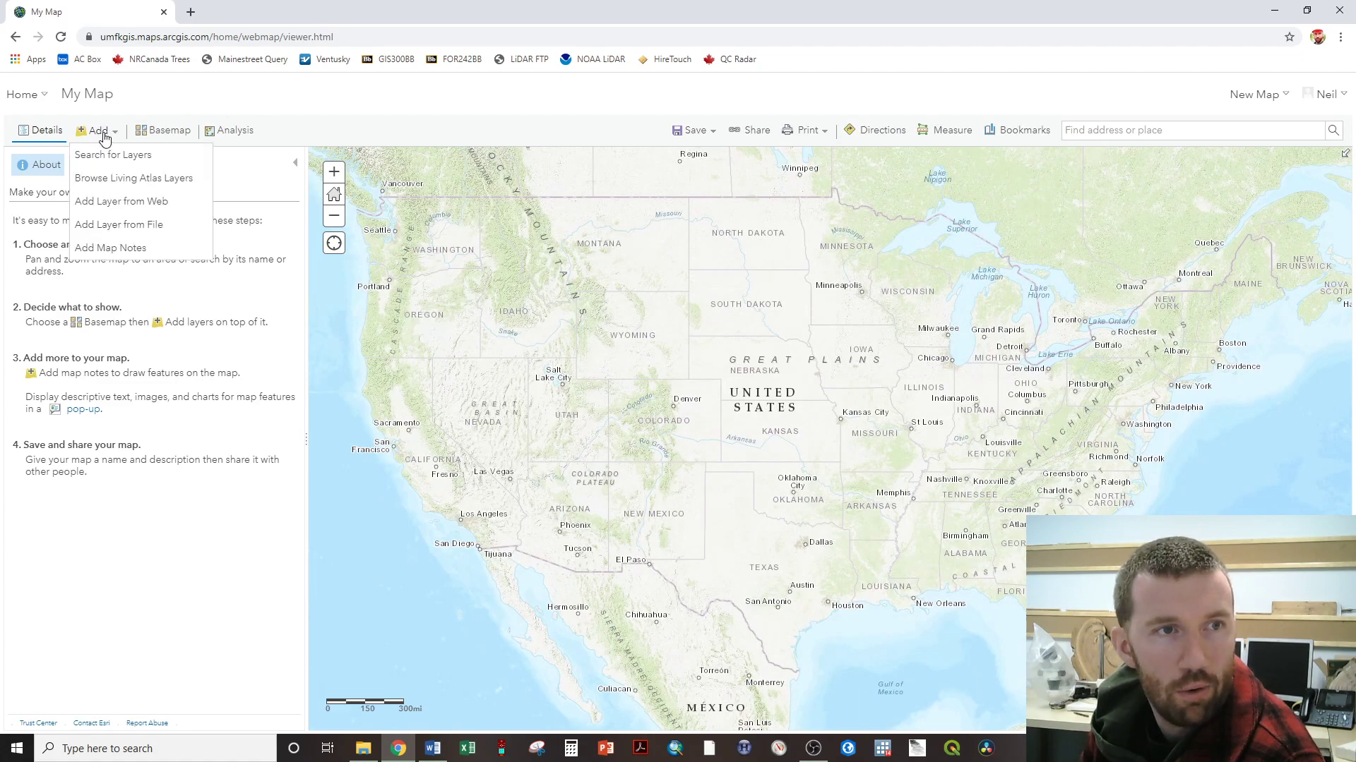
{"action": "mouse_move", "coordinate": [112, 154]}
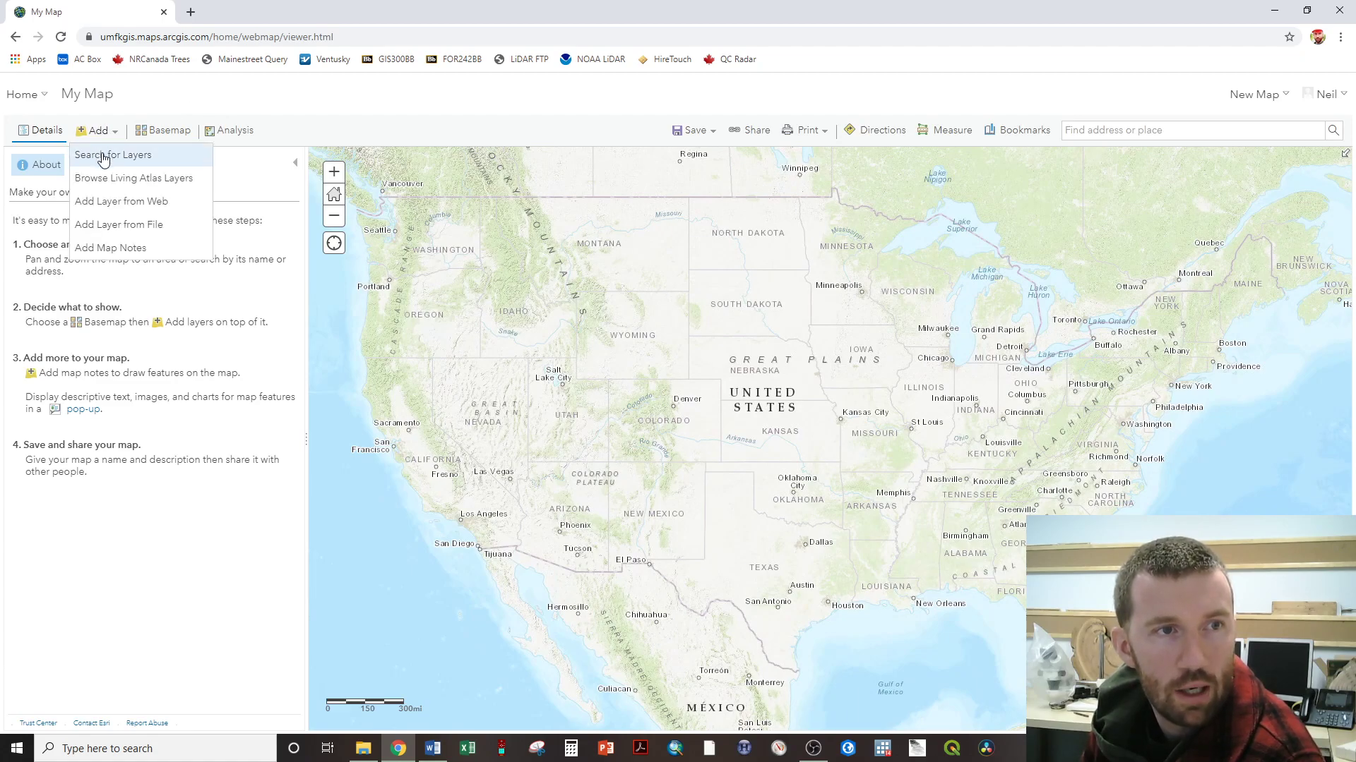
{"action": "left_click", "coordinate": [112, 154]}
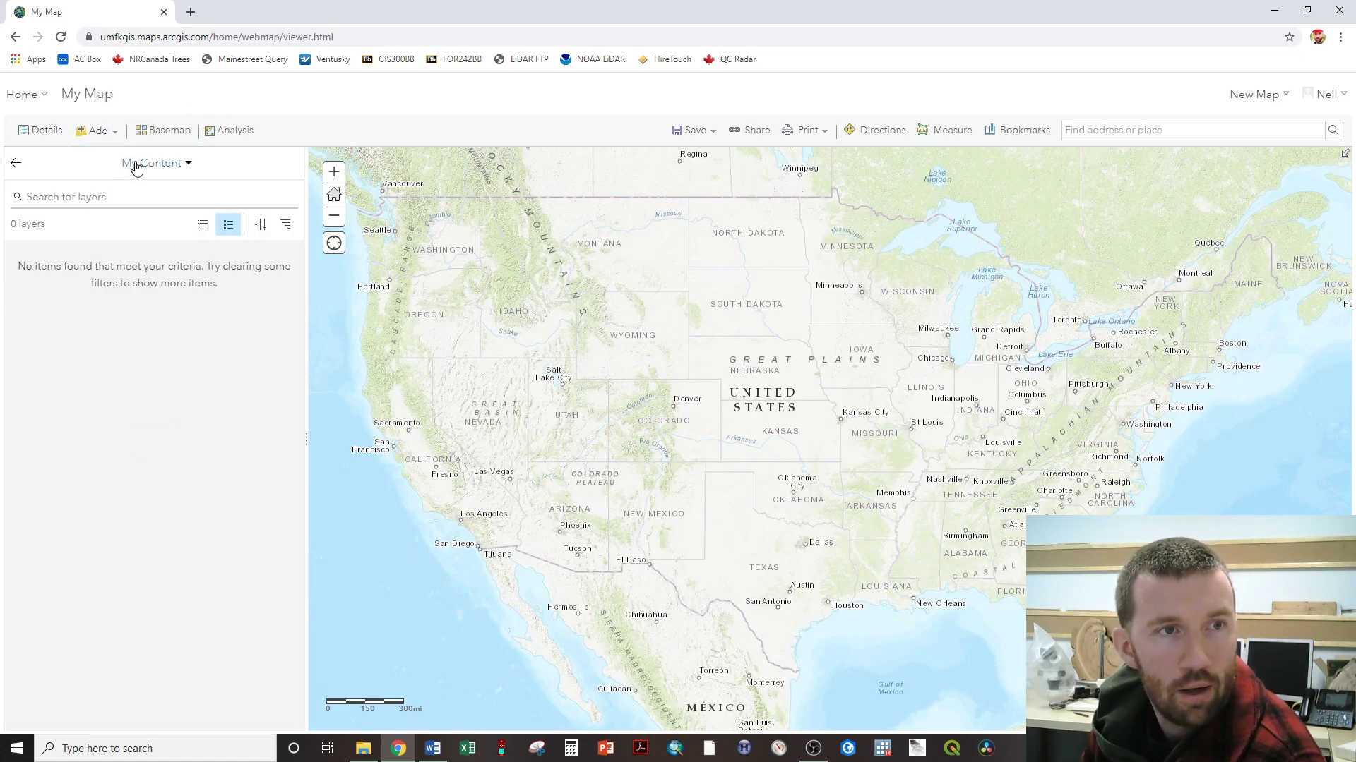
{"action": "mouse_move", "coordinate": [147, 170]}
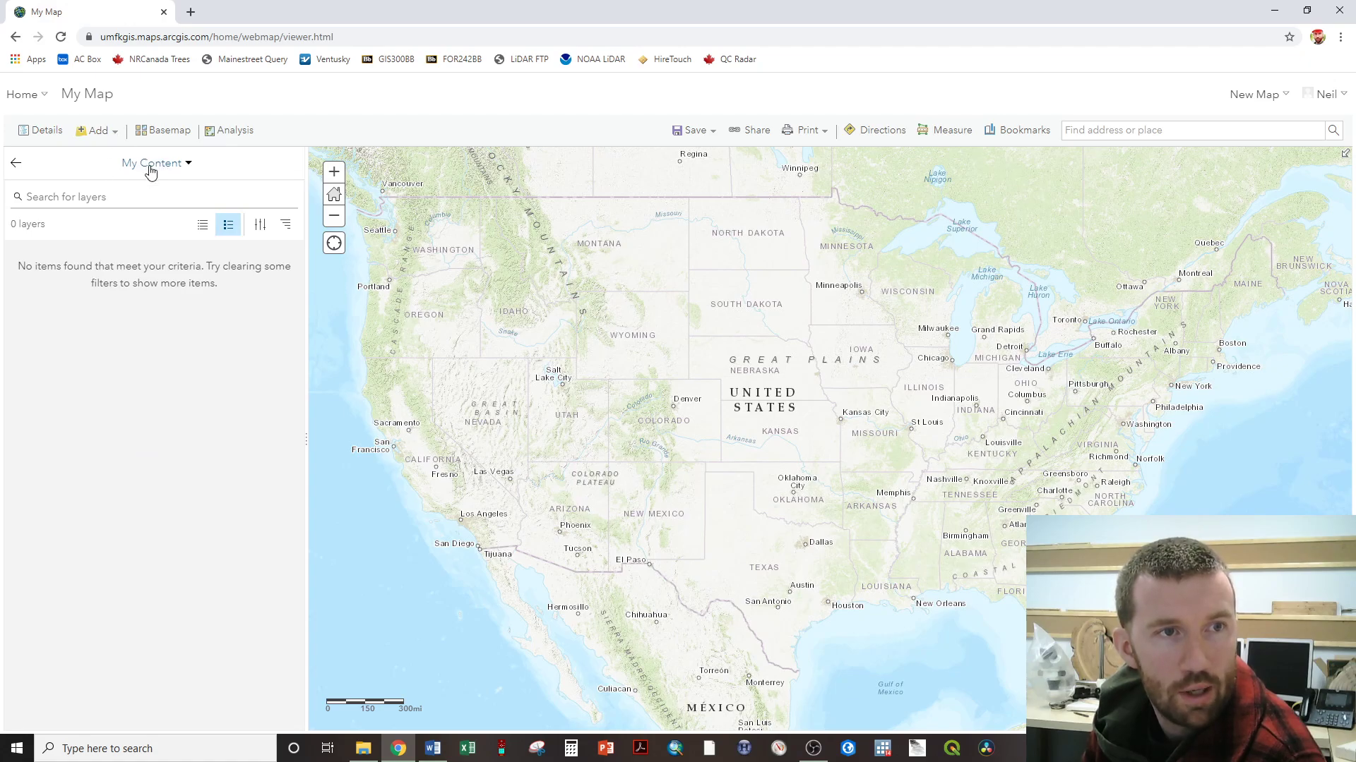
{"action": "left_click", "coordinate": [155, 162]}
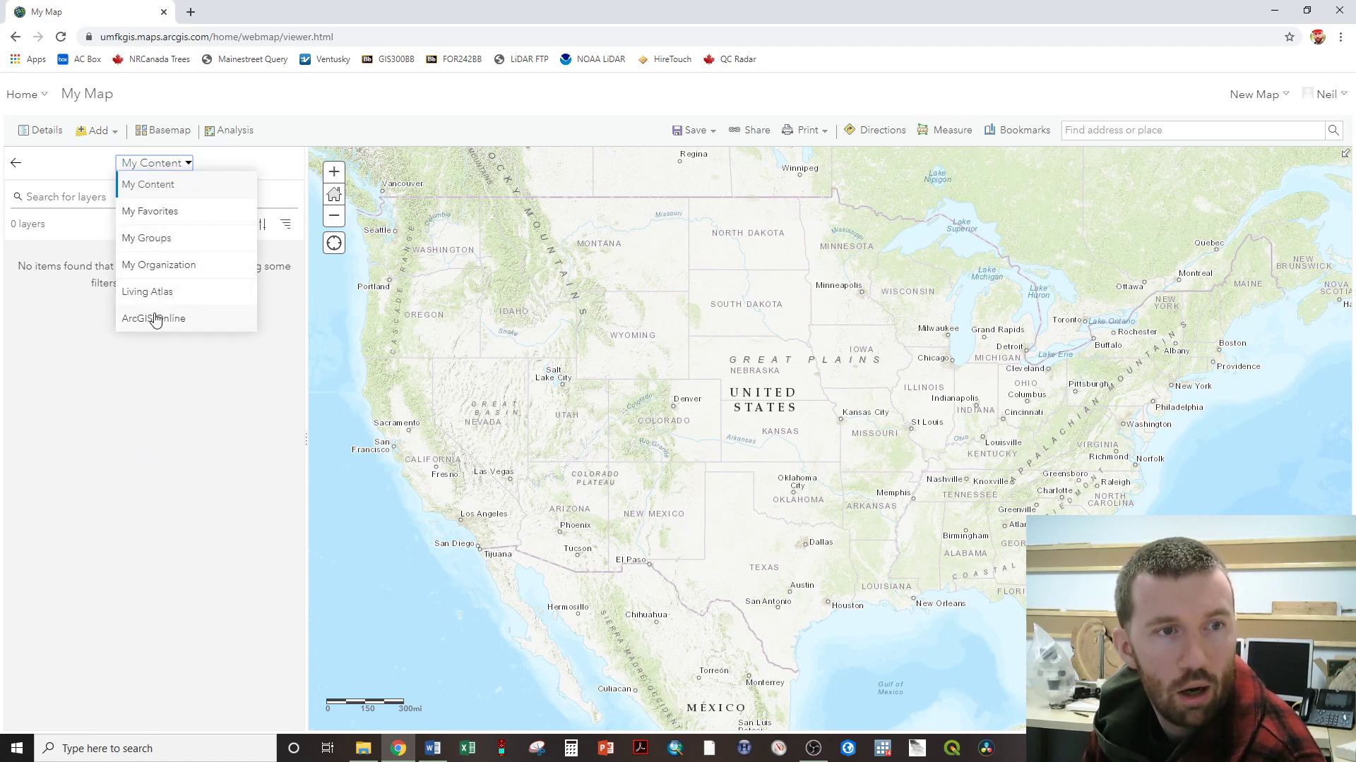
{"action": "left_click", "coordinate": [154, 319]}
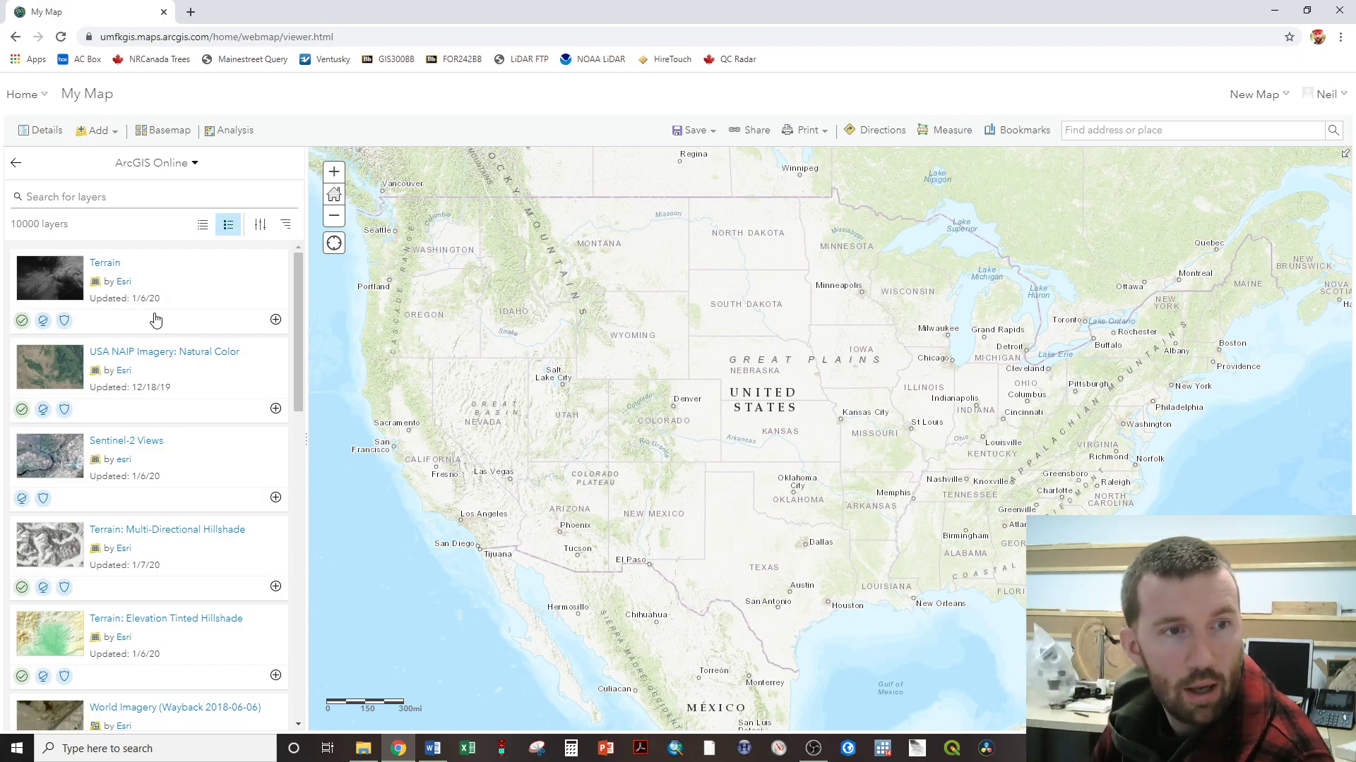
{"action": "mouse_move", "coordinate": [198, 507]}
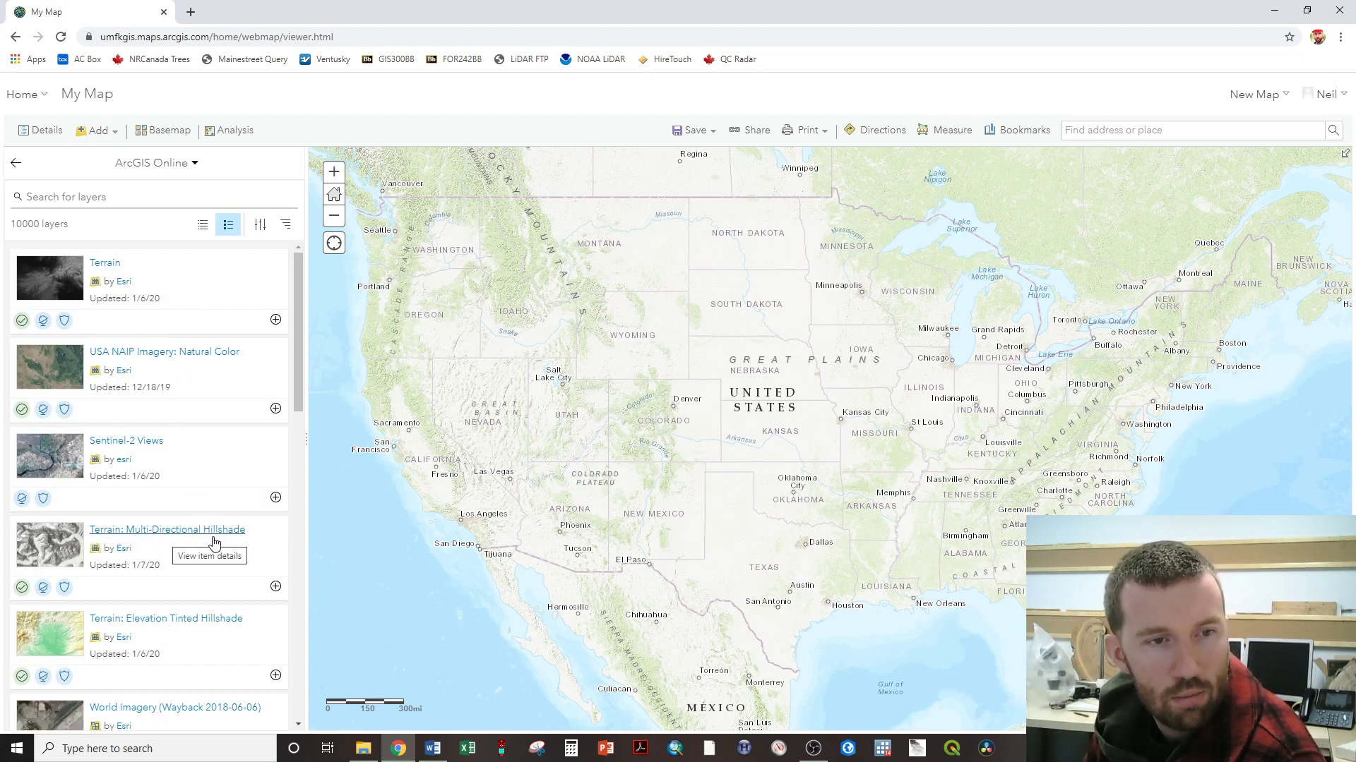
{"action": "mouse_move", "coordinate": [112, 493]}
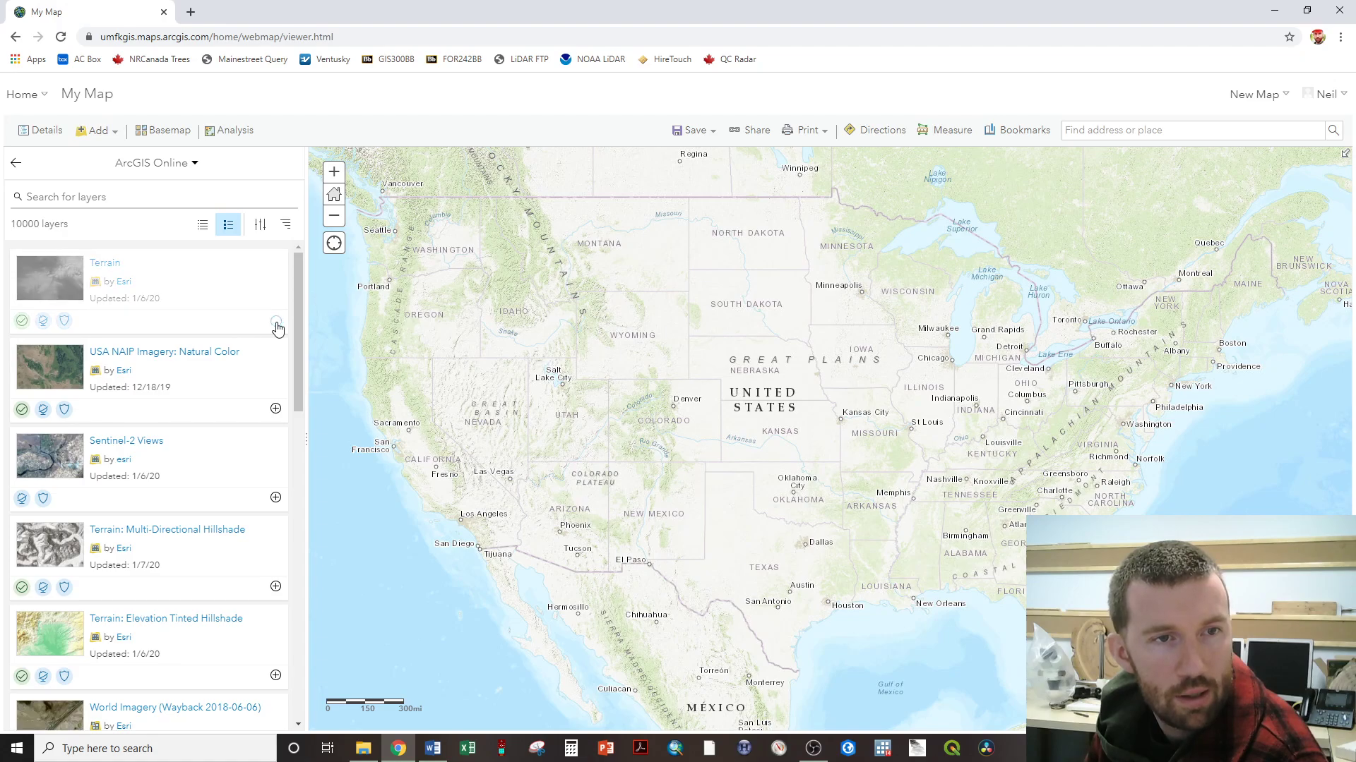
{"action": "left_click", "coordinate": [275, 319]}
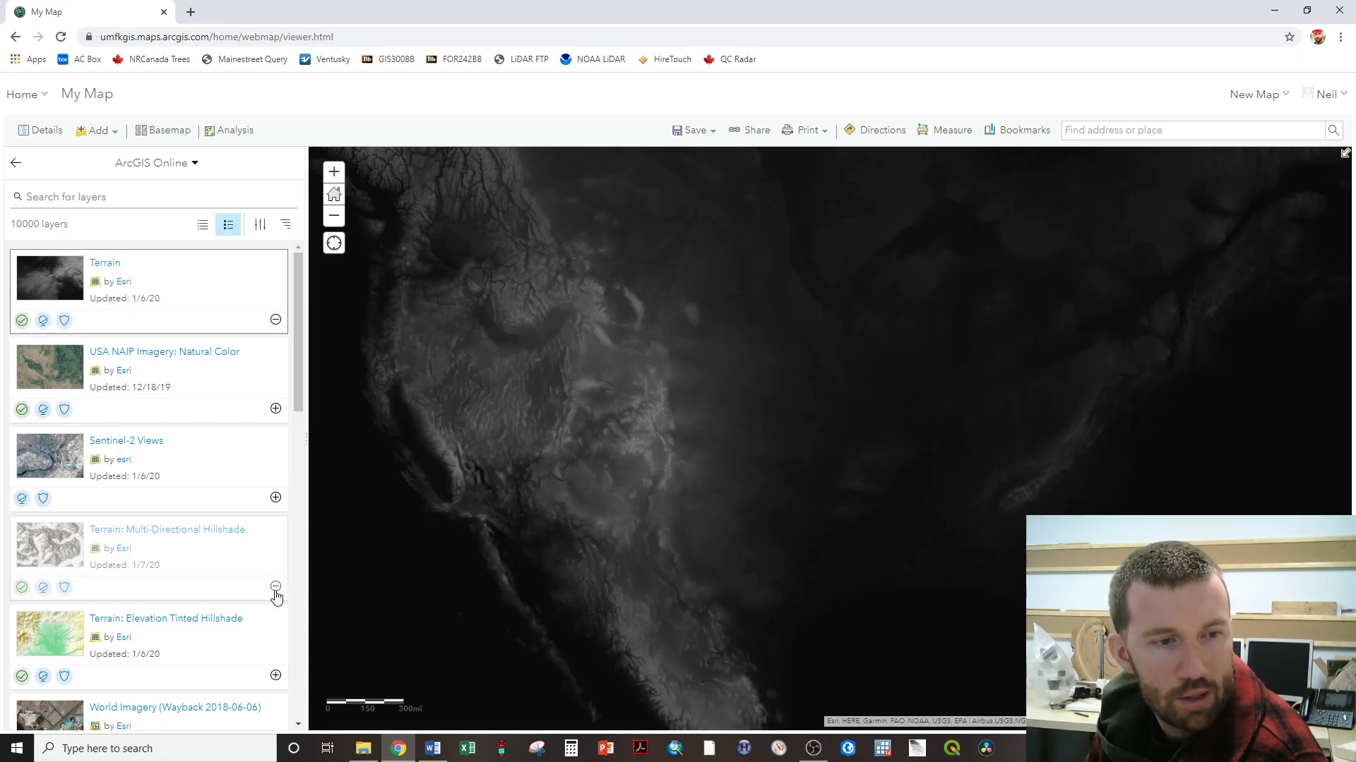
{"action": "left_click", "coordinate": [274, 588]}
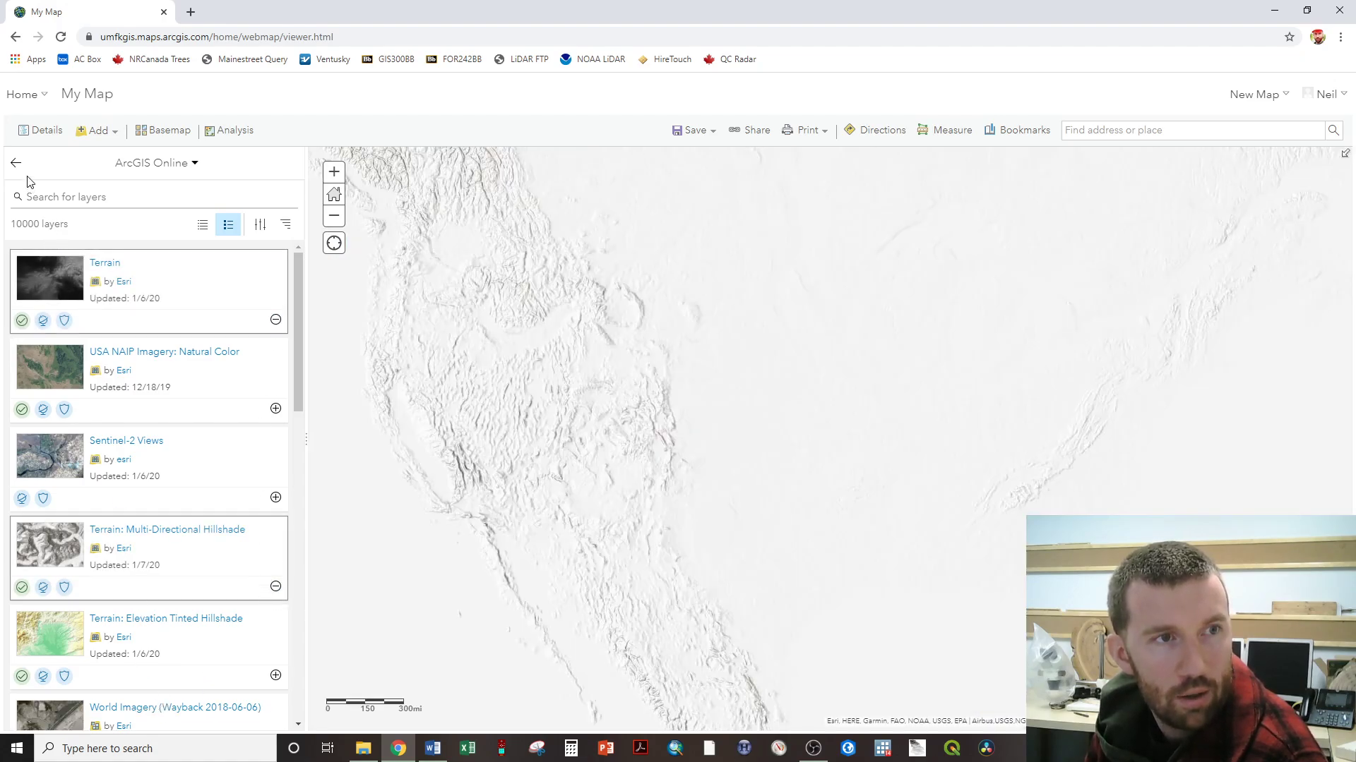
{"action": "left_click", "coordinate": [46, 130]}
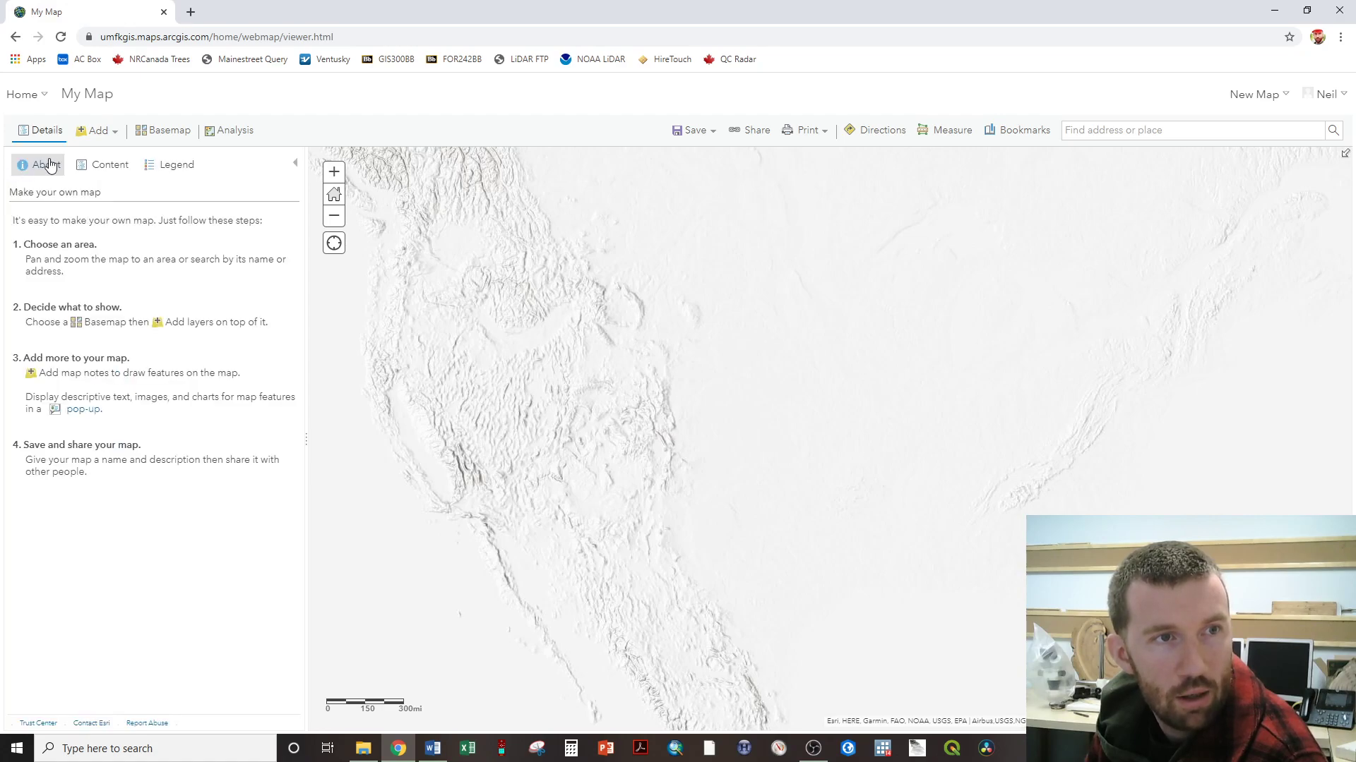
Move the hillshade layer below Terrain, then bring up Terrain's Image Display settings.
{"action": "left_click", "coordinate": [110, 164]}
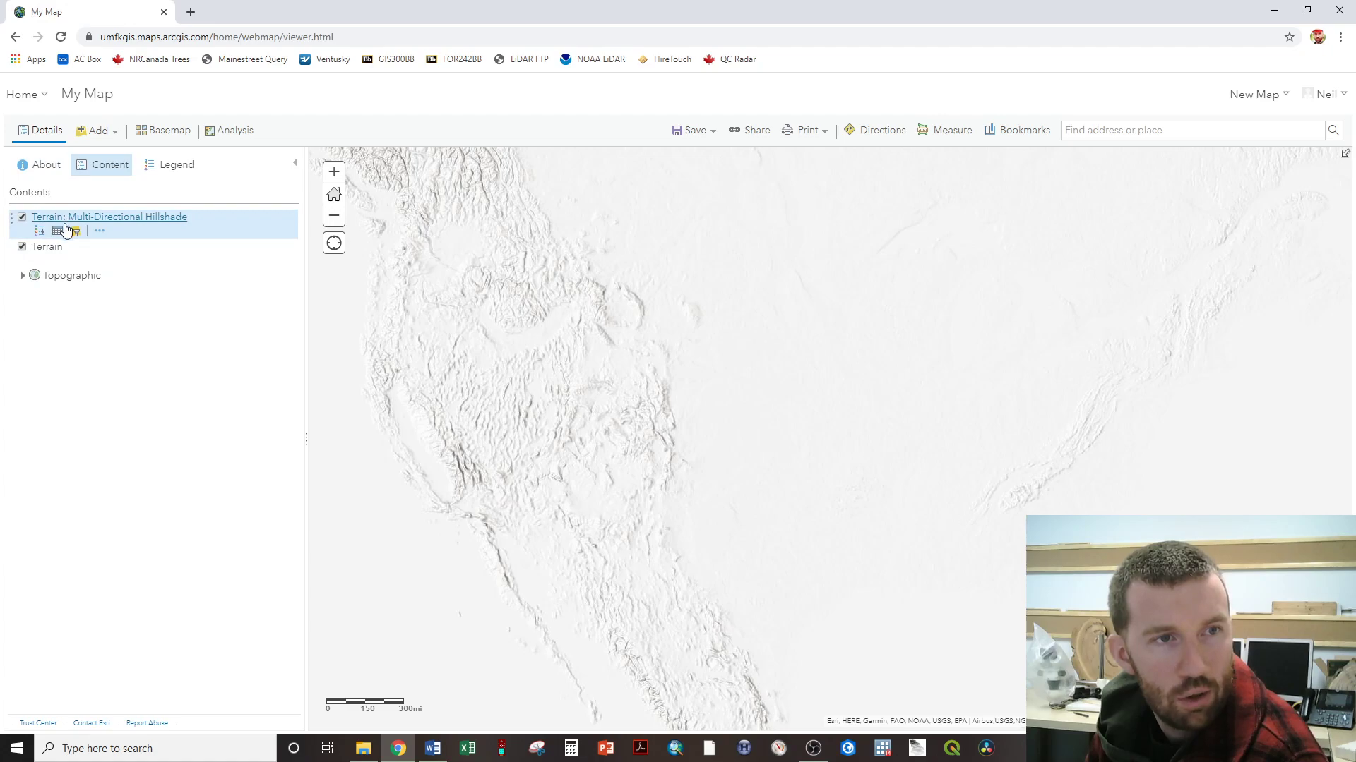
{"action": "left_click", "coordinate": [46, 247]}
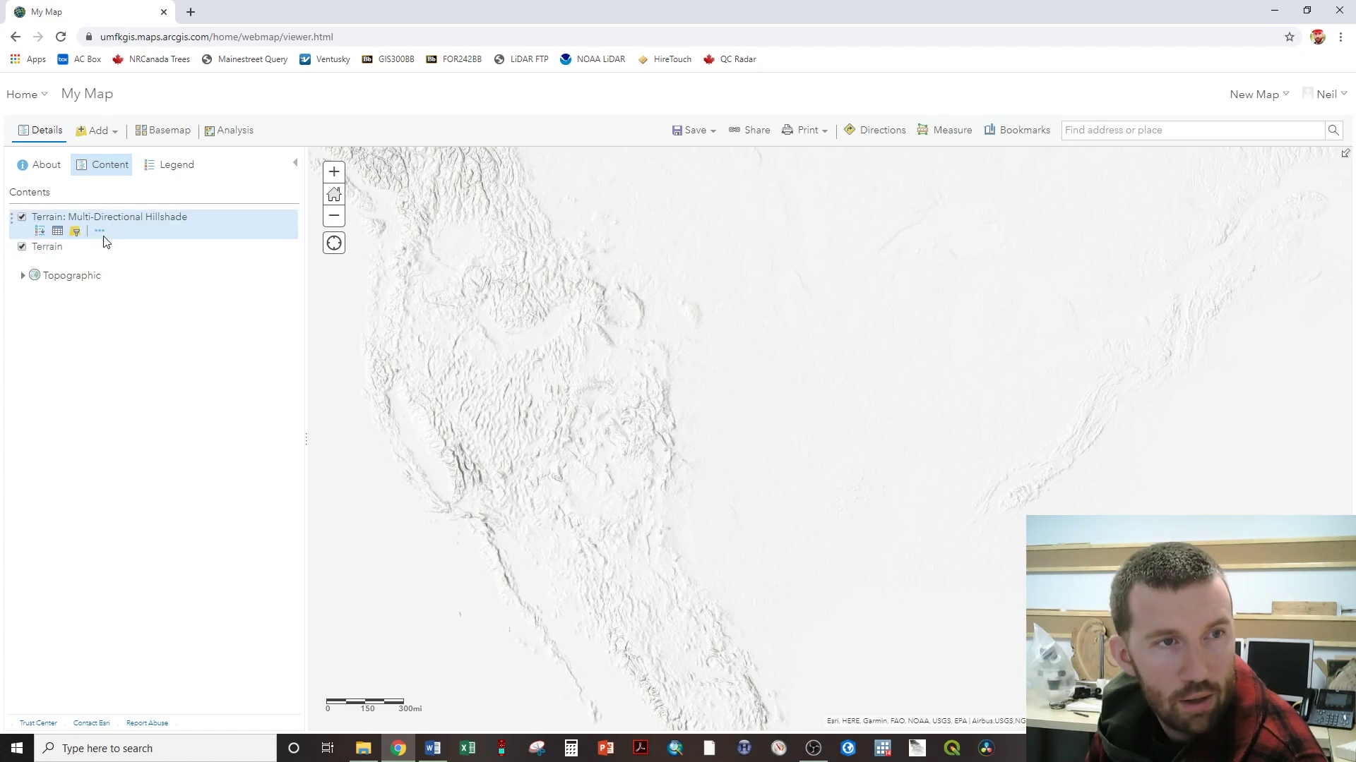
{"action": "left_click", "coordinate": [99, 231]}
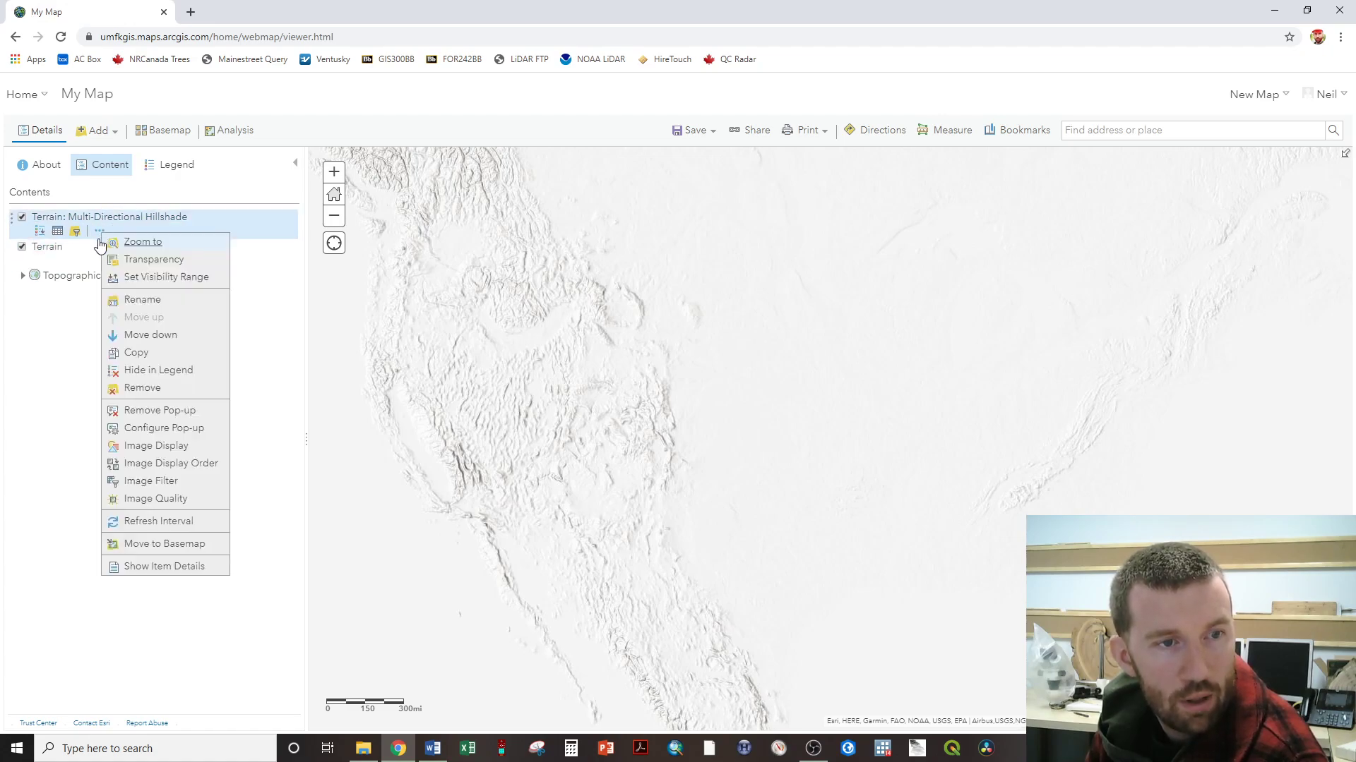
{"action": "mouse_move", "coordinate": [150, 335]}
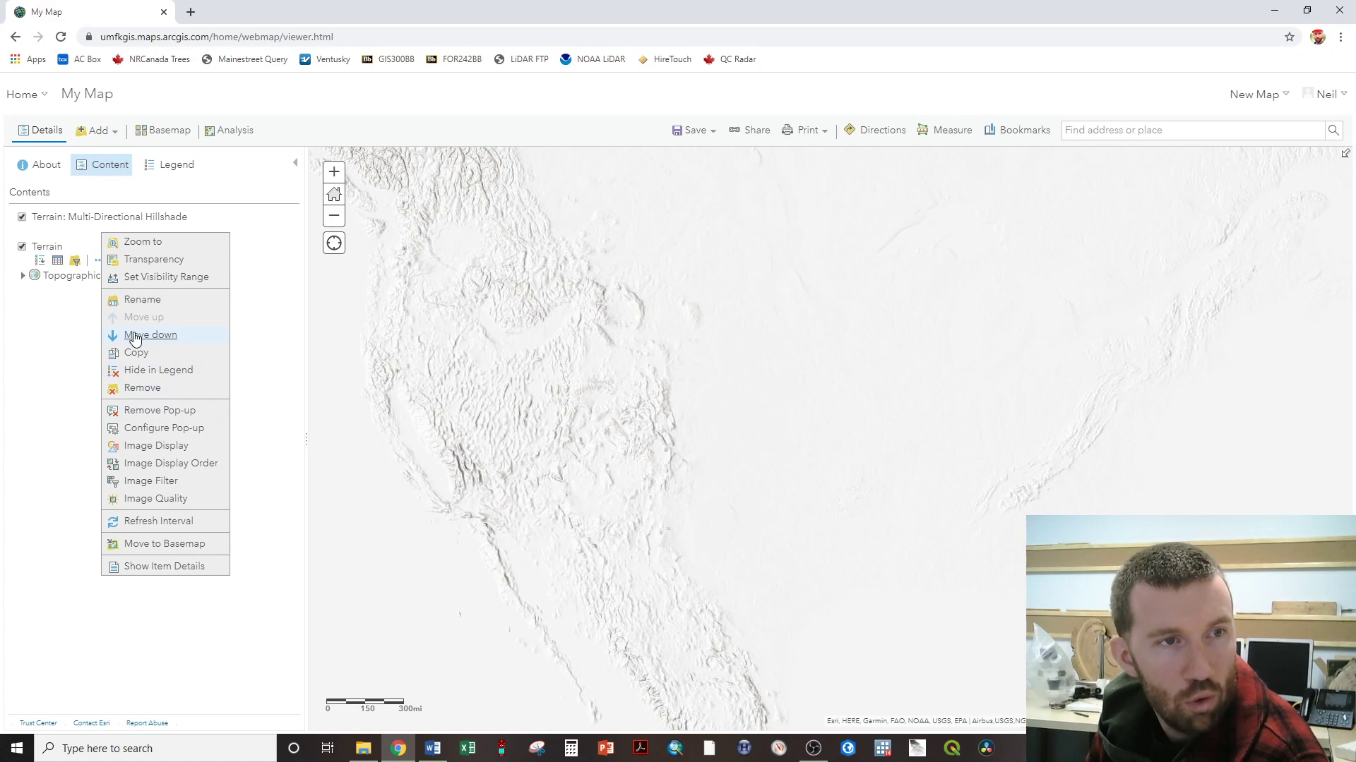
{"action": "left_click", "coordinate": [150, 335]}
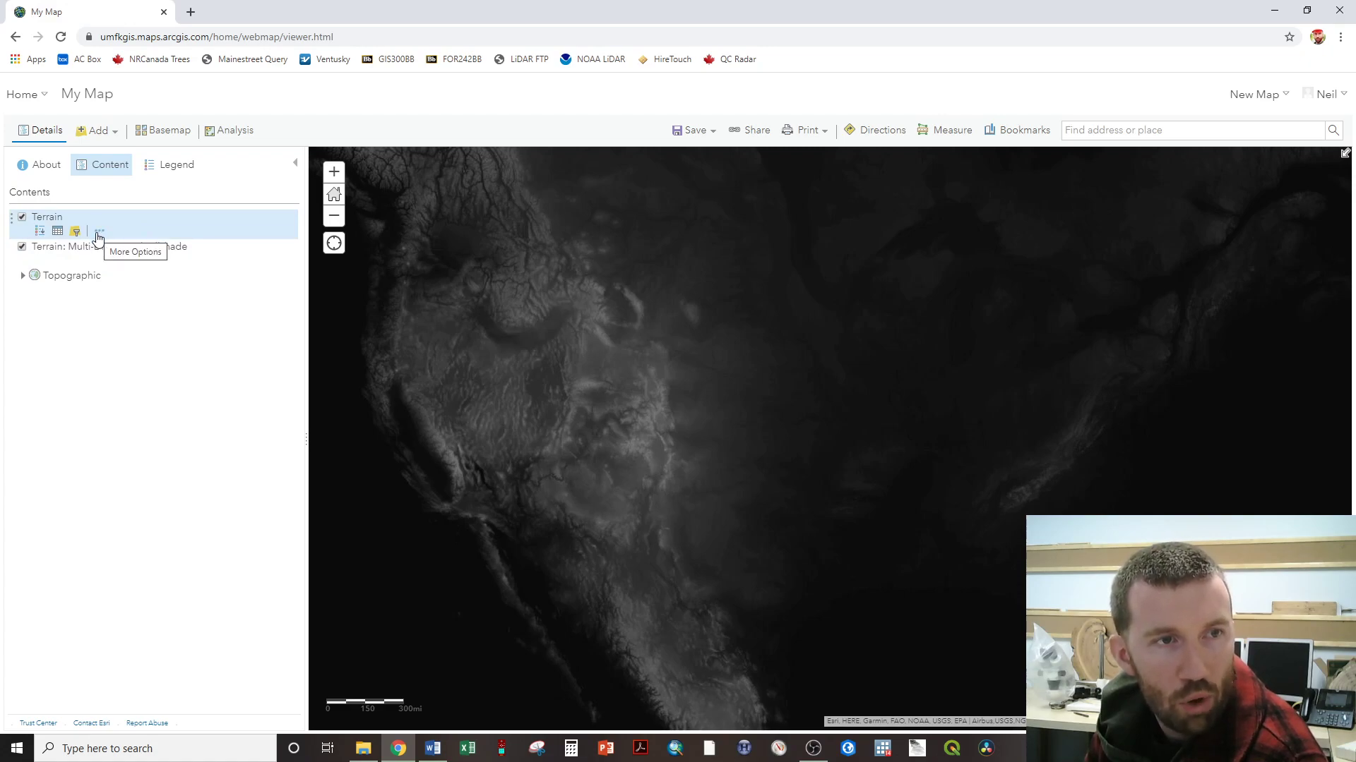
{"action": "left_click", "coordinate": [97, 232]}
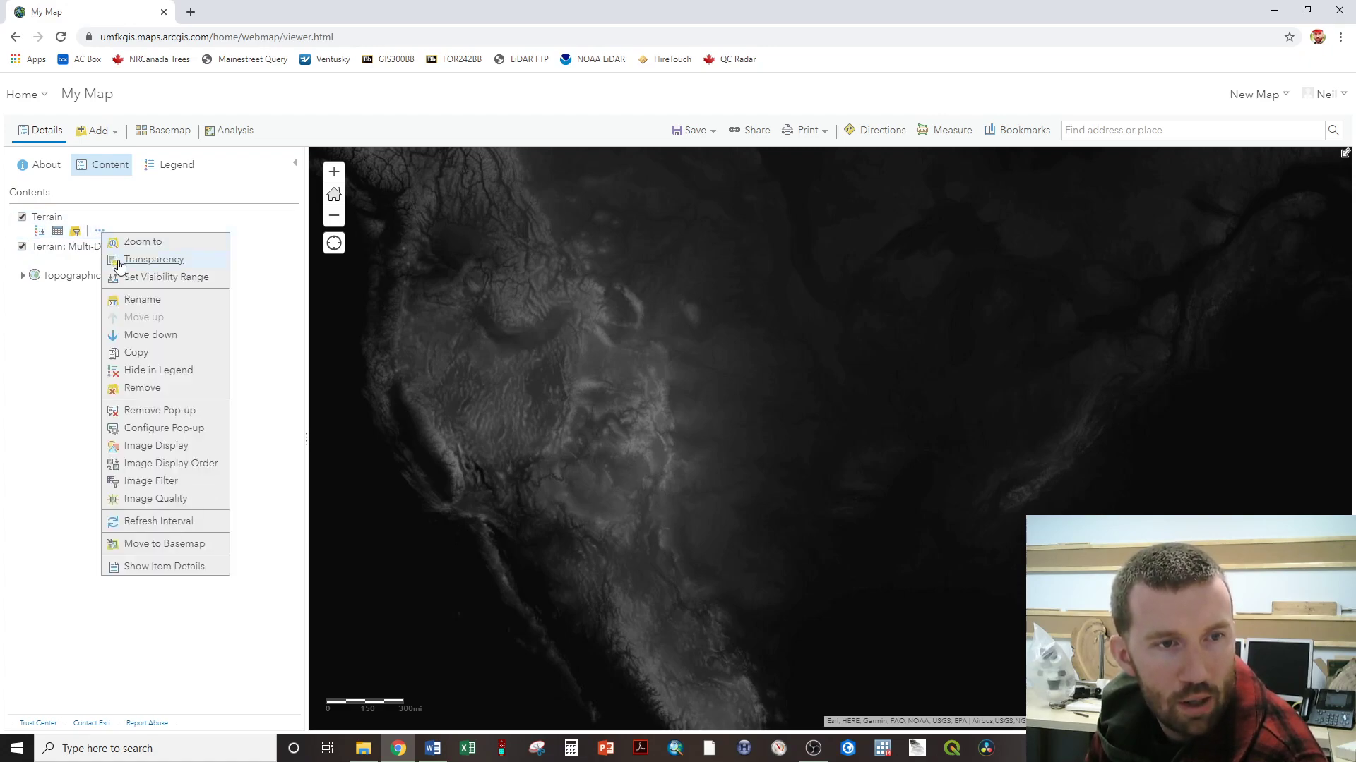
{"action": "left_click", "coordinate": [155, 445]}
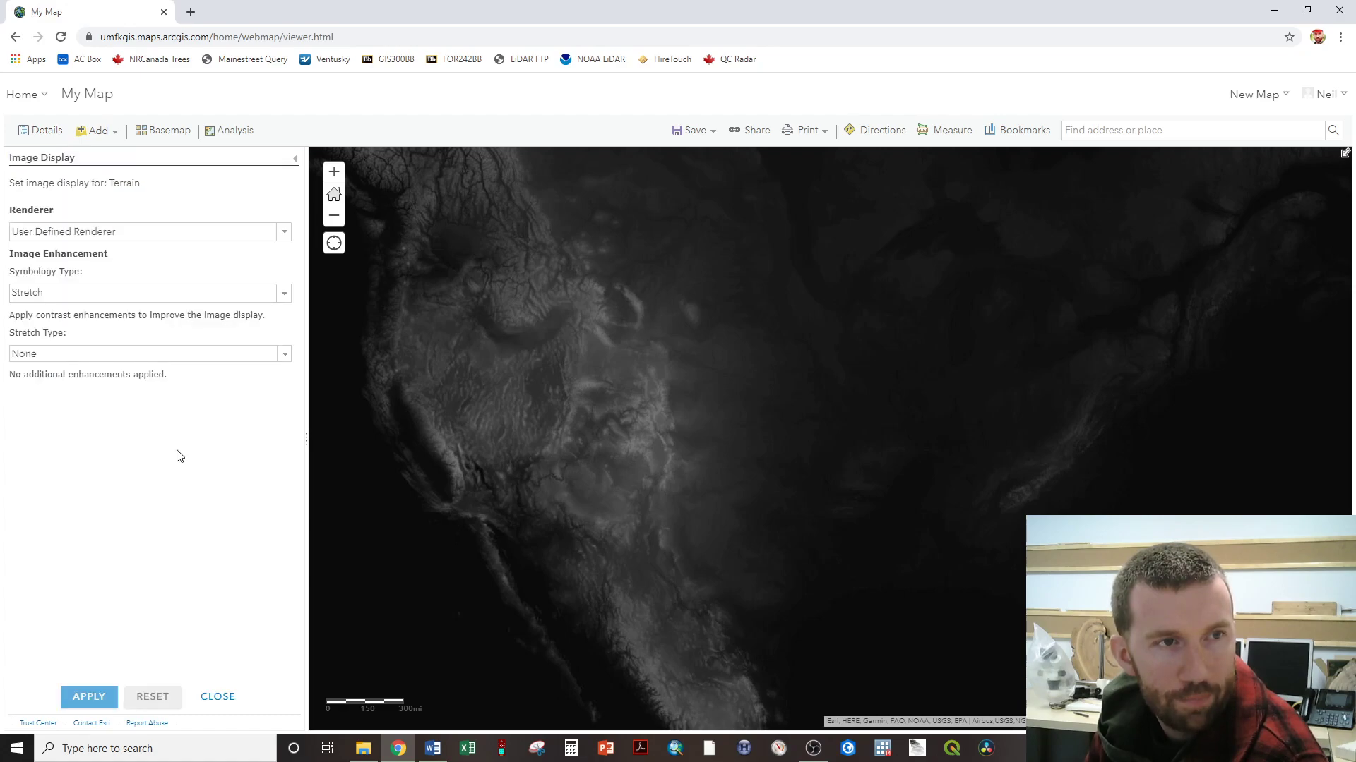
{"action": "mouse_move", "coordinate": [173, 261]}
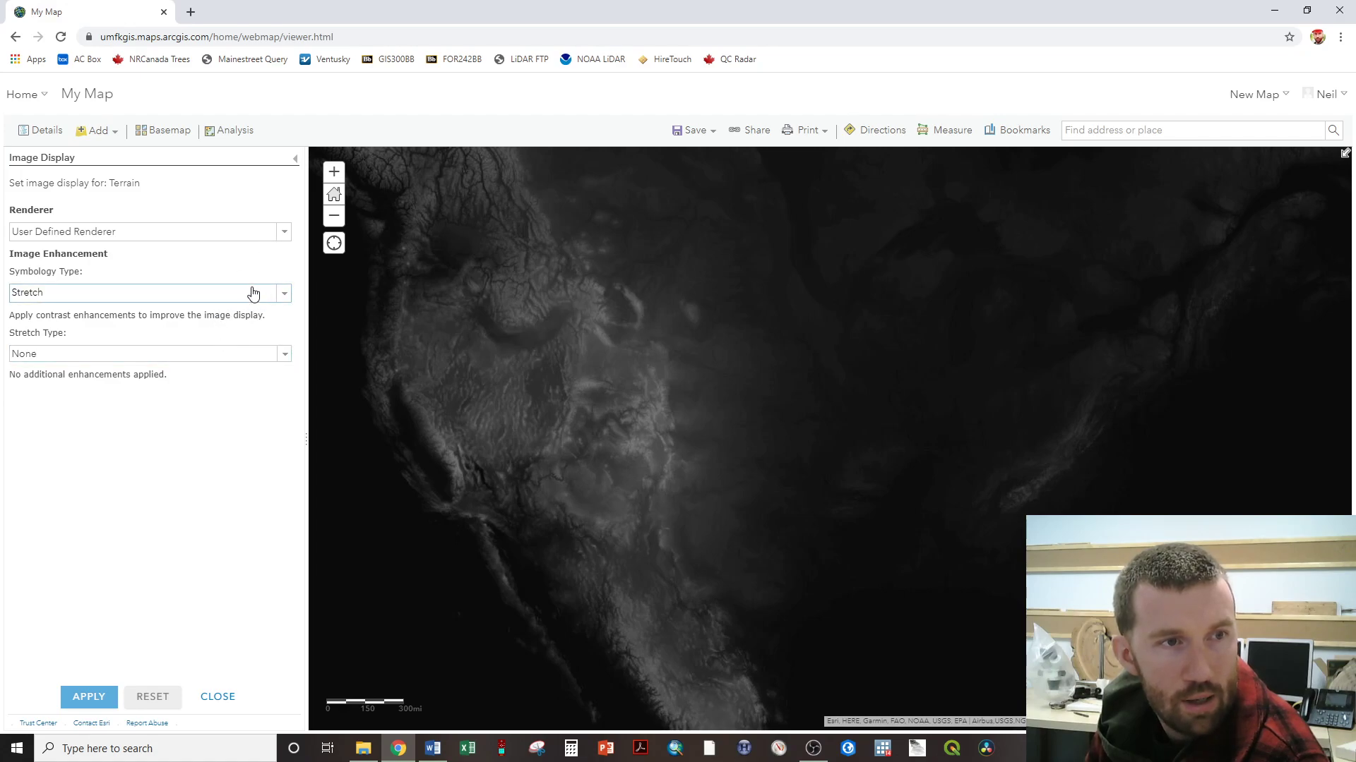
Apply a Minimum and Maximum stretch with the green-orange-brown-white ramp to Terrain, then zoom in.
{"action": "left_click", "coordinate": [284, 292]}
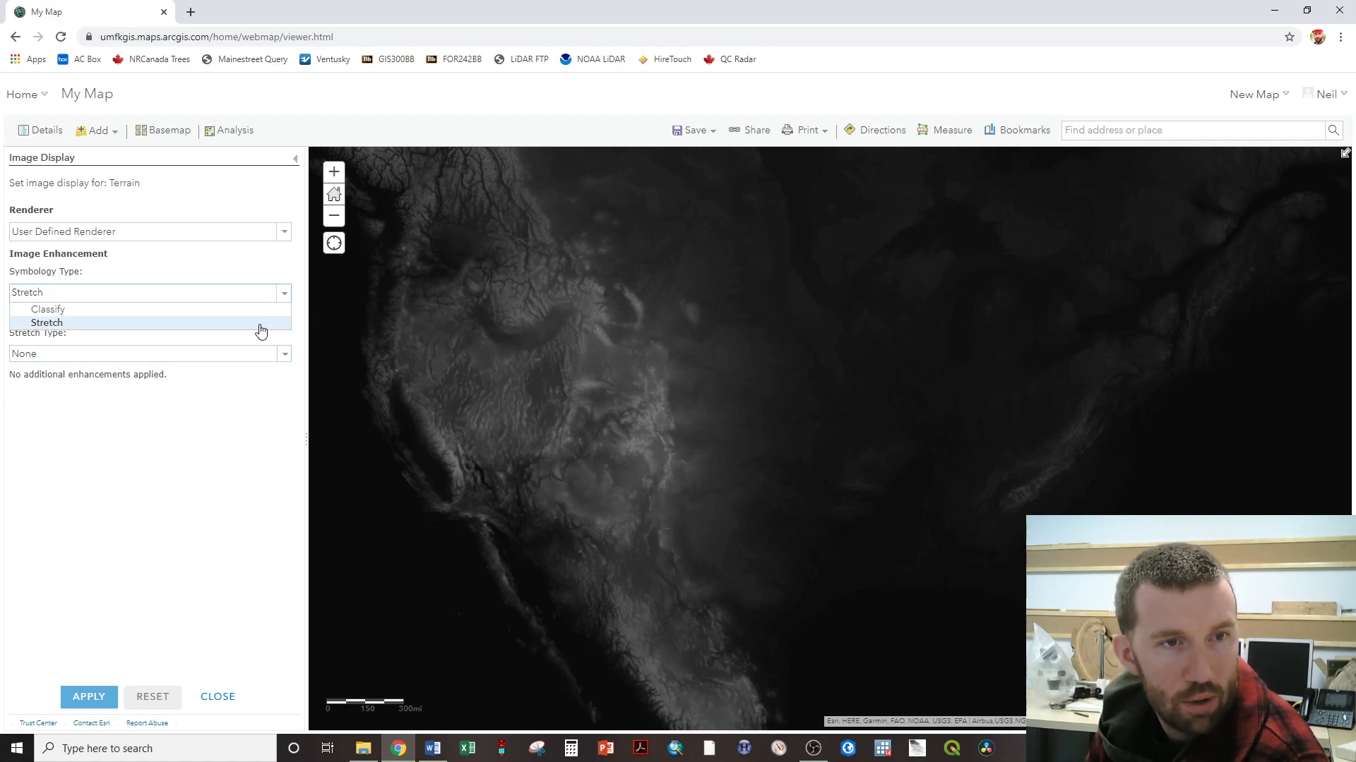
{"action": "left_click", "coordinate": [282, 353]}
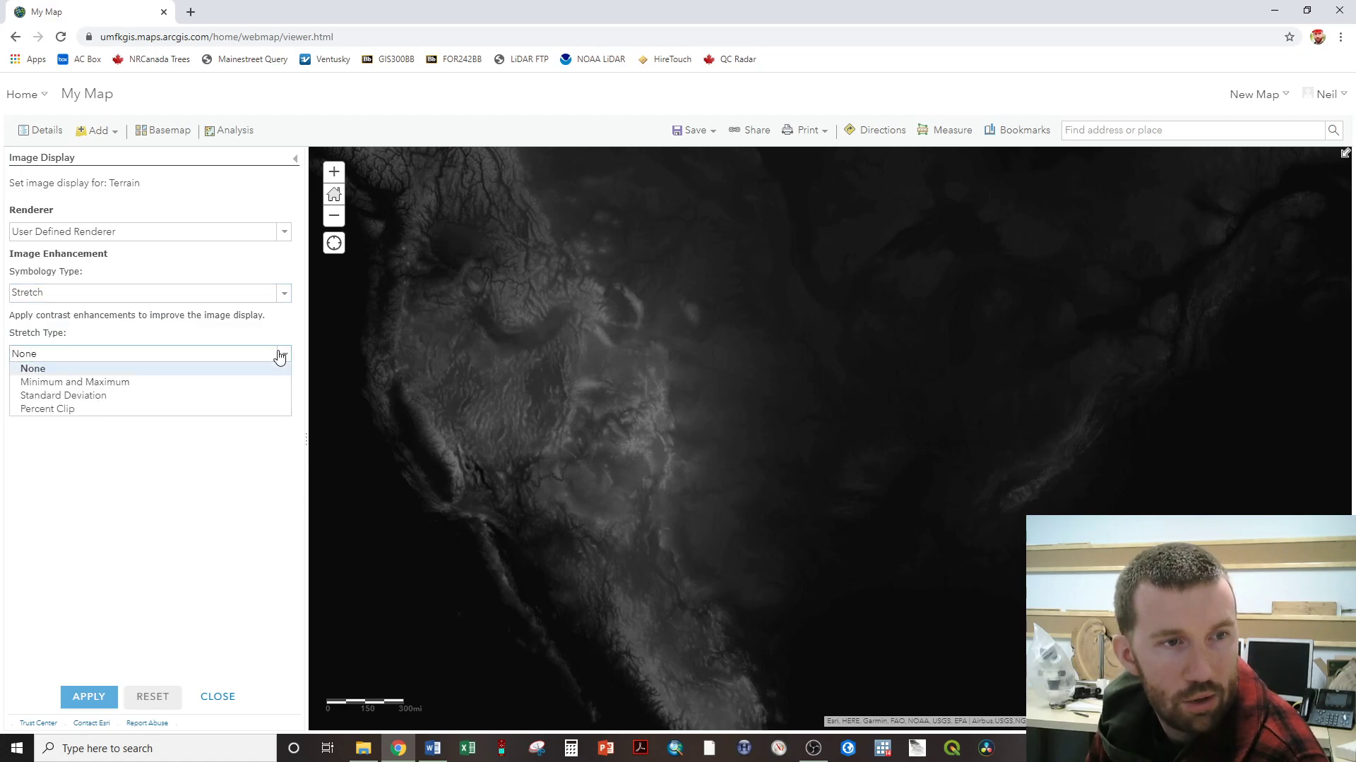
{"action": "left_click", "coordinate": [74, 382]}
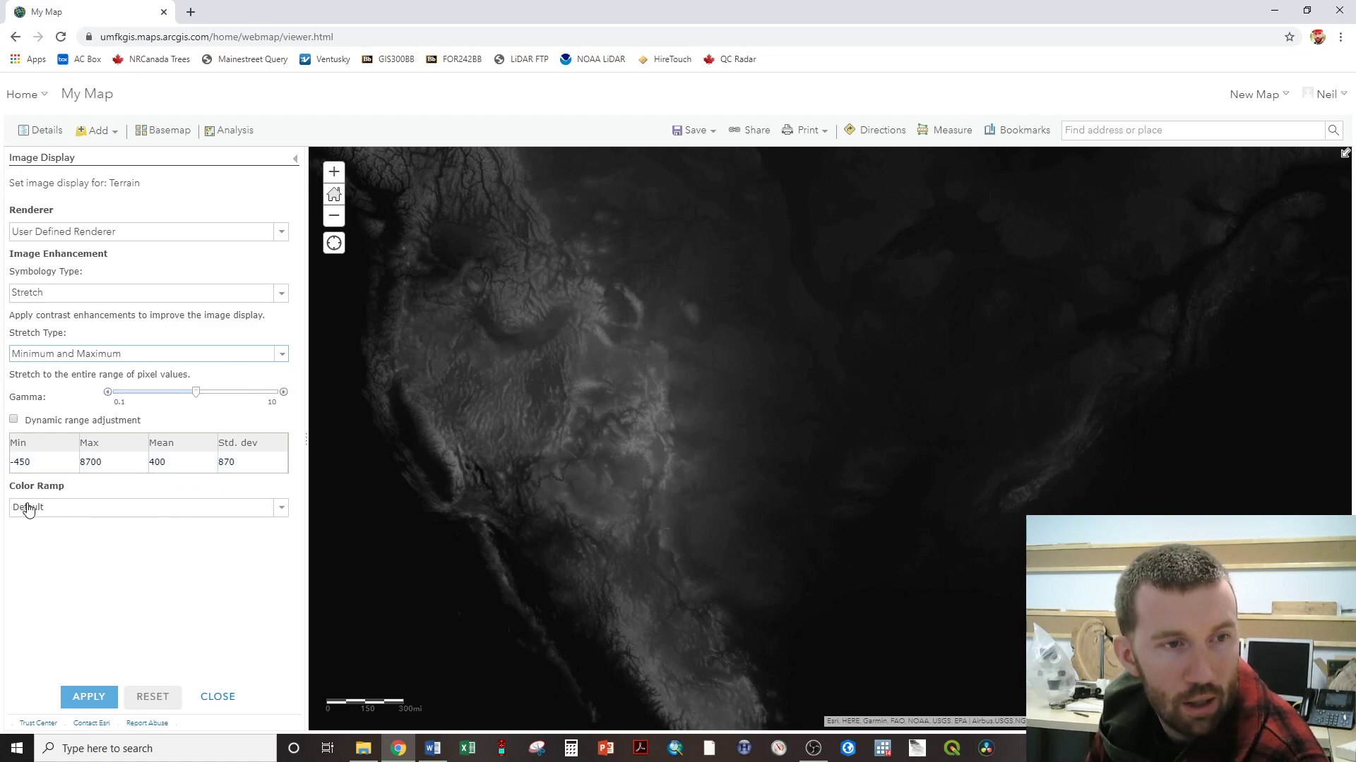
{"action": "left_click", "coordinate": [281, 508]}
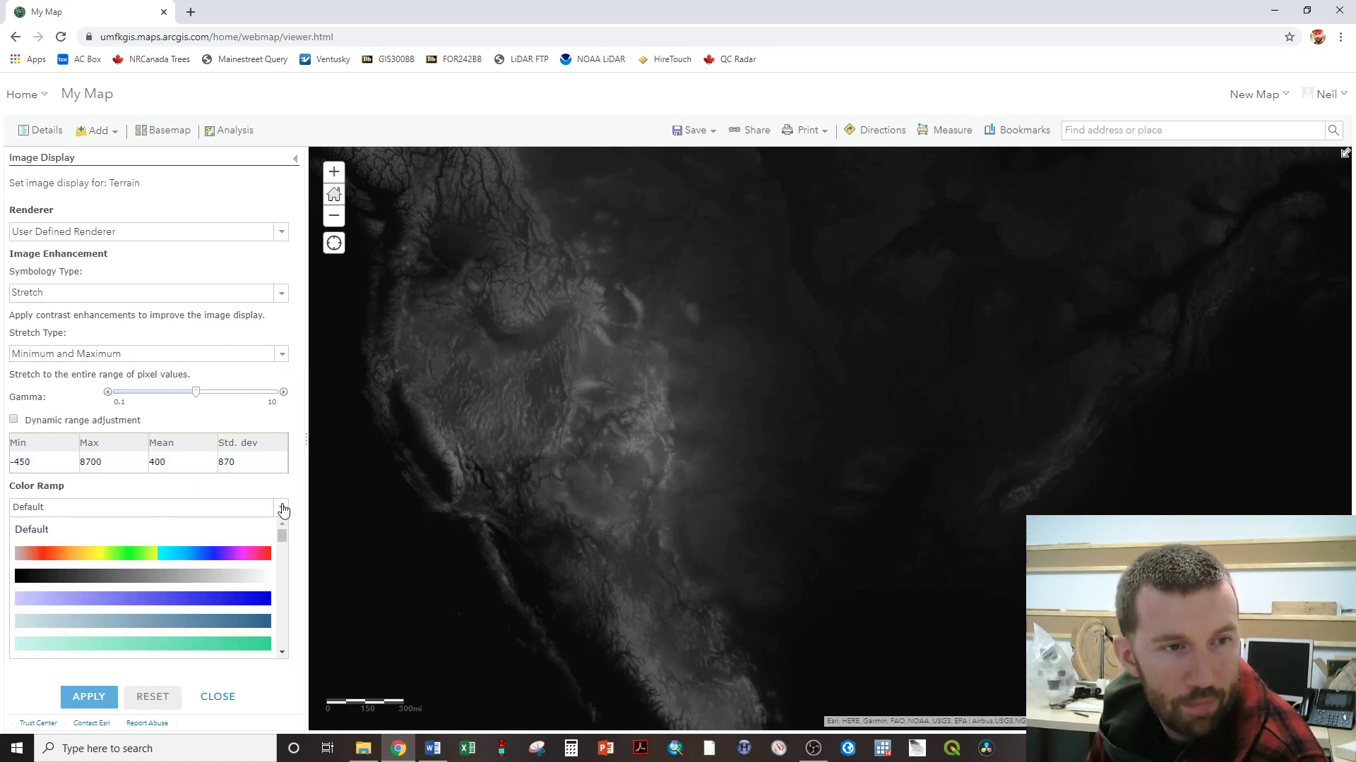
{"action": "mouse_move", "coordinate": [227, 598]}
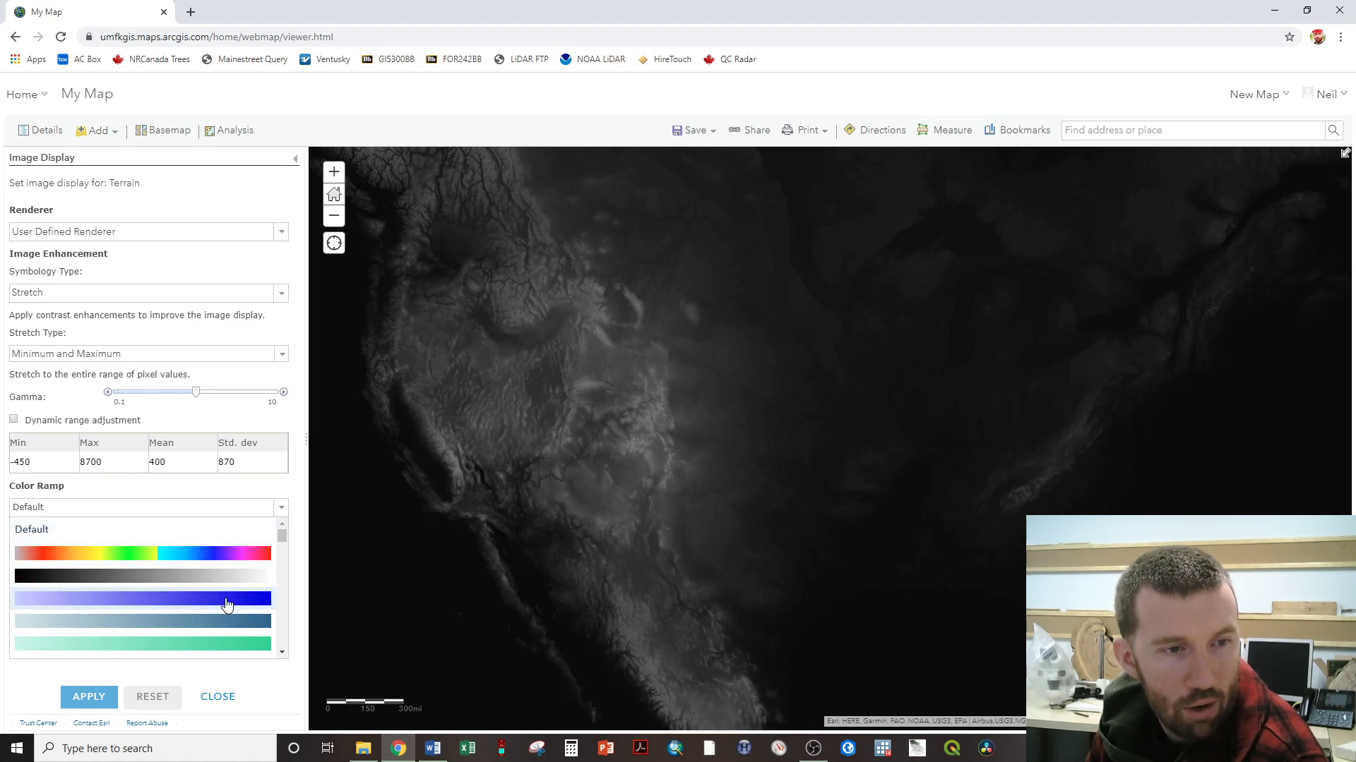
{"action": "scroll", "scroll_direction": "down", "scroll_amount": 3}
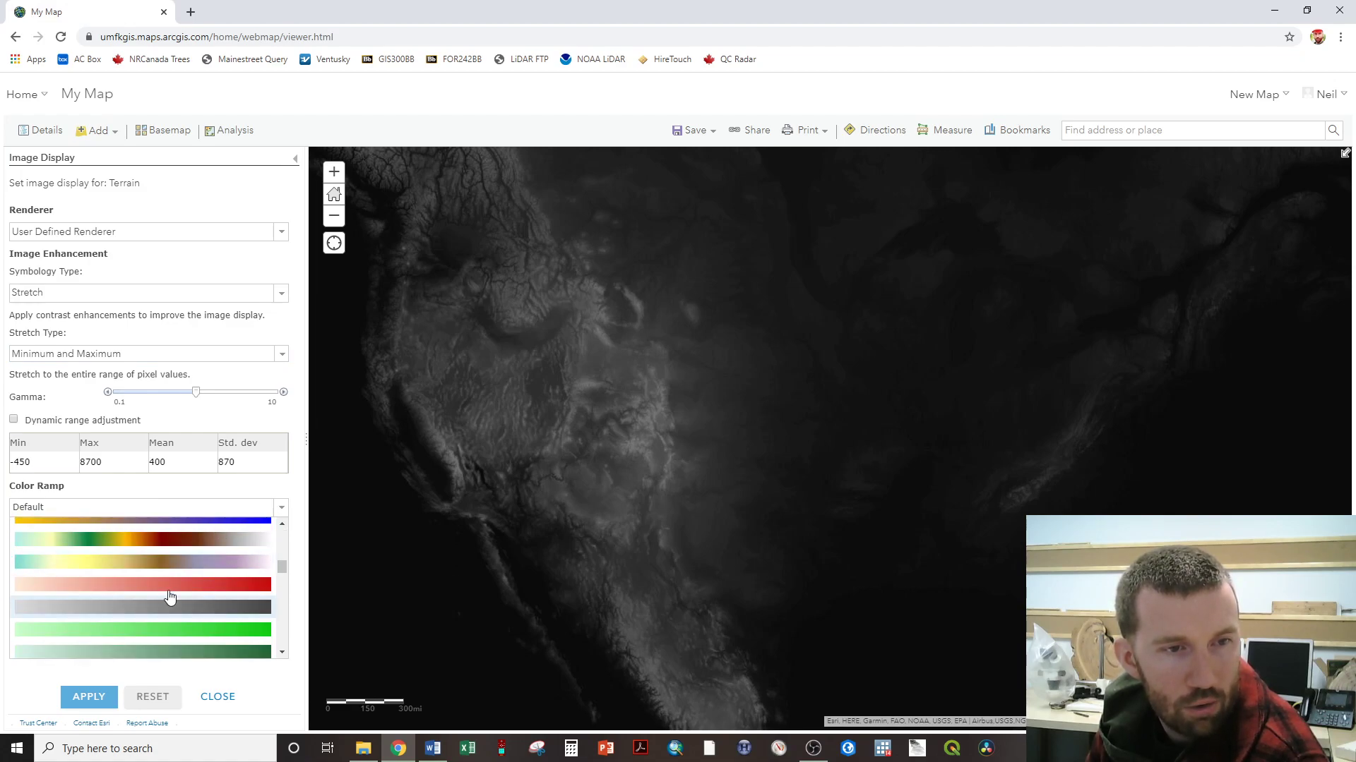
{"action": "mouse_move", "coordinate": [125, 544]}
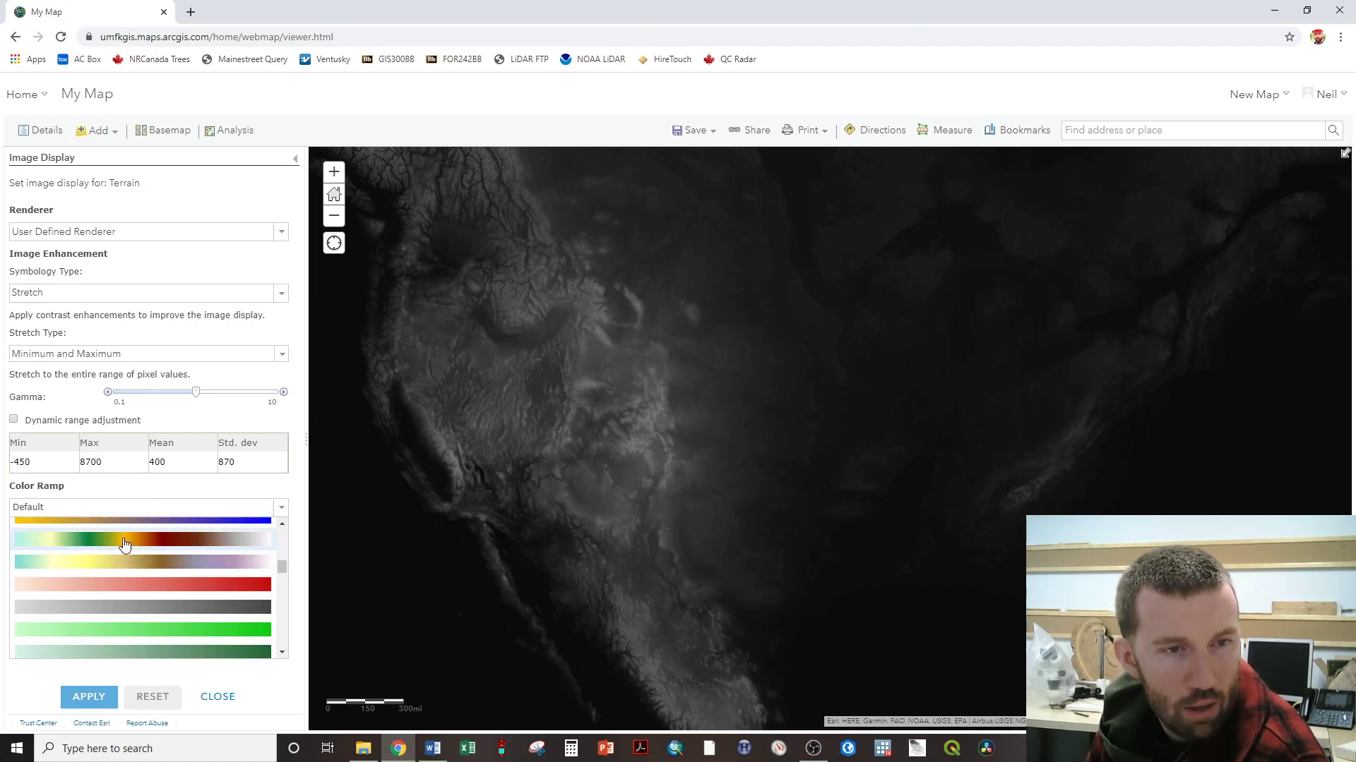
{"action": "left_click", "coordinate": [126, 544]}
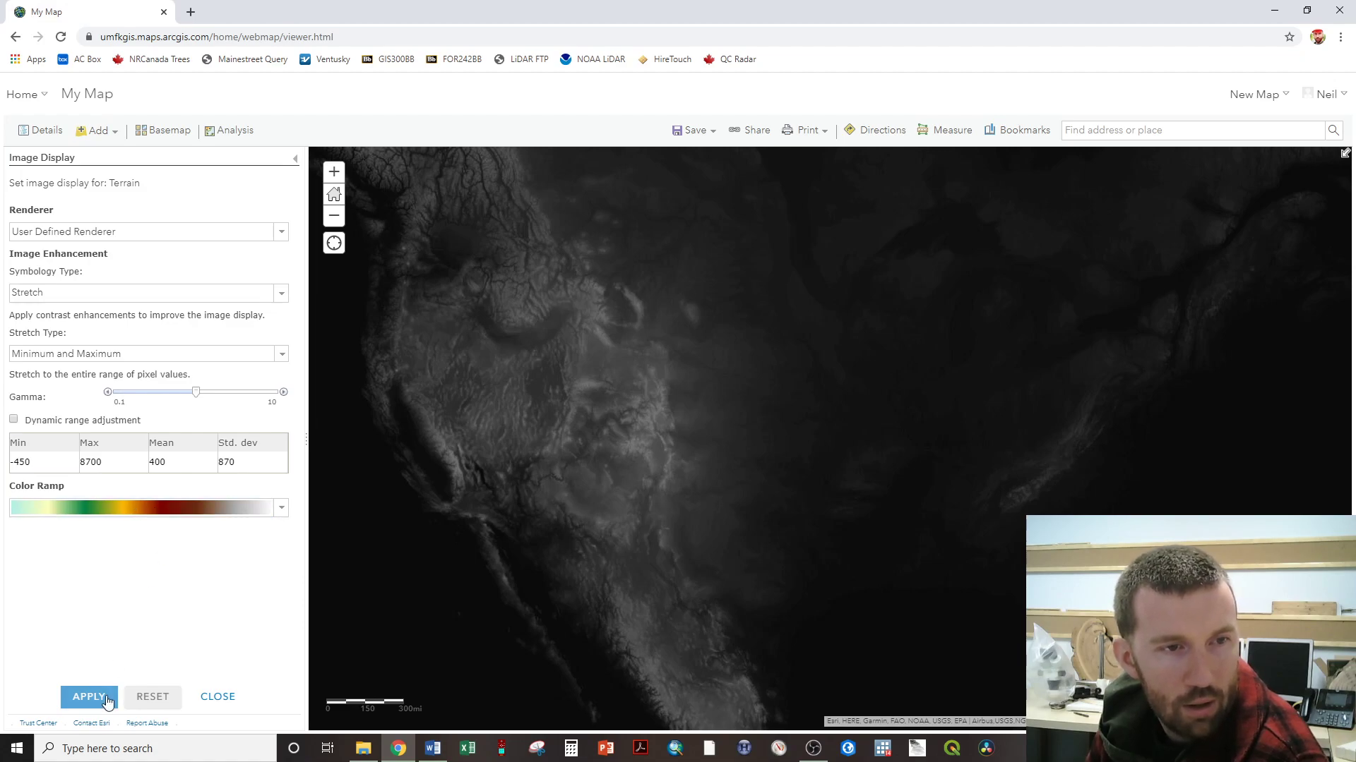
{"action": "left_click", "coordinate": [88, 697]}
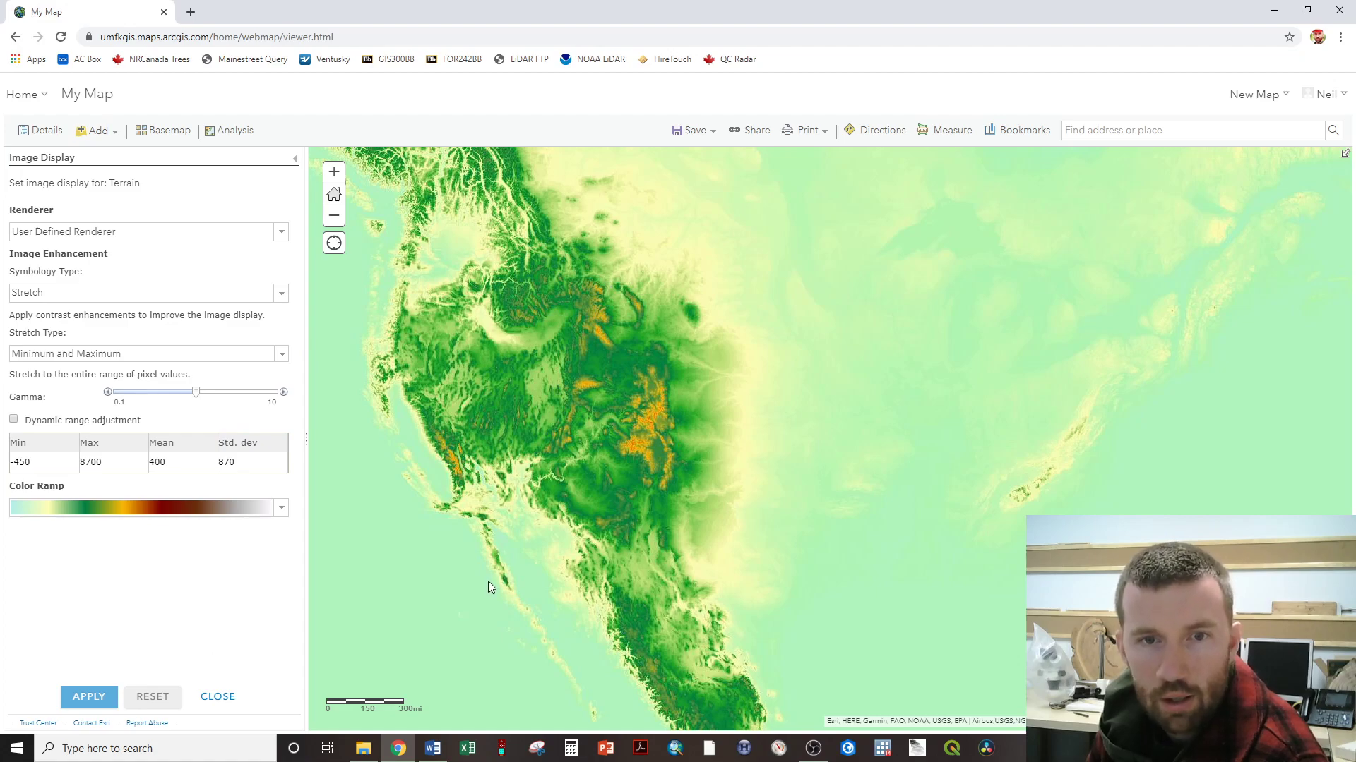
{"action": "mouse_move", "coordinate": [398, 557]}
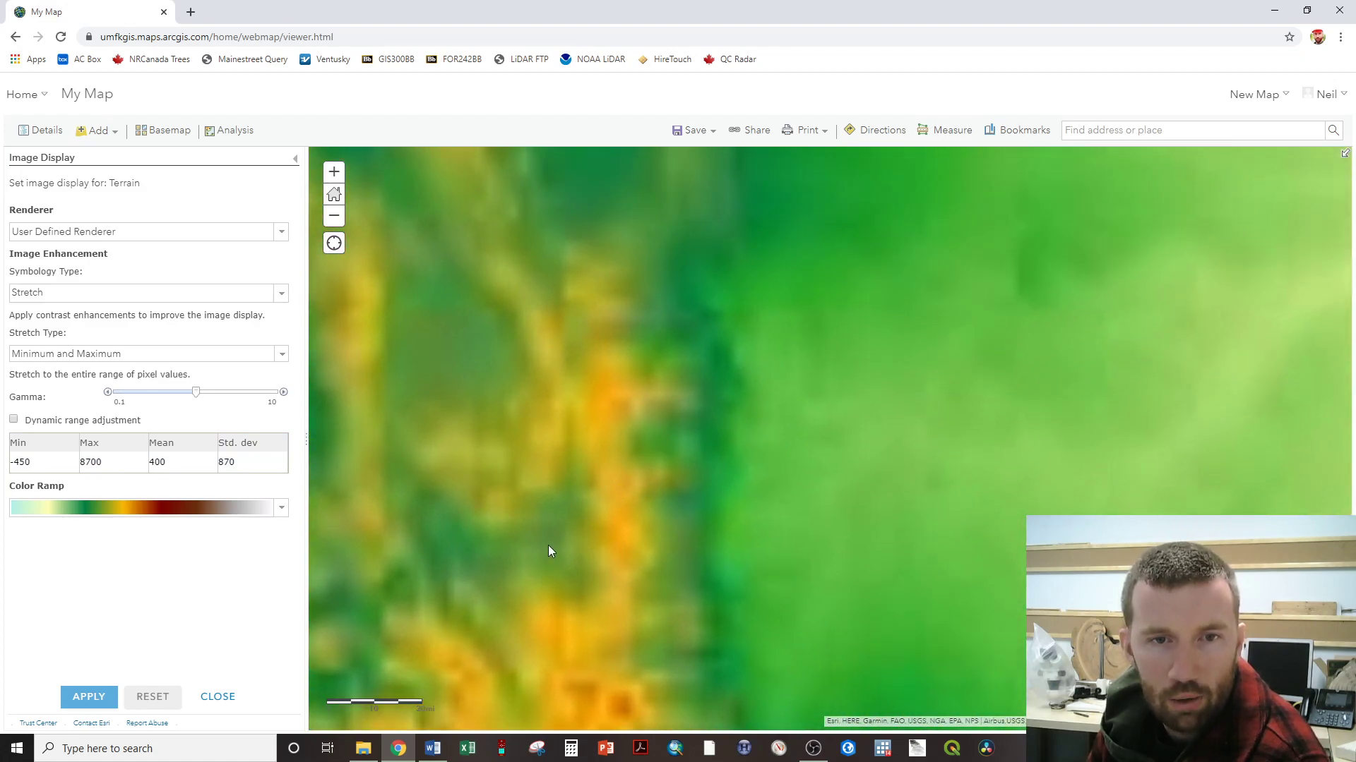
{"action": "mouse_move", "coordinate": [594, 386]}
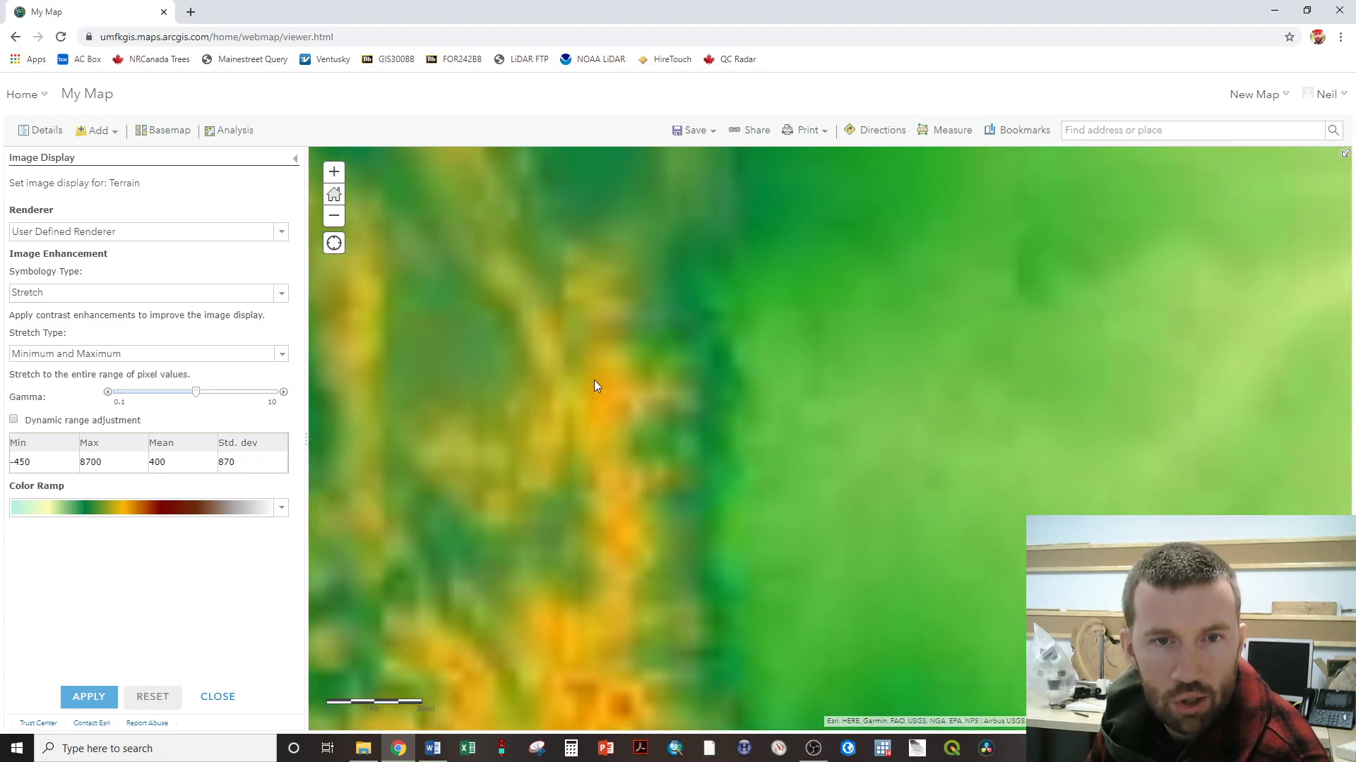
{"action": "left_click", "coordinate": [89, 696]}
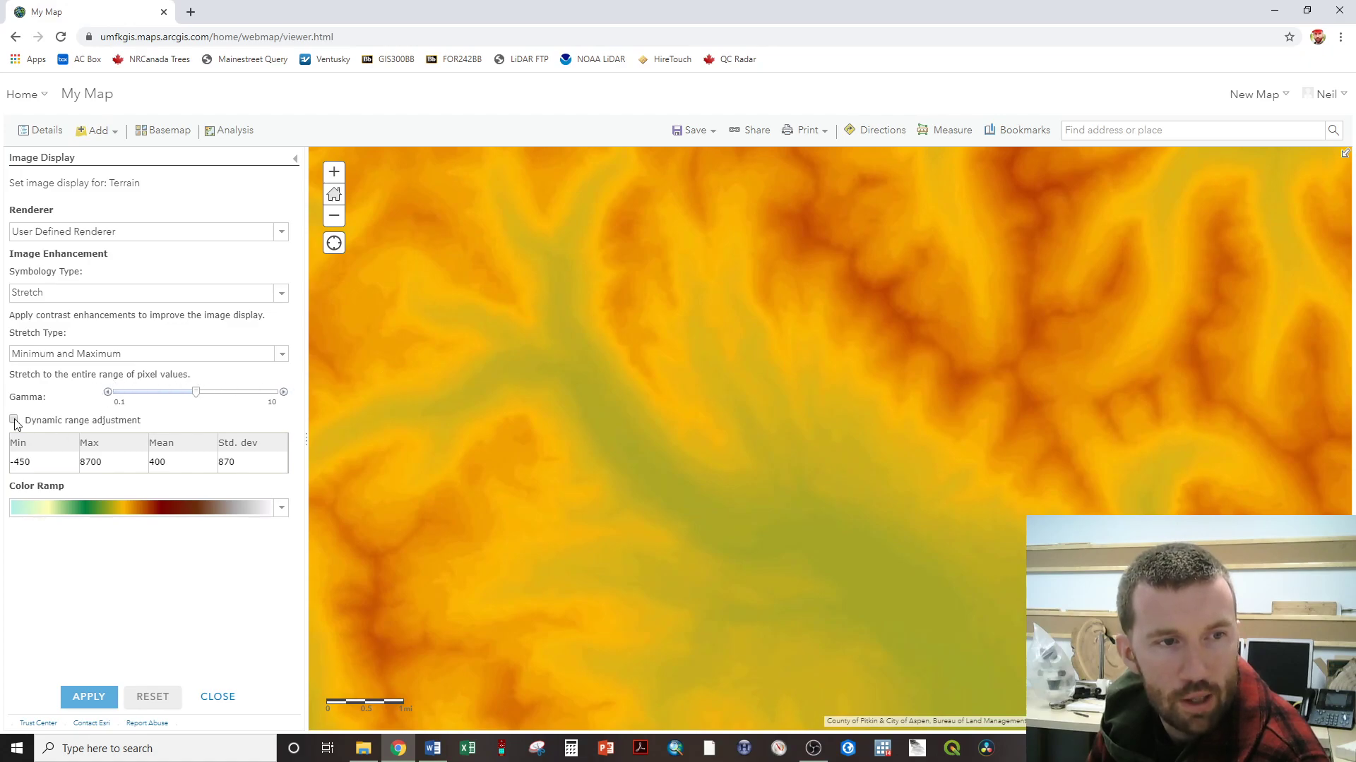
Turn on Dynamic range adjustment for the Terrain stretch and apply it.
{"action": "left_click", "coordinate": [14, 420]}
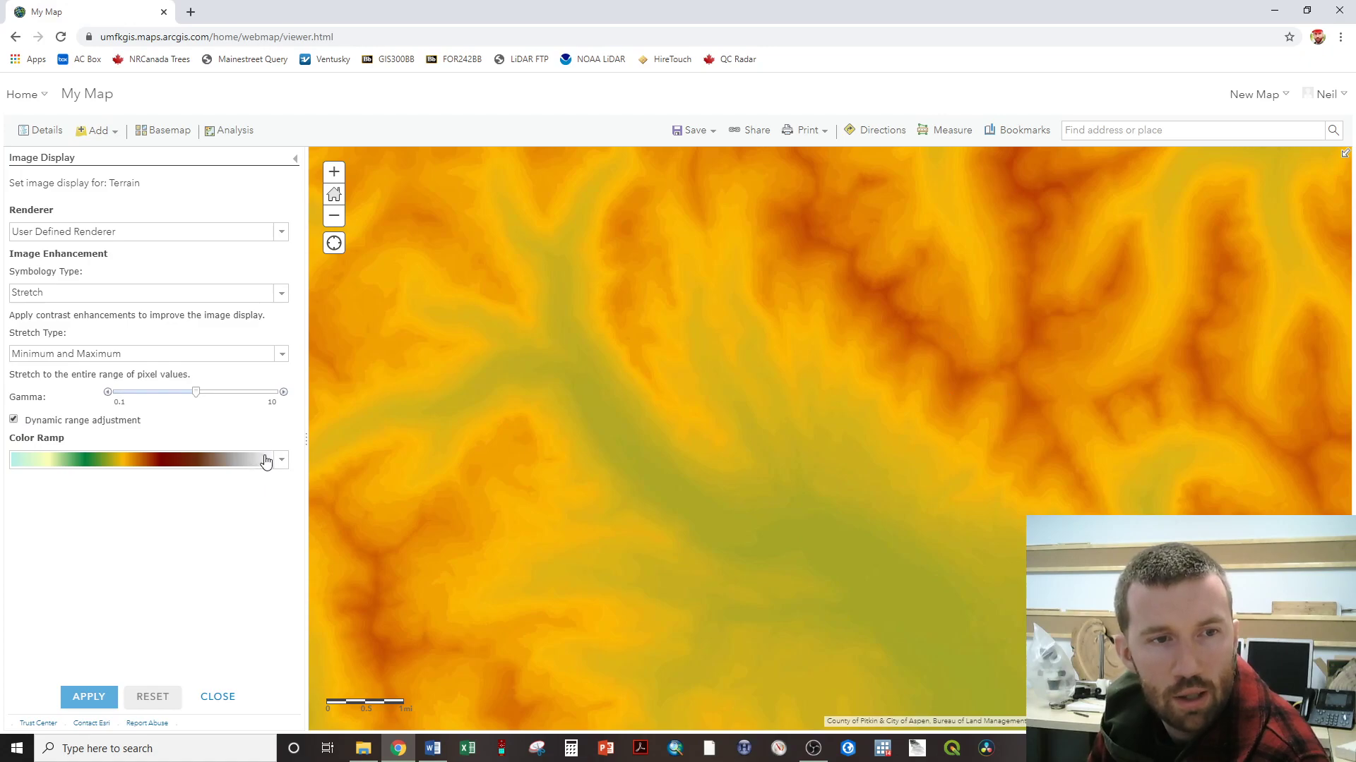
{"action": "mouse_move", "coordinate": [36, 582]}
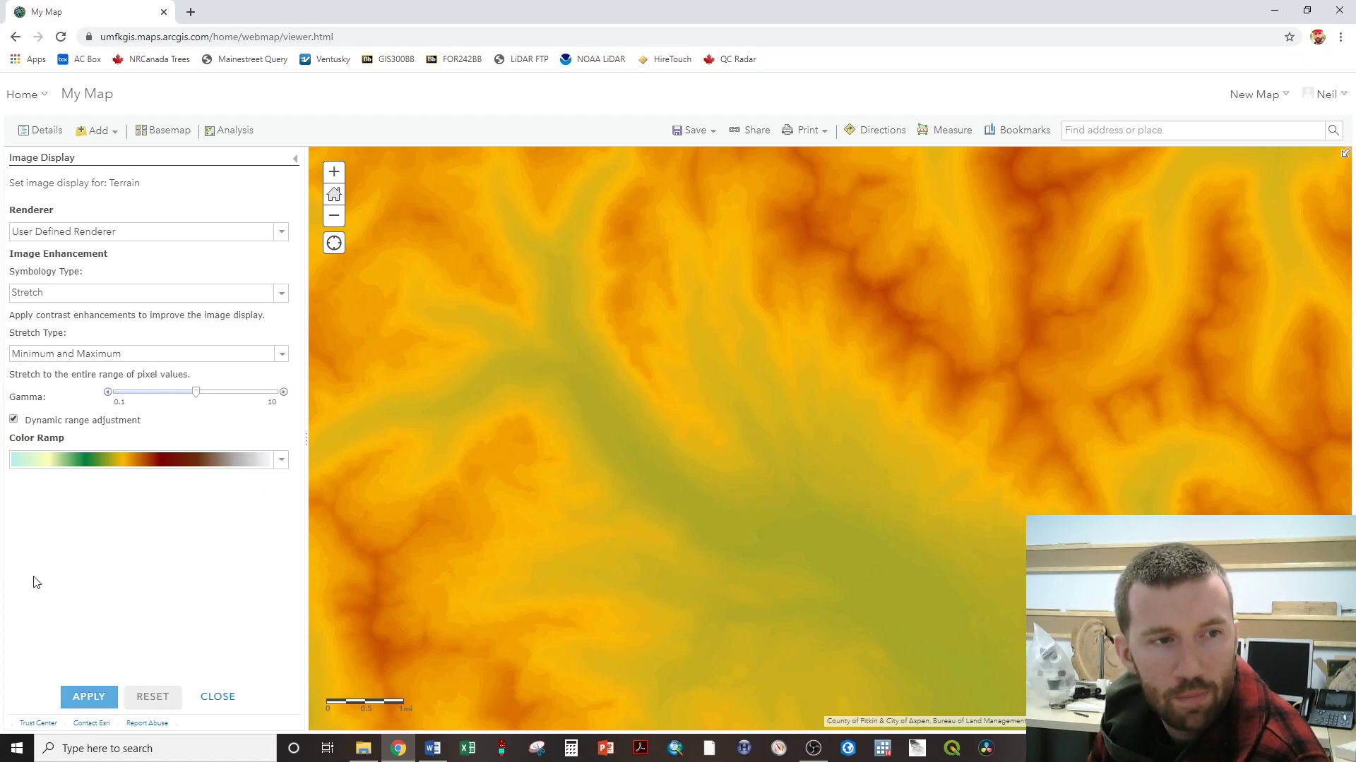
{"action": "mouse_move", "coordinate": [1189, 156]}
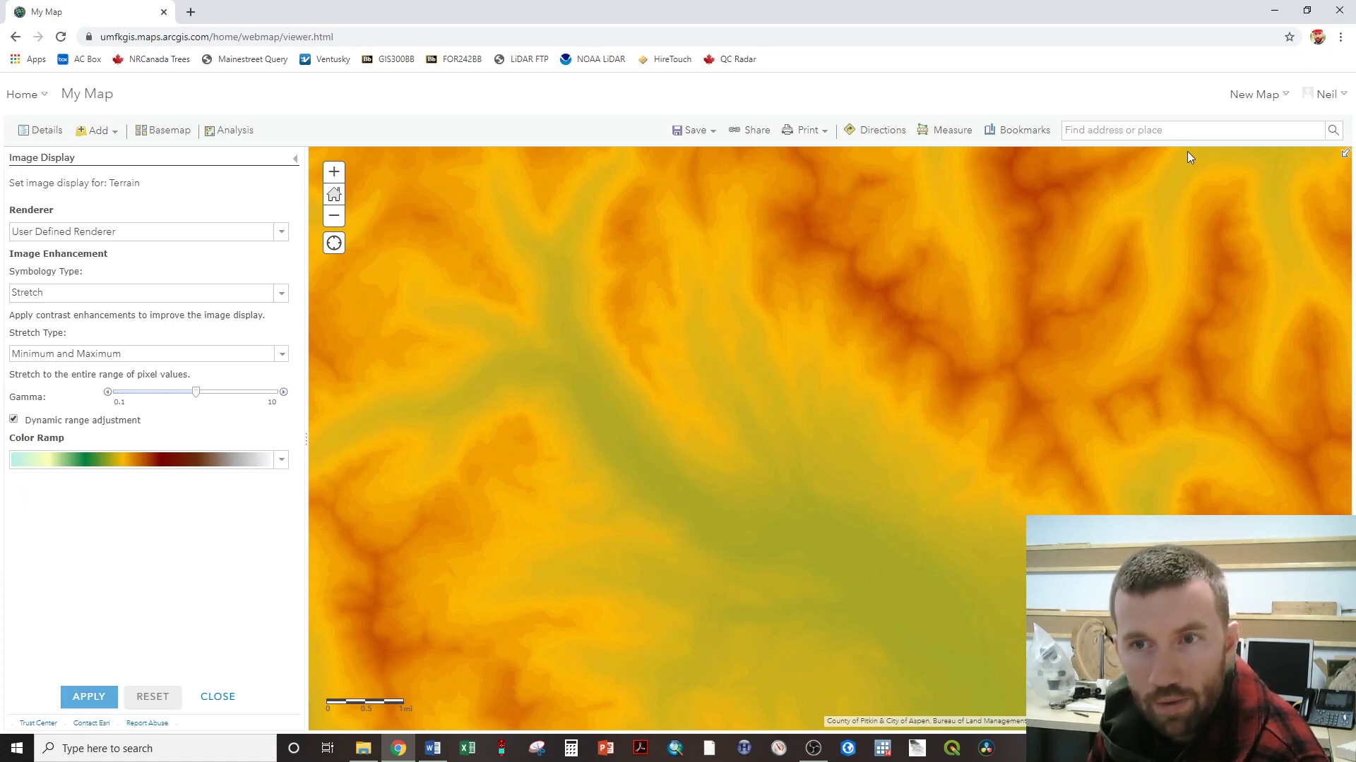
{"action": "mouse_move", "coordinate": [93, 719]}
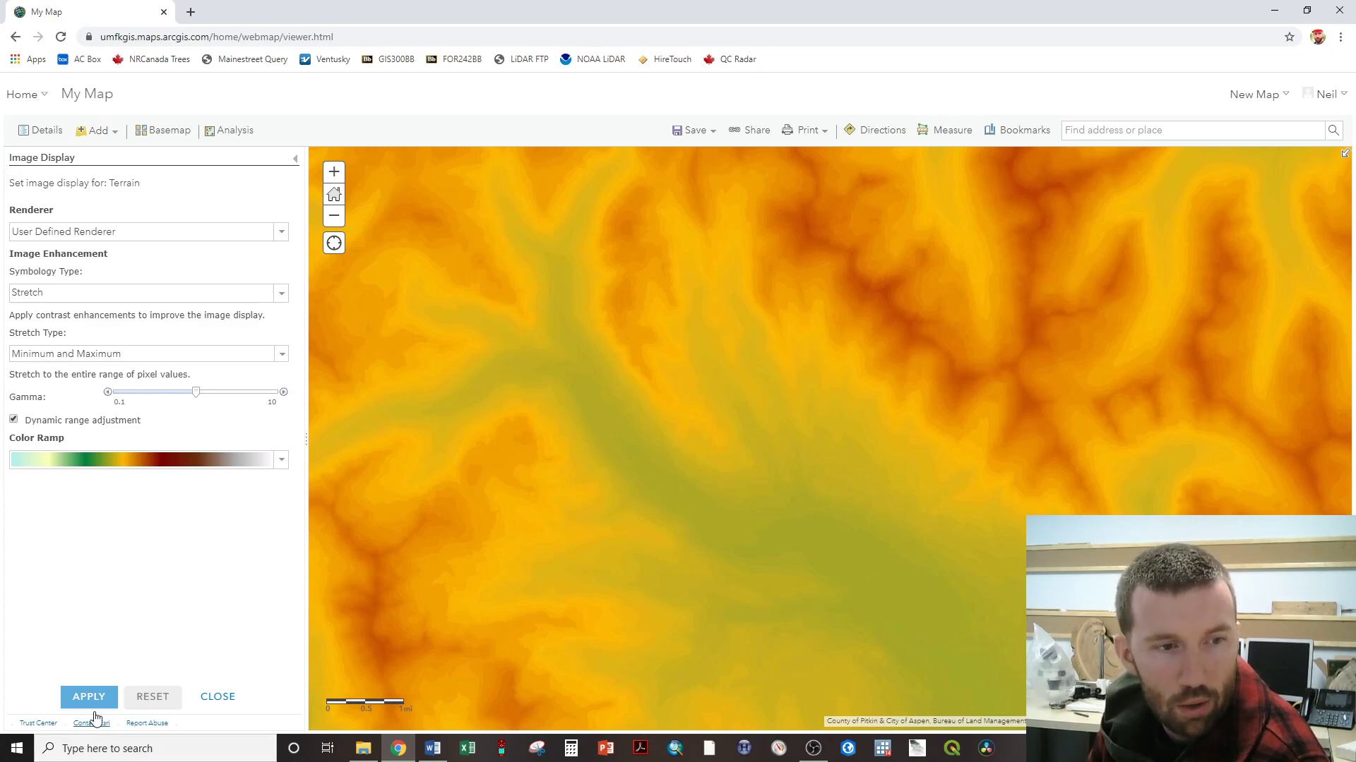
{"action": "left_click", "coordinate": [88, 696]}
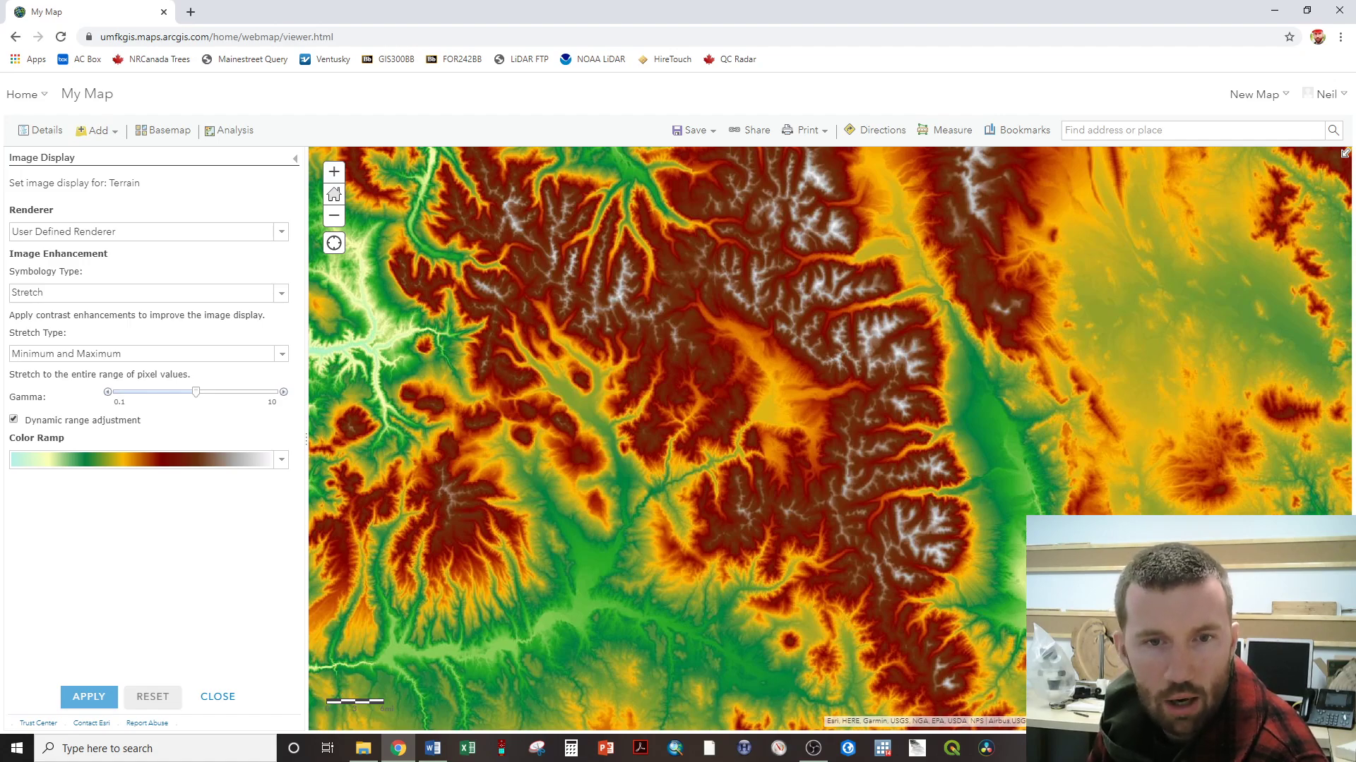
{"action": "mouse_move", "coordinate": [689, 317]}
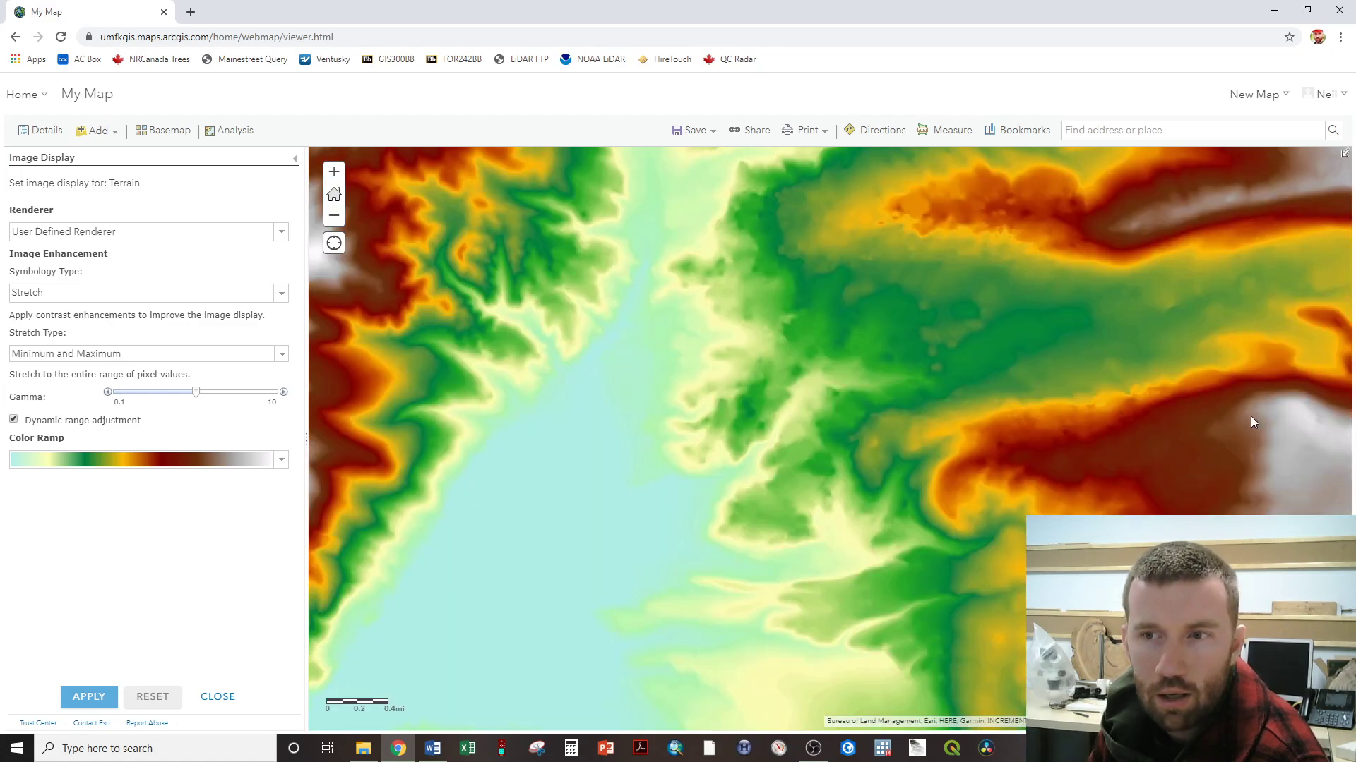
{"action": "mouse_move", "coordinate": [473, 530]}
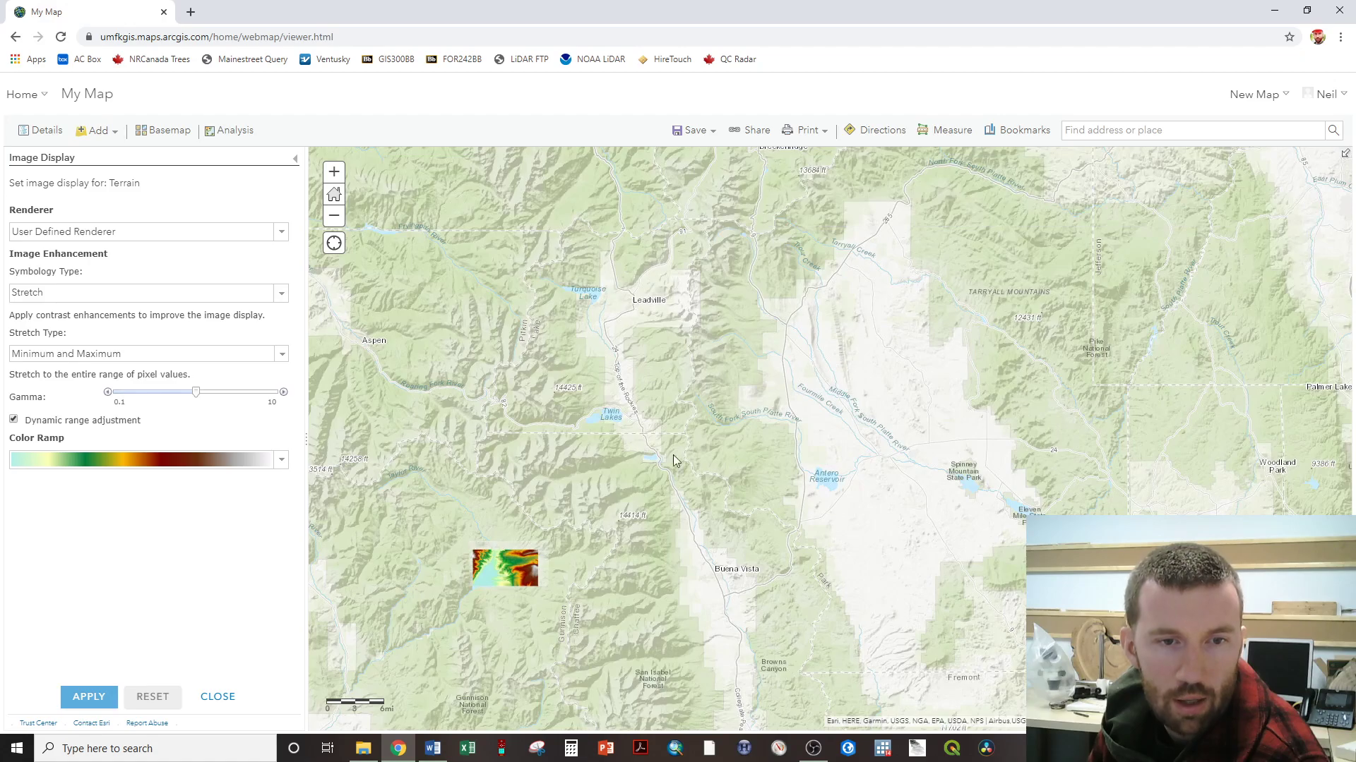
Close Image Display and set the Terrain layer's transparency to about 50%.
{"action": "left_click", "coordinate": [88, 697]}
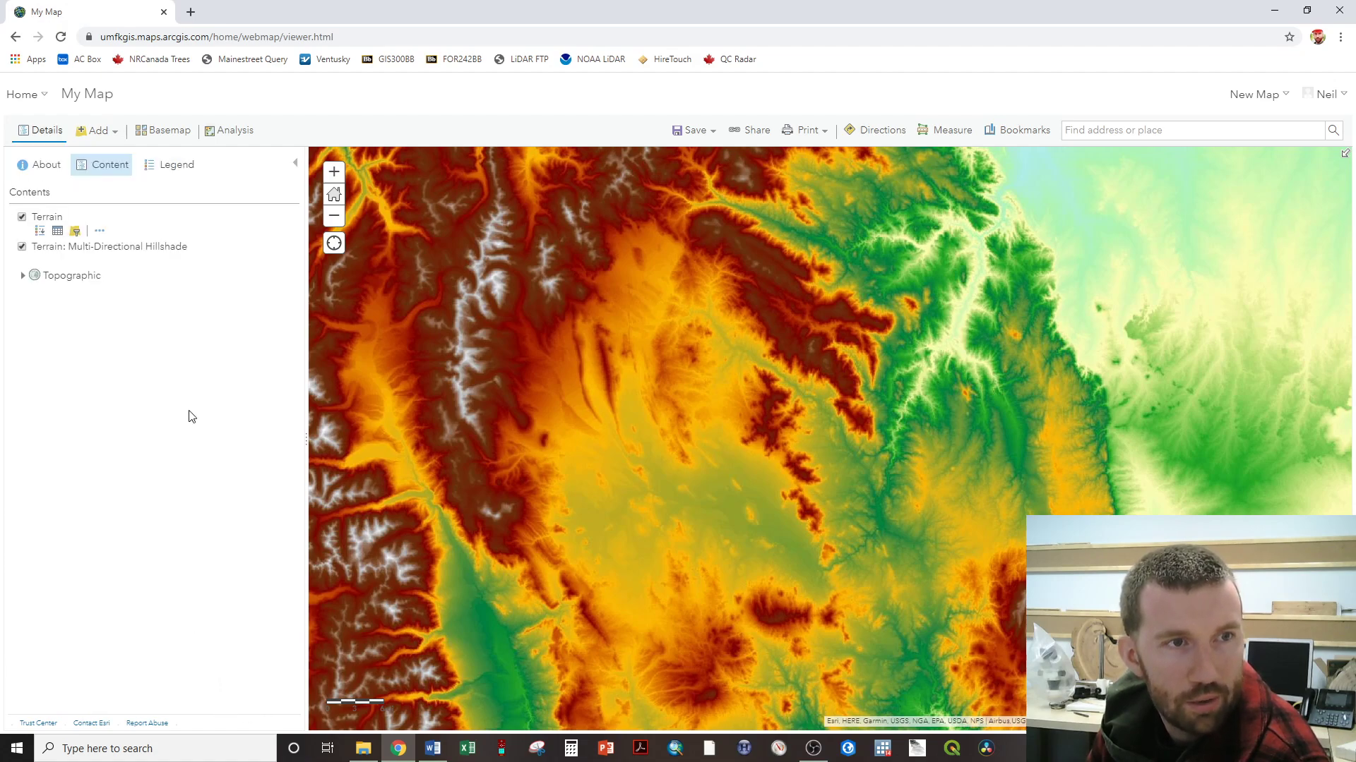
{"action": "mouse_move", "coordinate": [497, 466]}
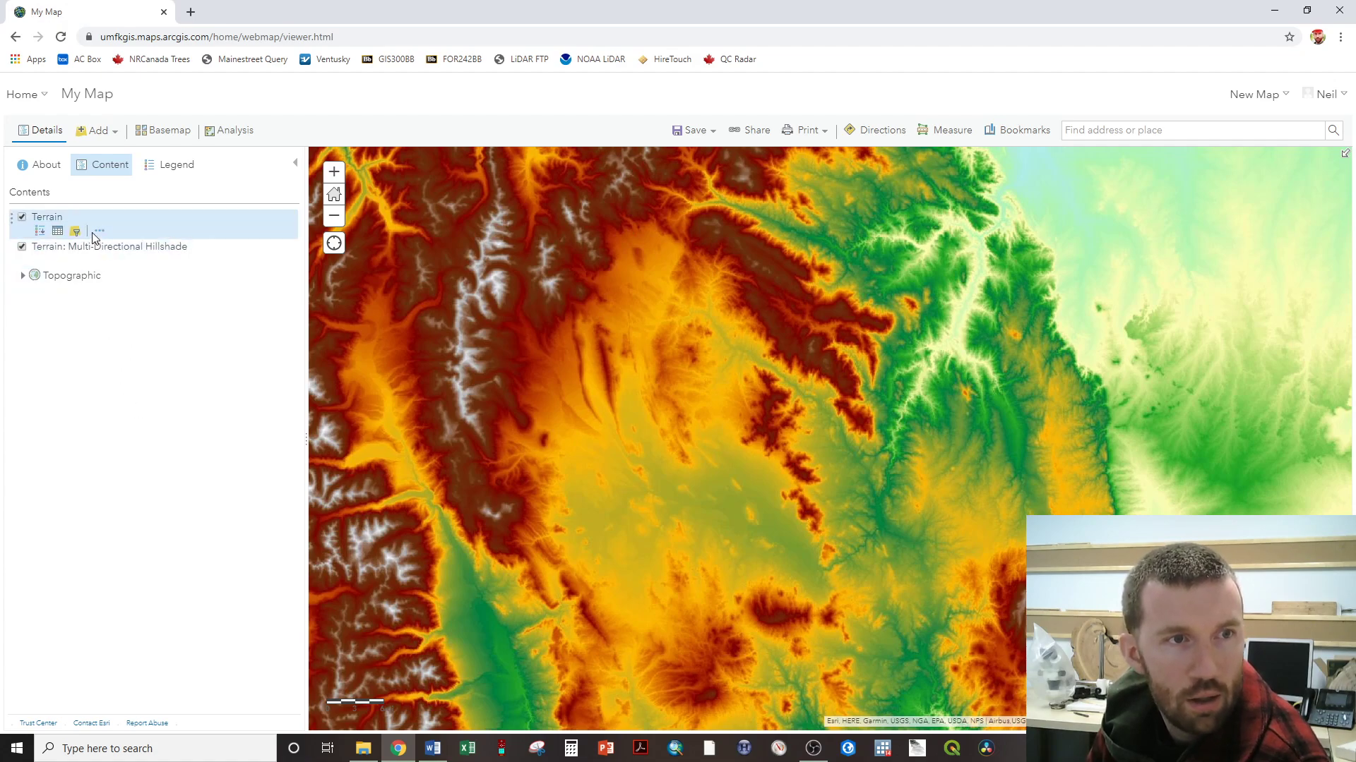
{"action": "left_click", "coordinate": [97, 231]}
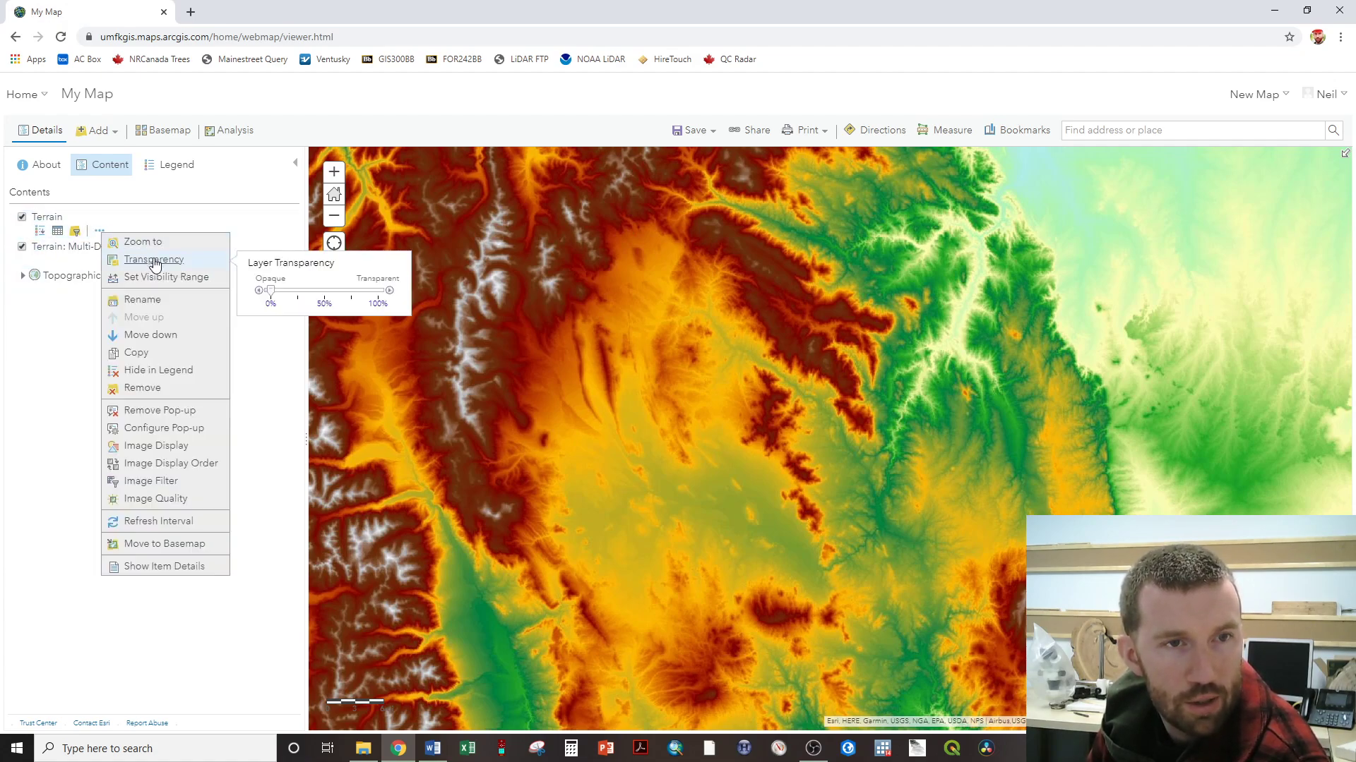
{"action": "left_click_drag", "start_coordinate": [269, 289], "coordinate": [305, 289]}
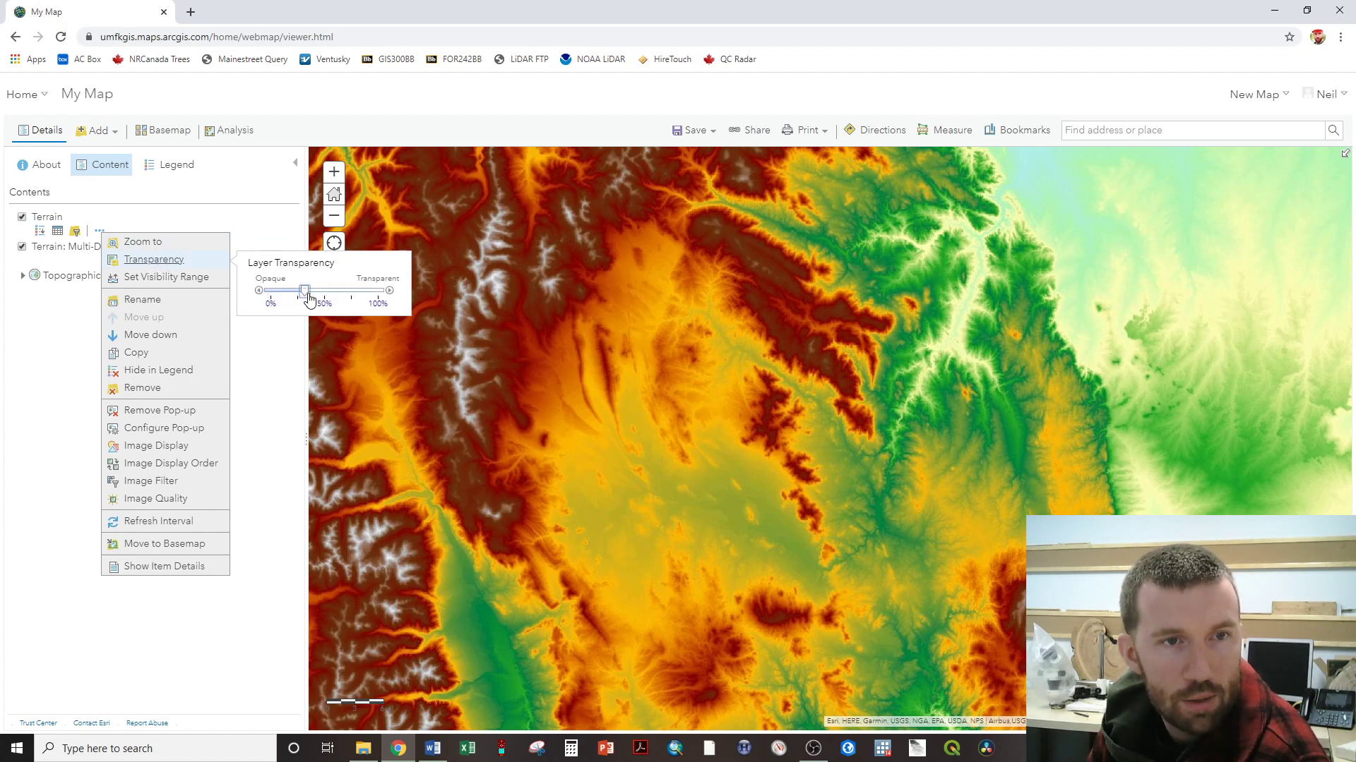
{"action": "left_click_drag", "start_coordinate": [305, 290], "coordinate": [324, 289]}
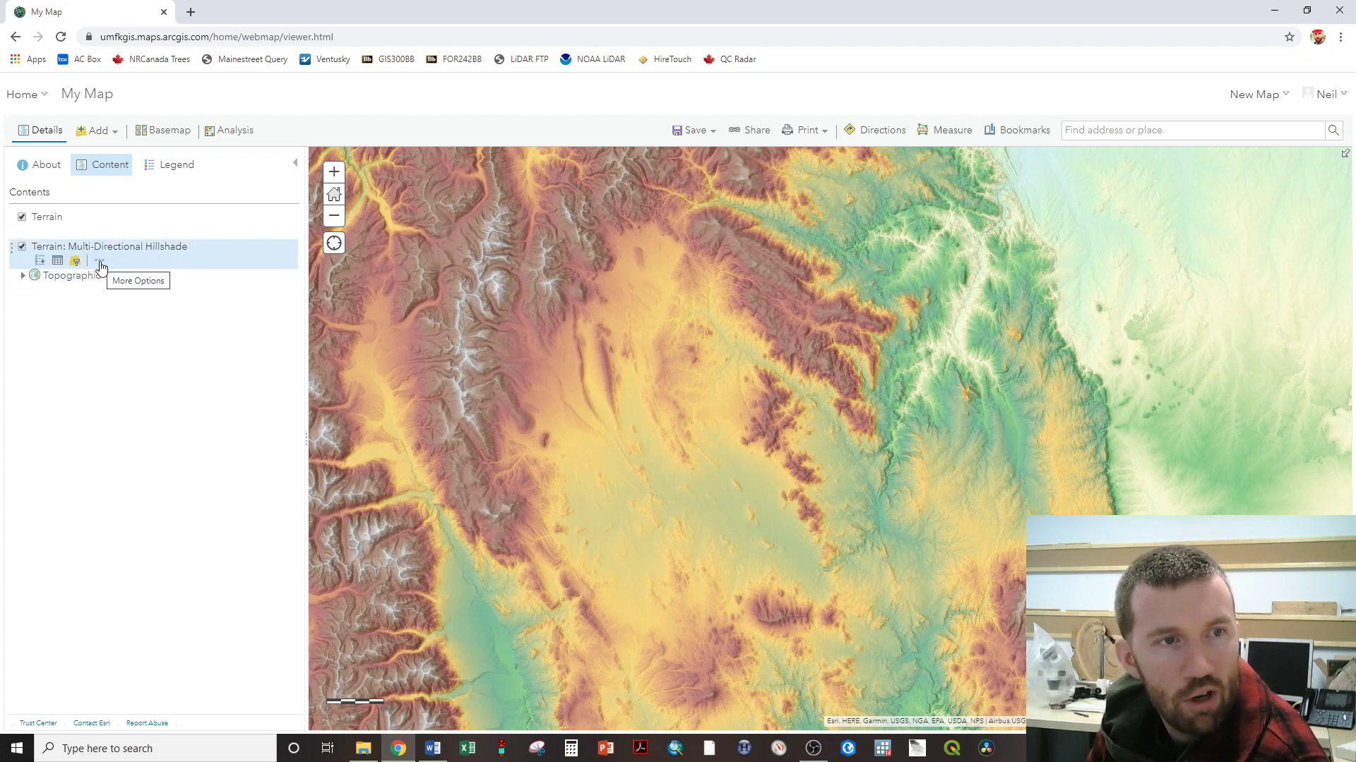
Give the hillshade layer a Minimum and Maximum stretch with adjusted gamma, and apply.
{"action": "left_click", "coordinate": [75, 260]}
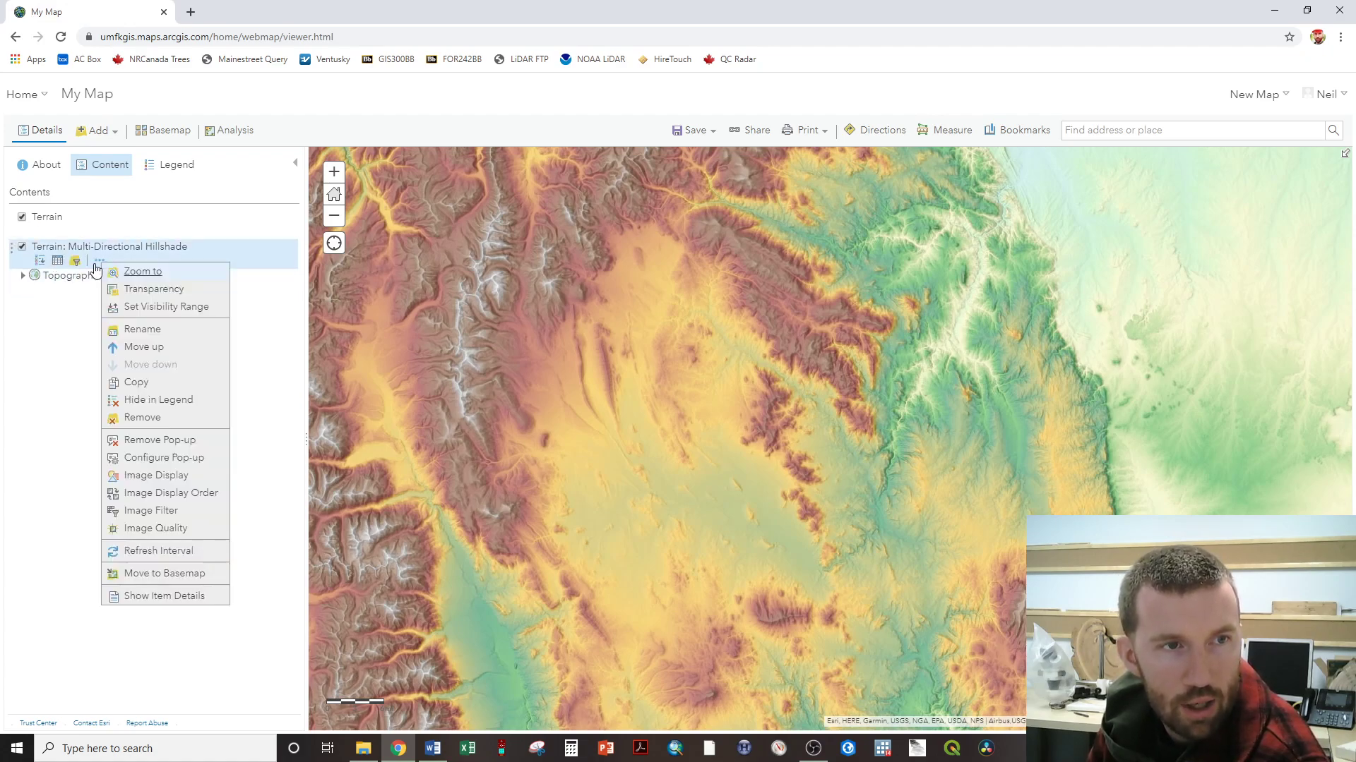
{"action": "mouse_move", "coordinate": [147, 370]}
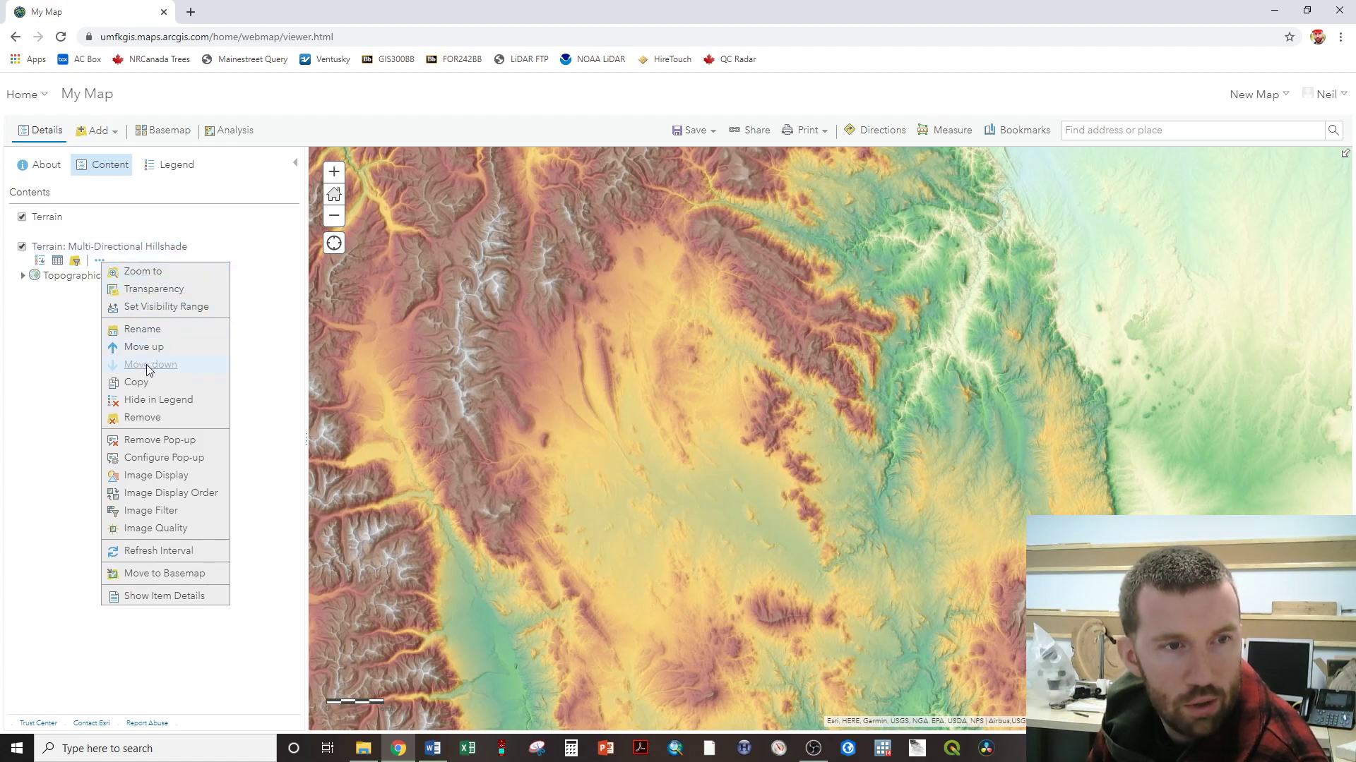
{"action": "mouse_move", "coordinate": [155, 475]}
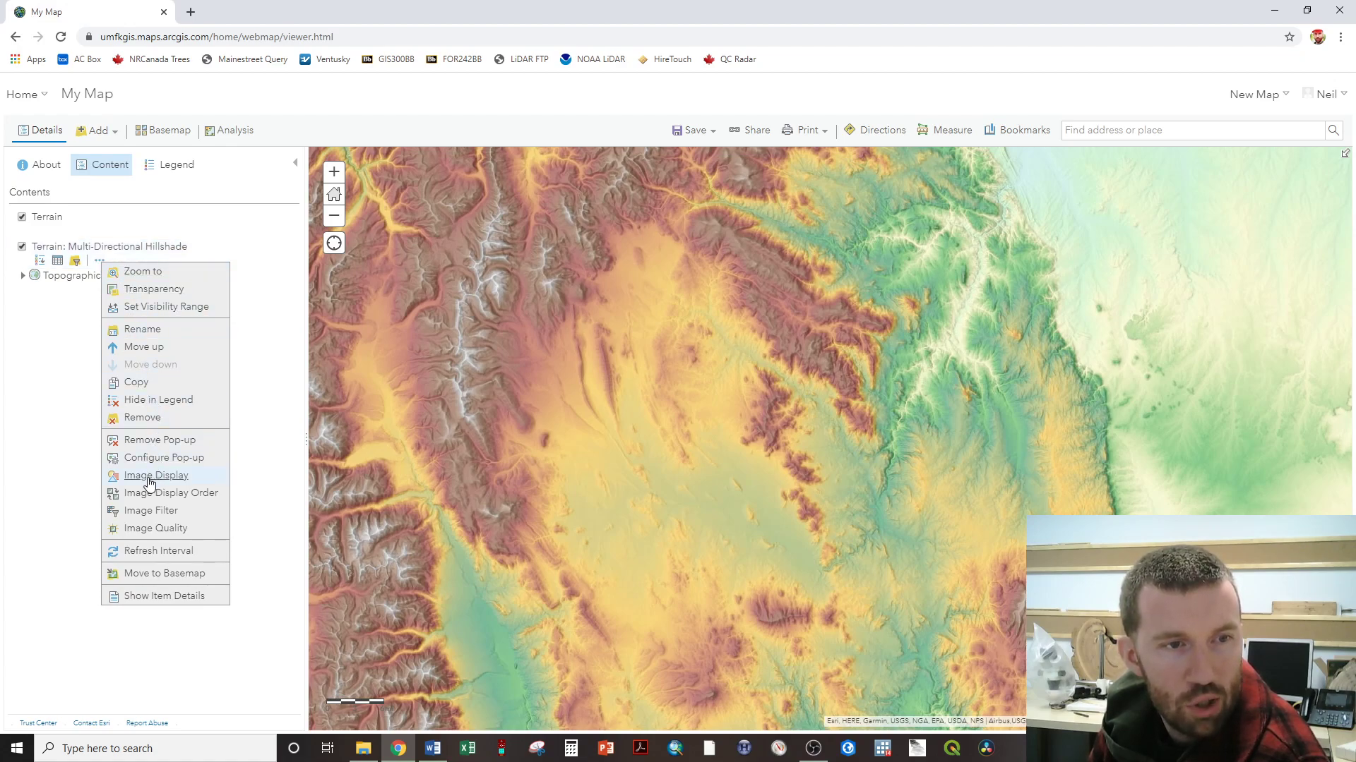
{"action": "left_click", "coordinate": [155, 475]}
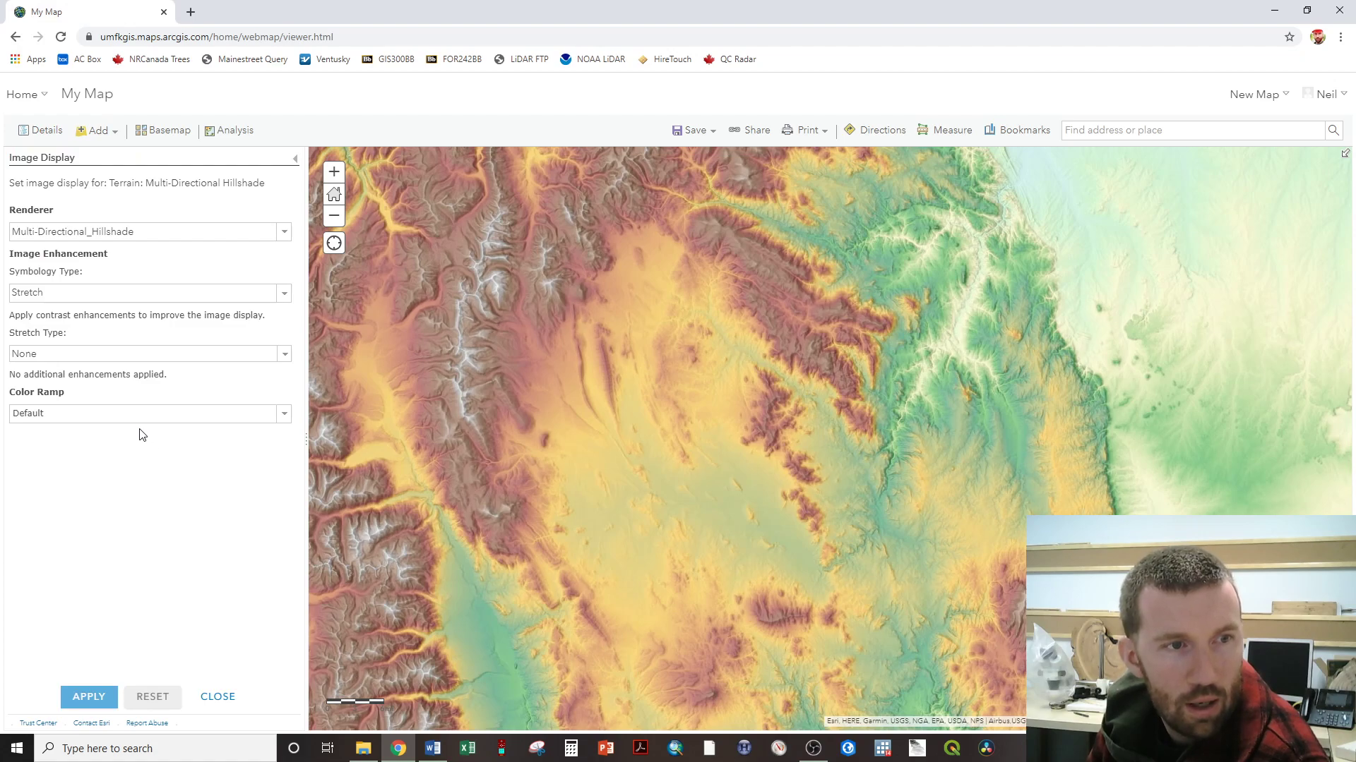
{"action": "left_click", "coordinate": [284, 353]}
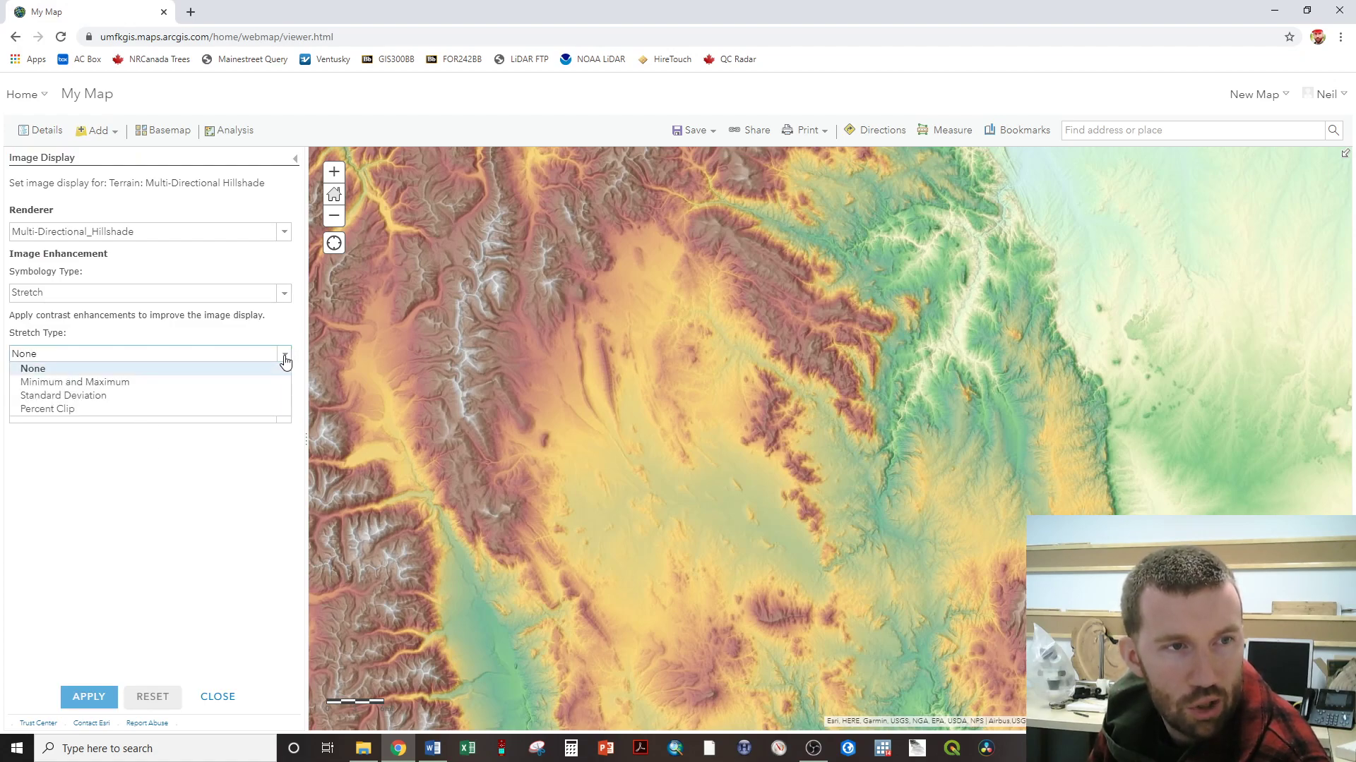
{"action": "left_click", "coordinate": [75, 382]}
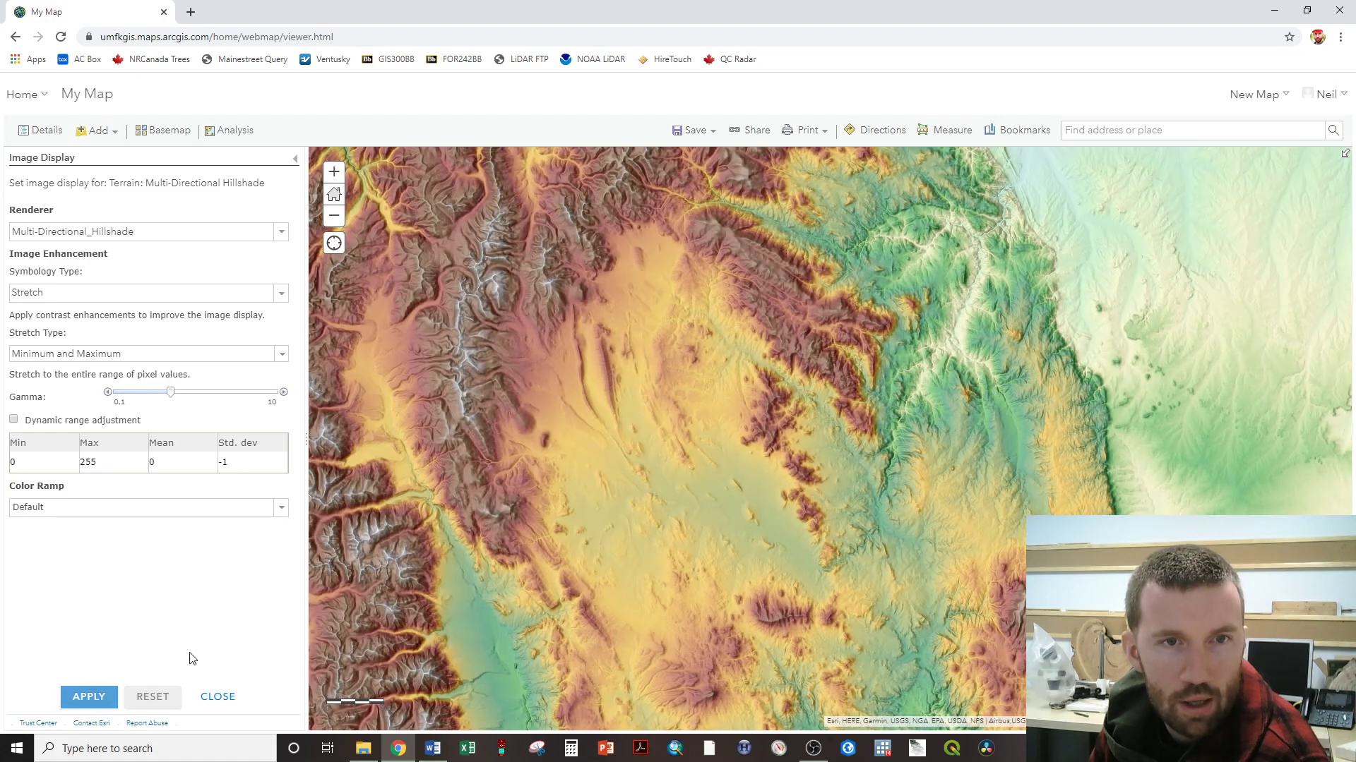
{"action": "mouse_move", "coordinate": [411, 466]}
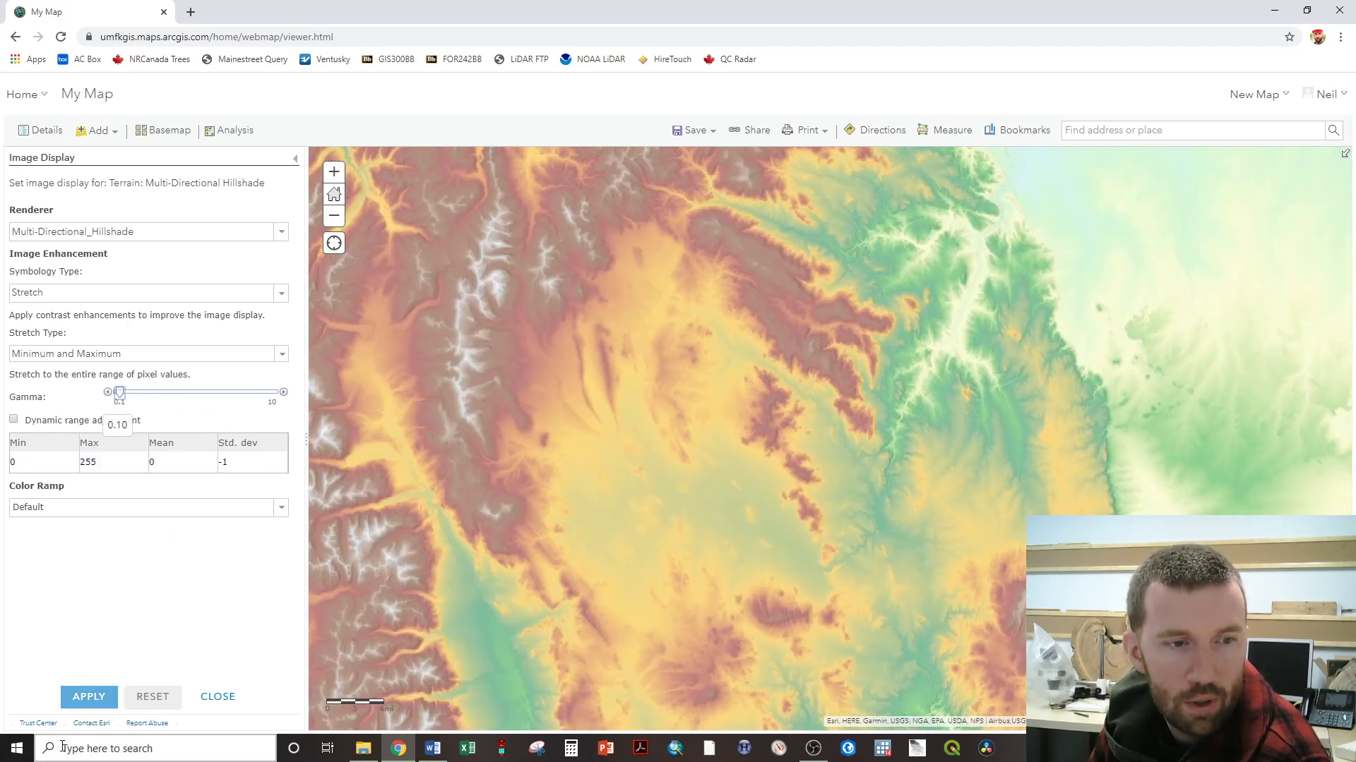
{"action": "left_click", "coordinate": [88, 697]}
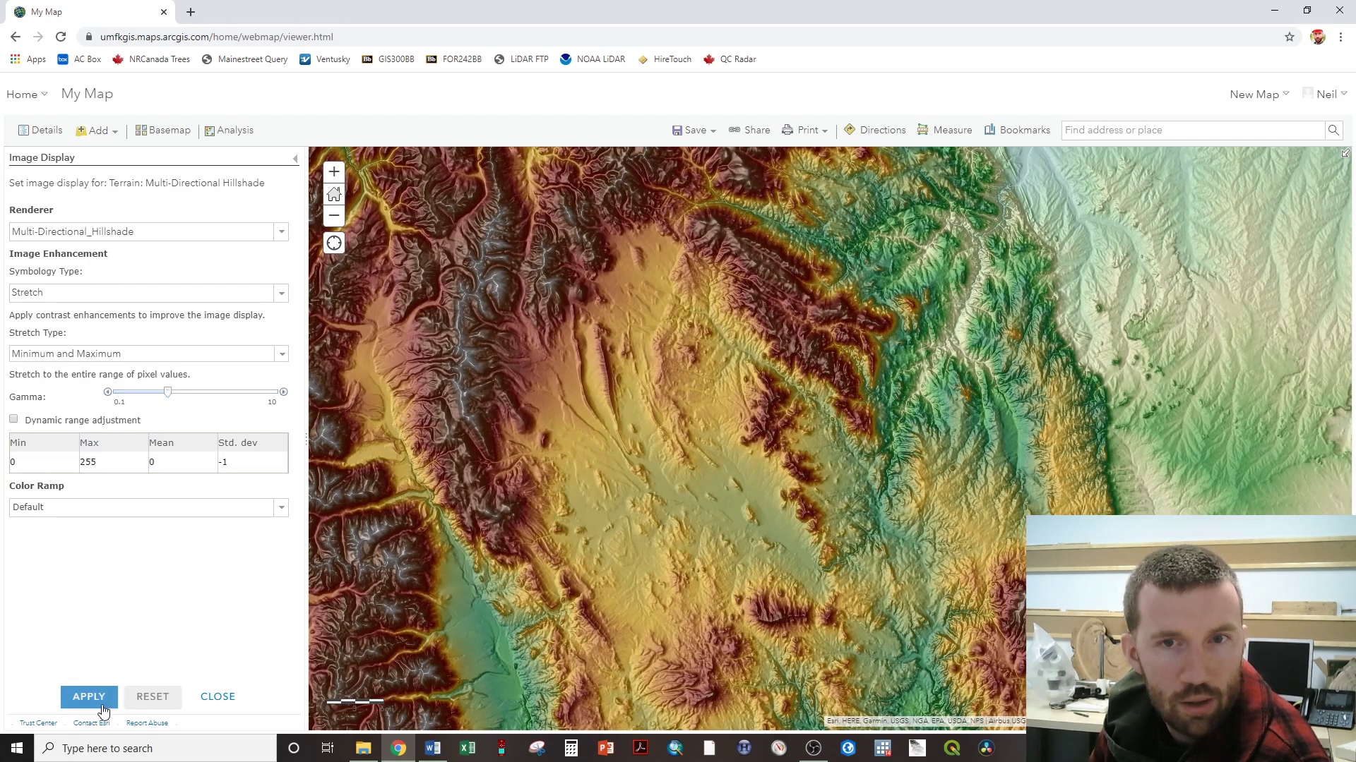
{"action": "left_click", "coordinate": [88, 697]}
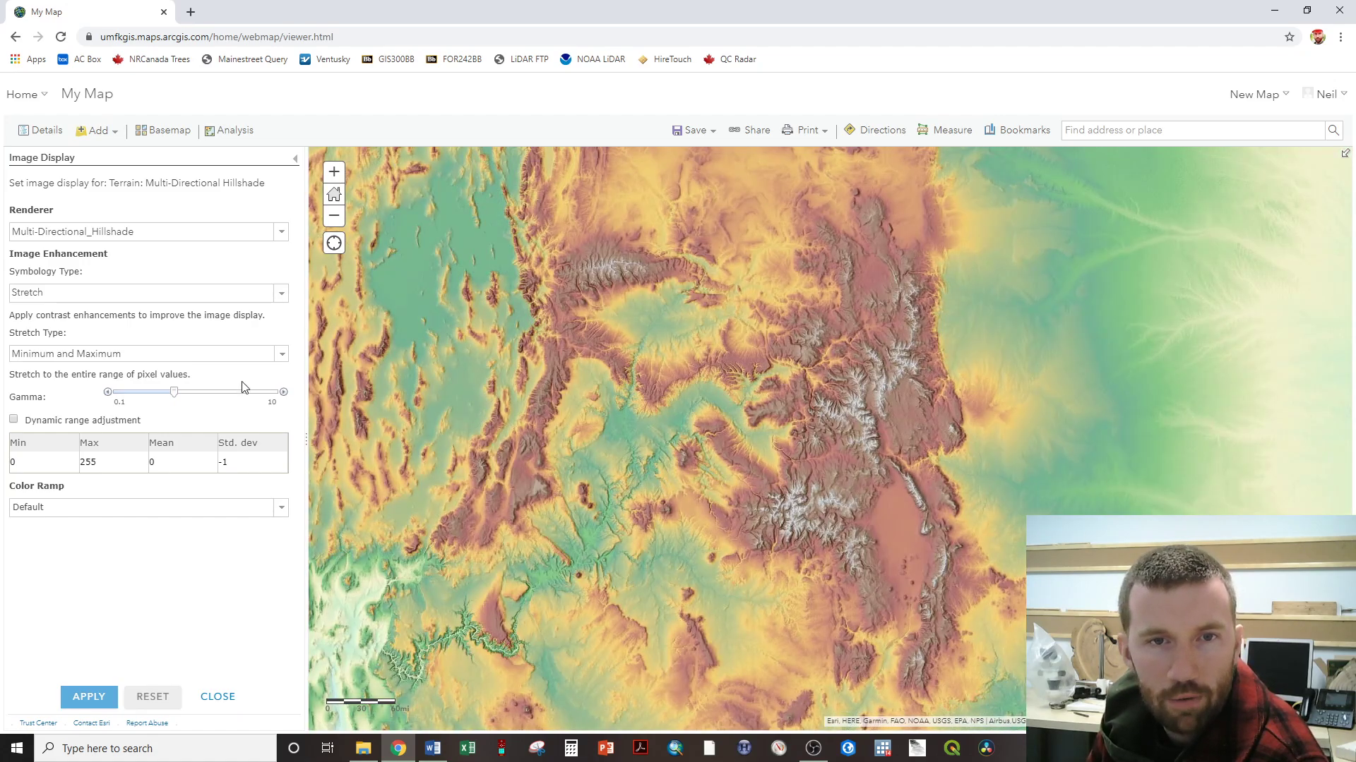
{"action": "mouse_move", "coordinate": [116, 651]}
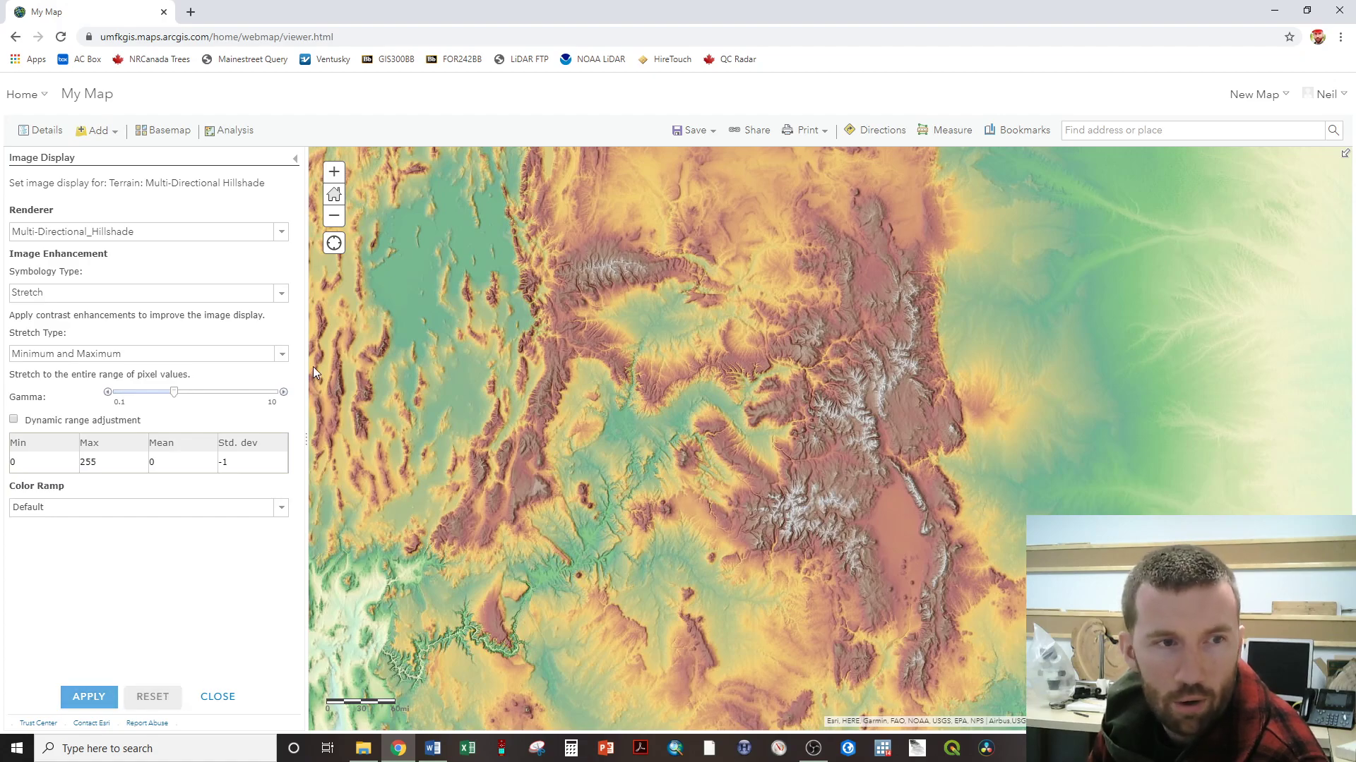
Close Image Display and zoom in on the colored terrain over hillshade relief.
{"action": "left_click", "coordinate": [217, 696]}
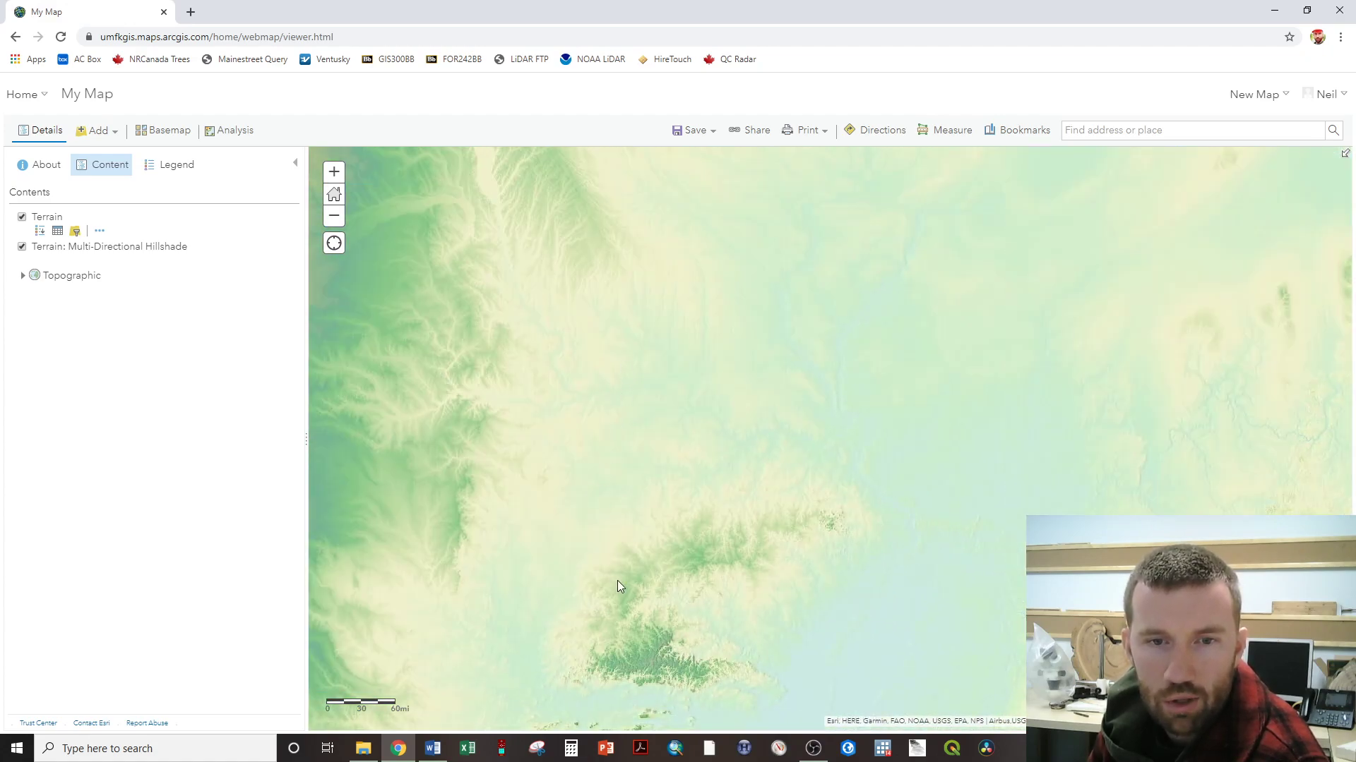
{"action": "scroll", "scroll_direction": "up", "scroll_amount": 3}
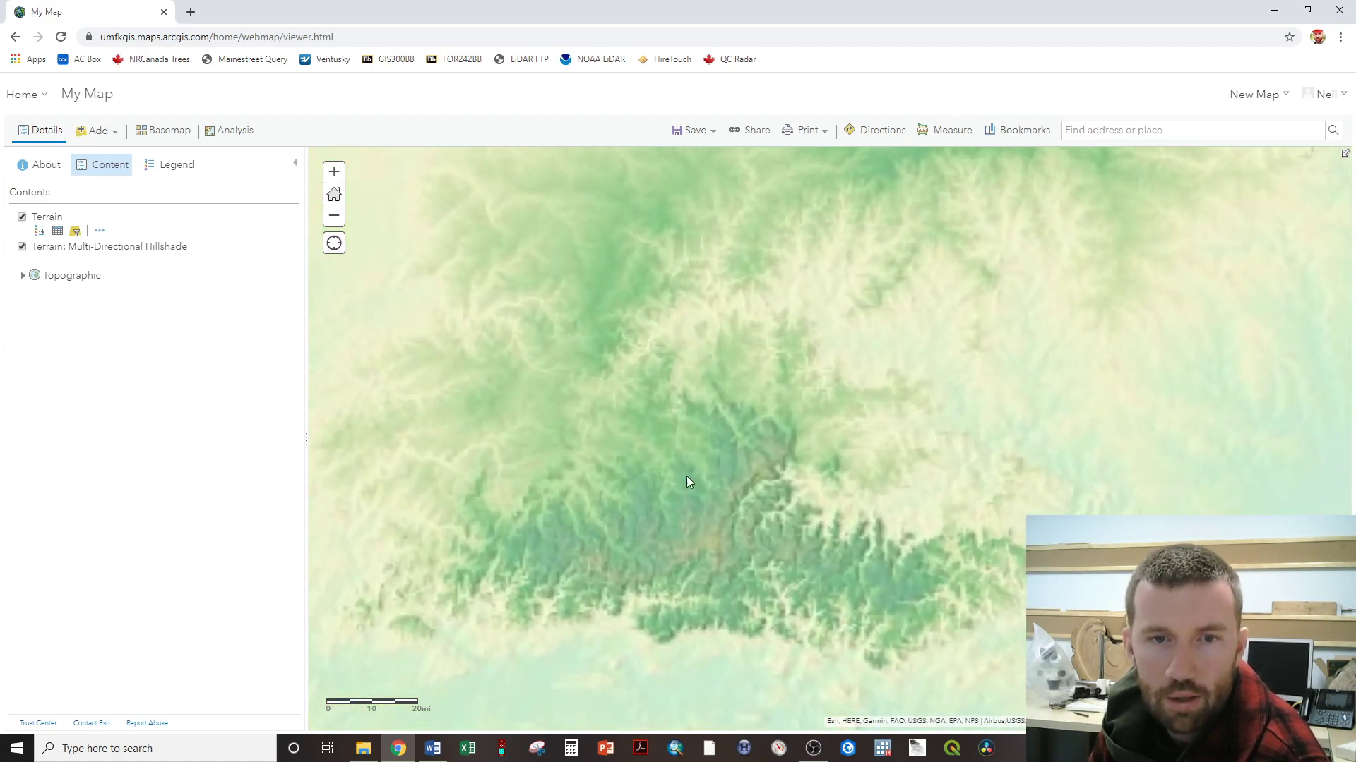
{"action": "mouse_move", "coordinate": [663, 566]}
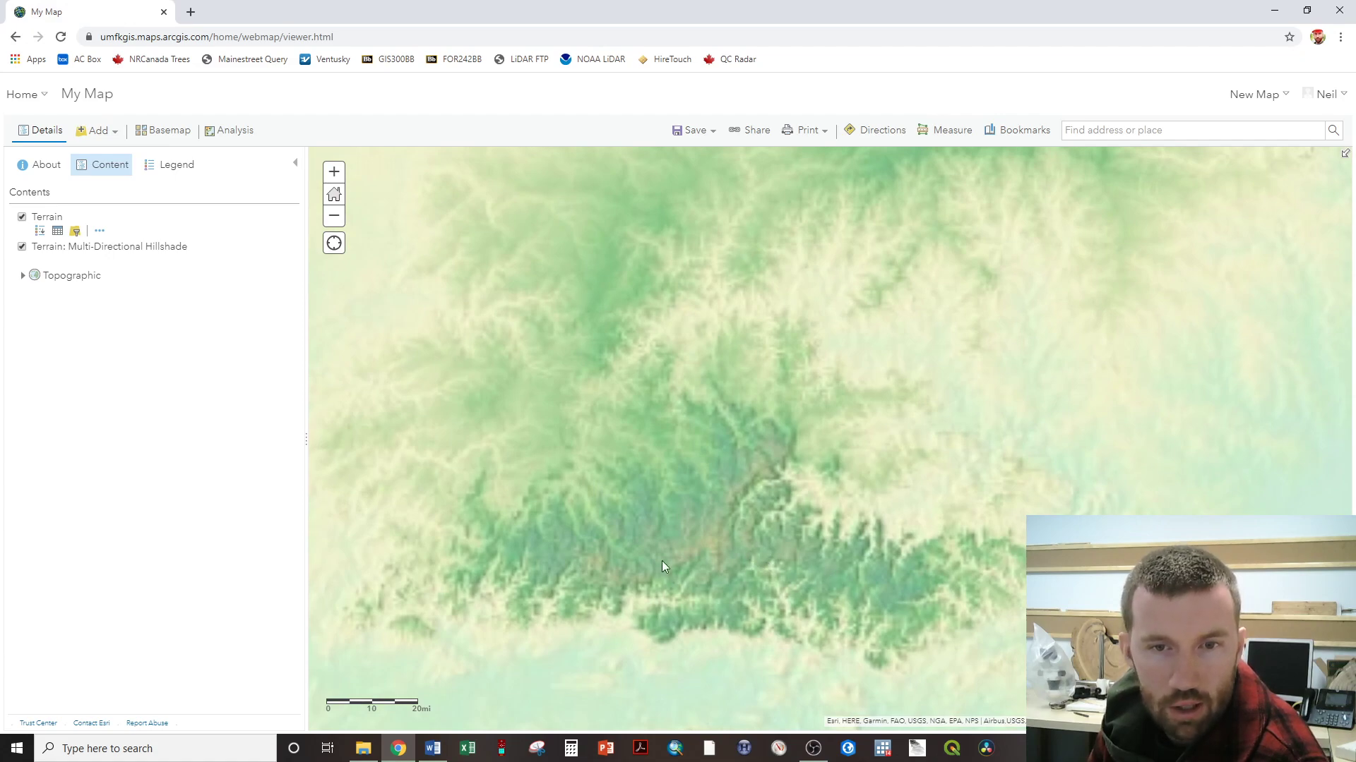
{"action": "mouse_move", "coordinate": [1017, 557]}
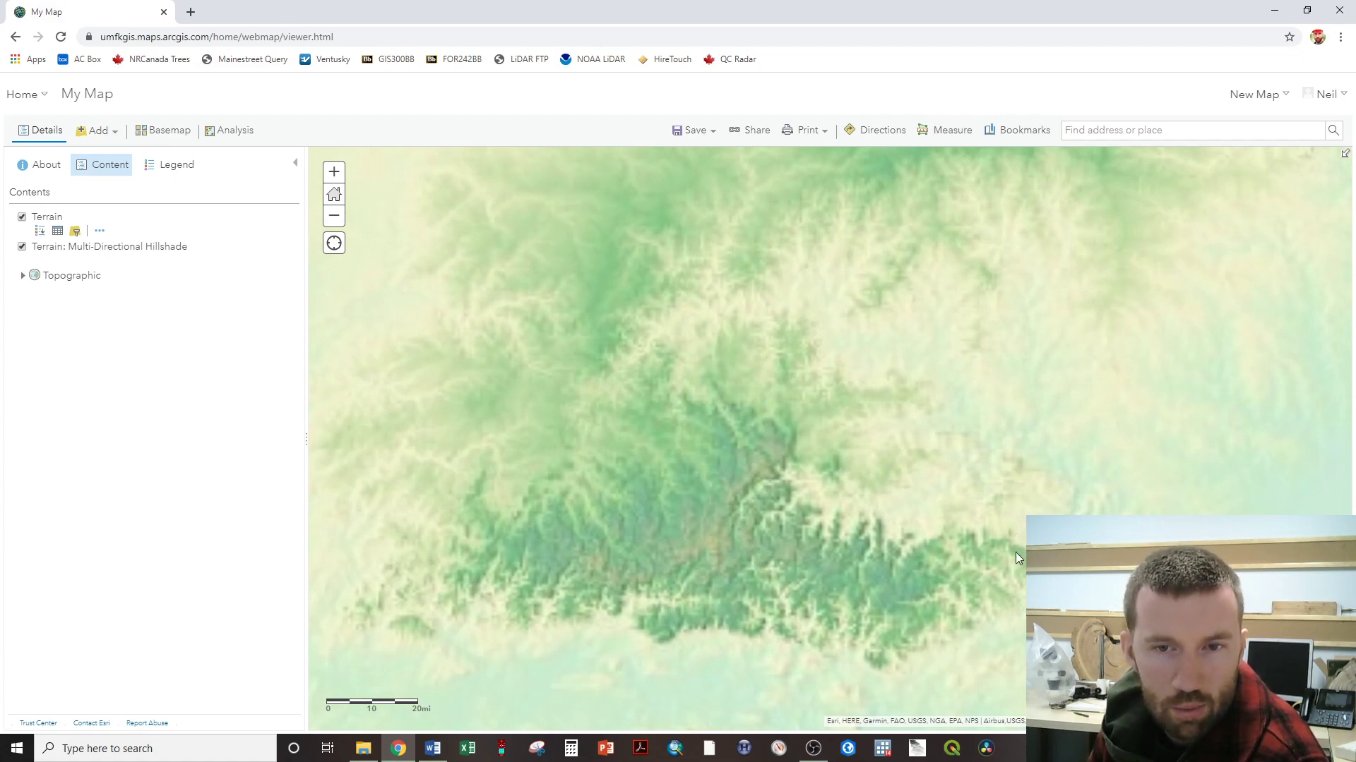
{"action": "mouse_move", "coordinate": [897, 450]}
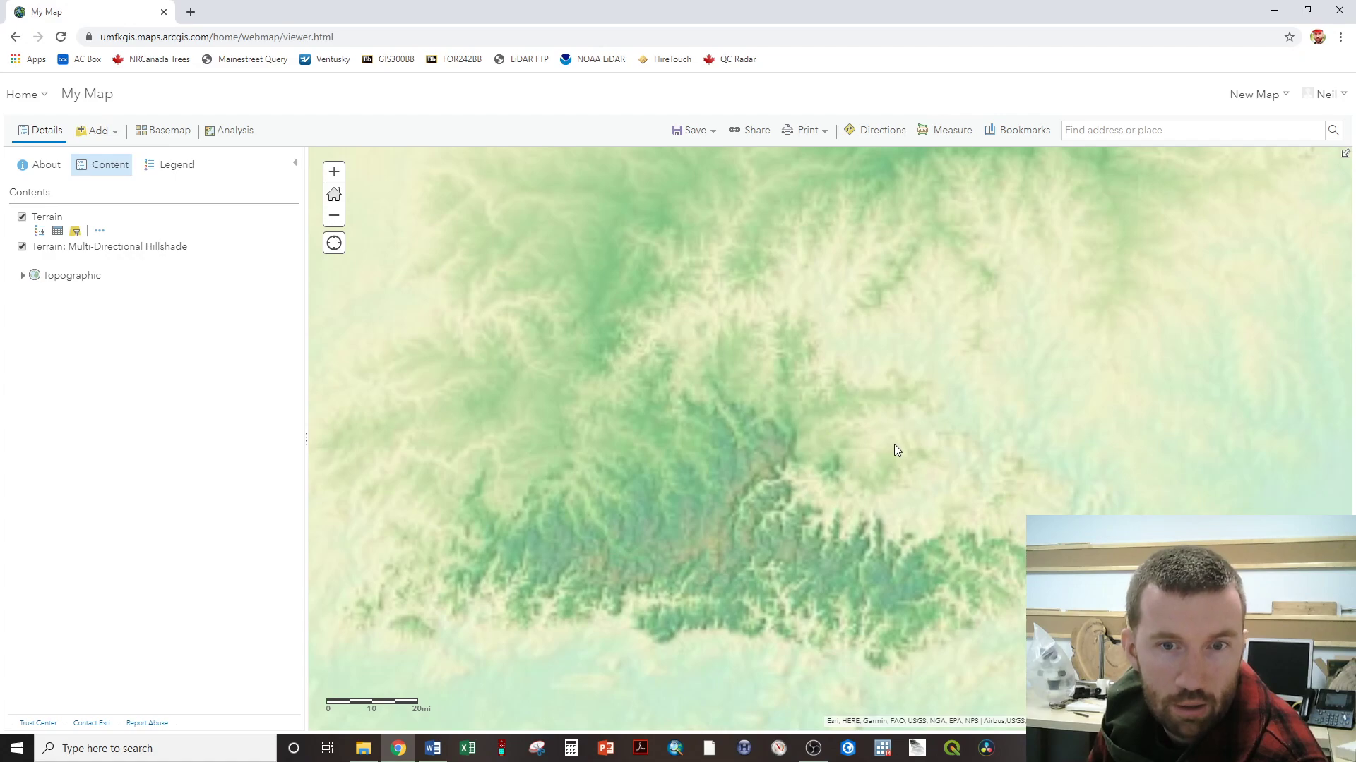
{"action": "mouse_move", "coordinate": [958, 444]}
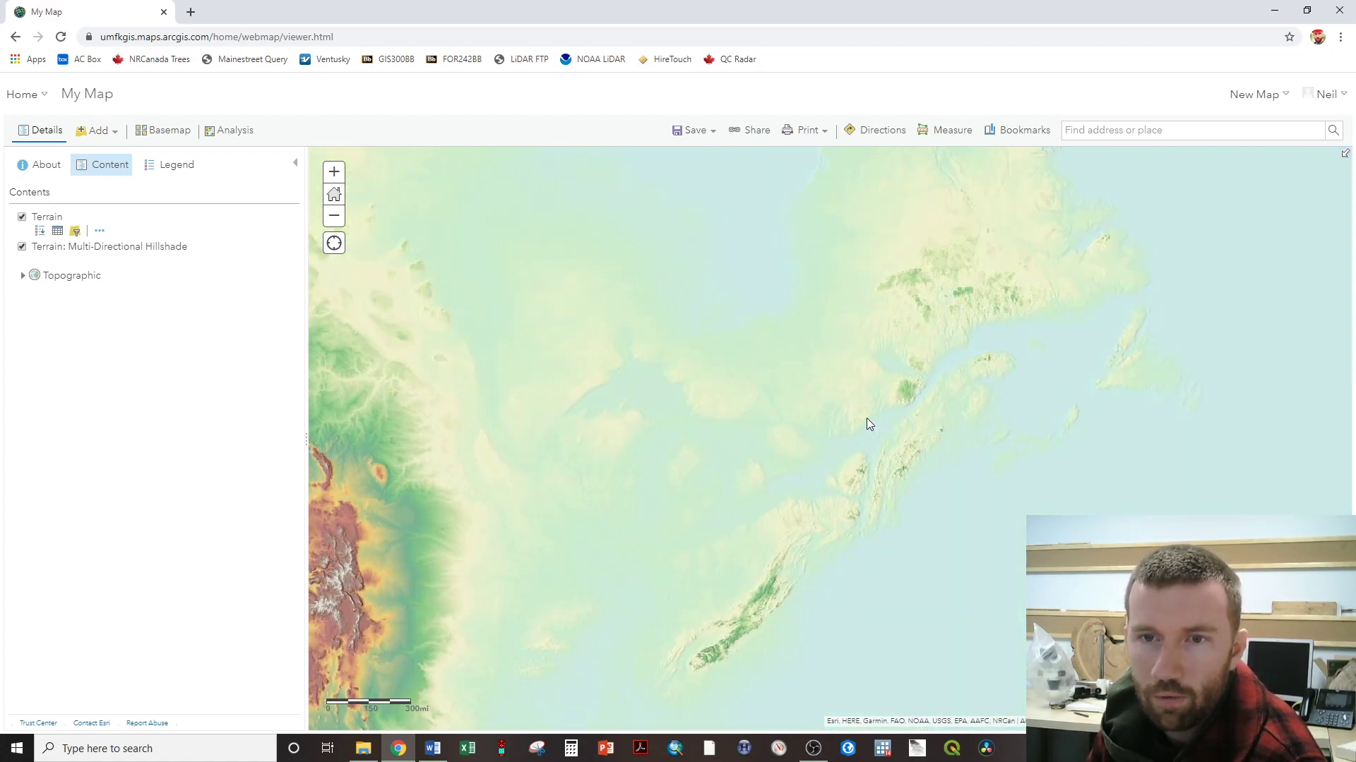
{"action": "mouse_move", "coordinate": [368, 571]}
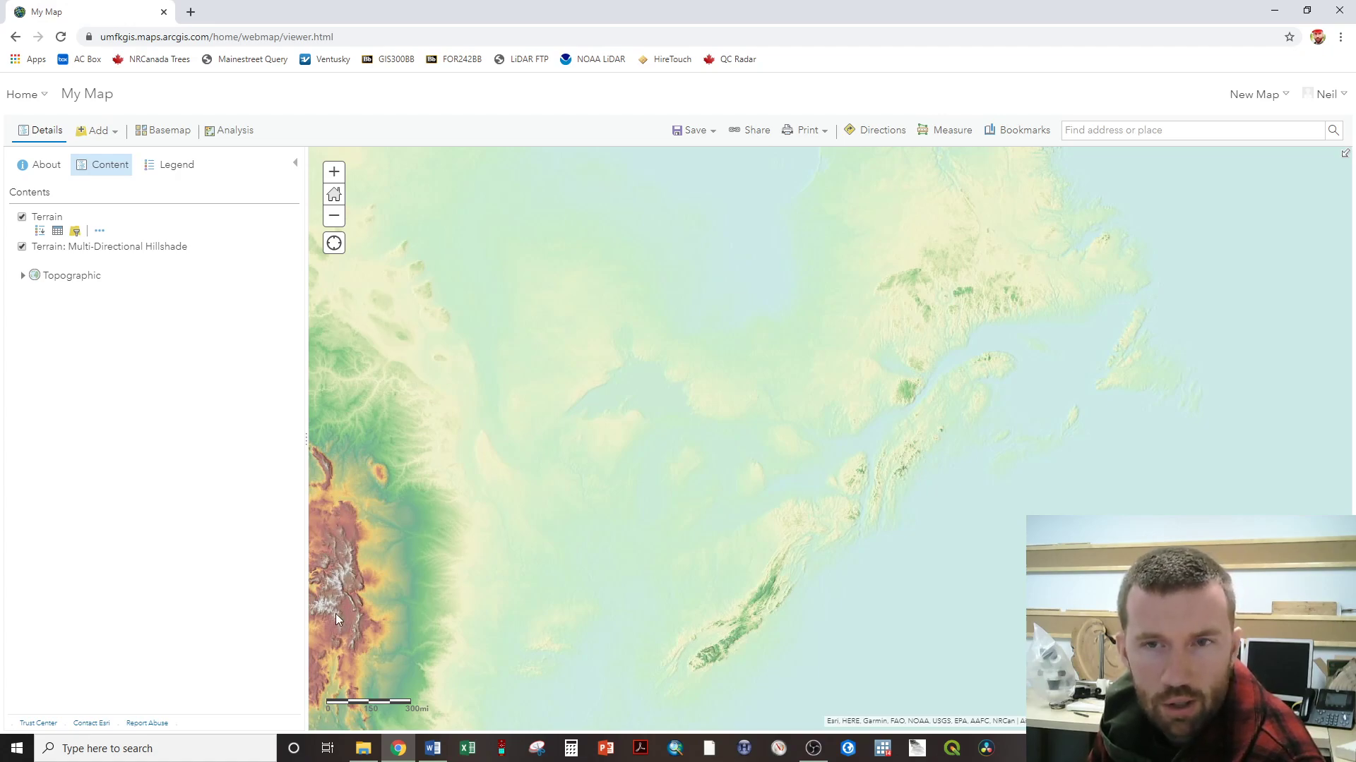
{"action": "mouse_move", "coordinate": [879, 369]}
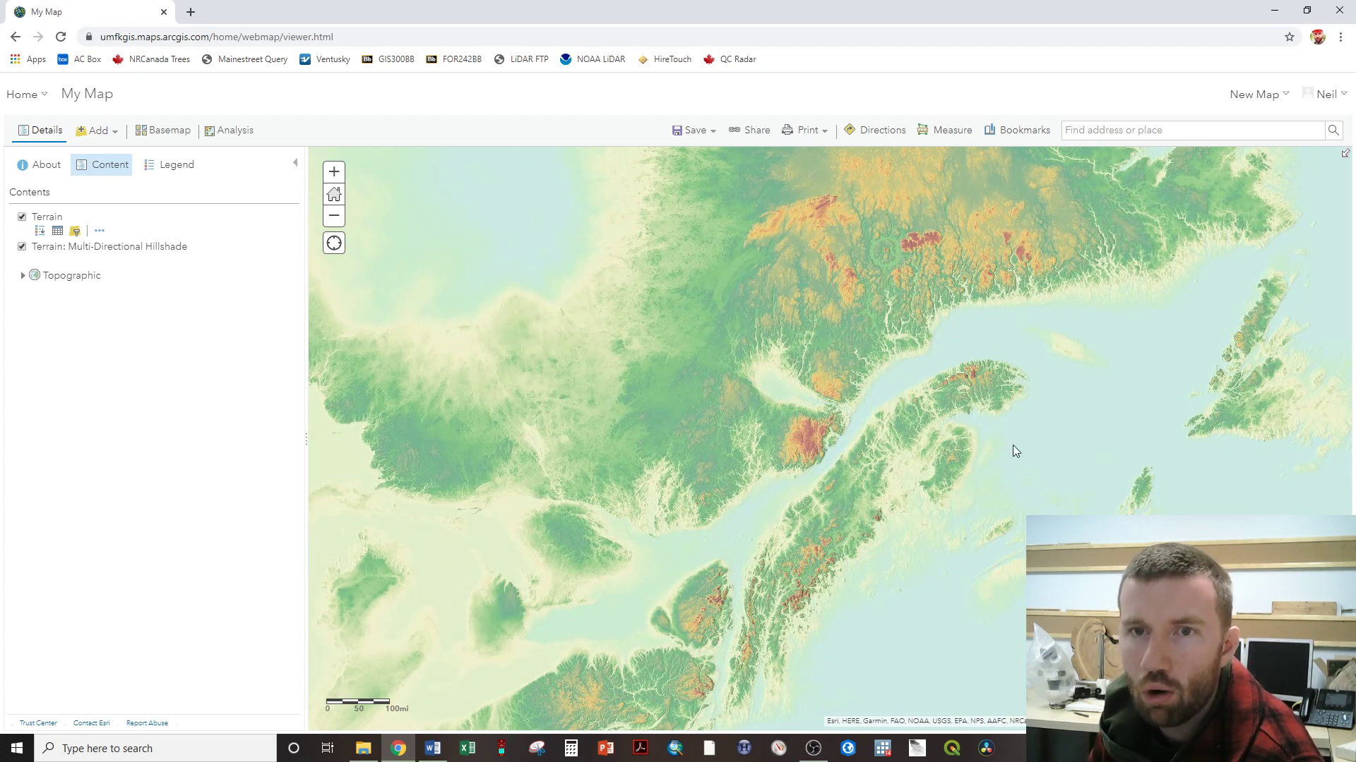
{"action": "mouse_move", "coordinate": [882, 525]}
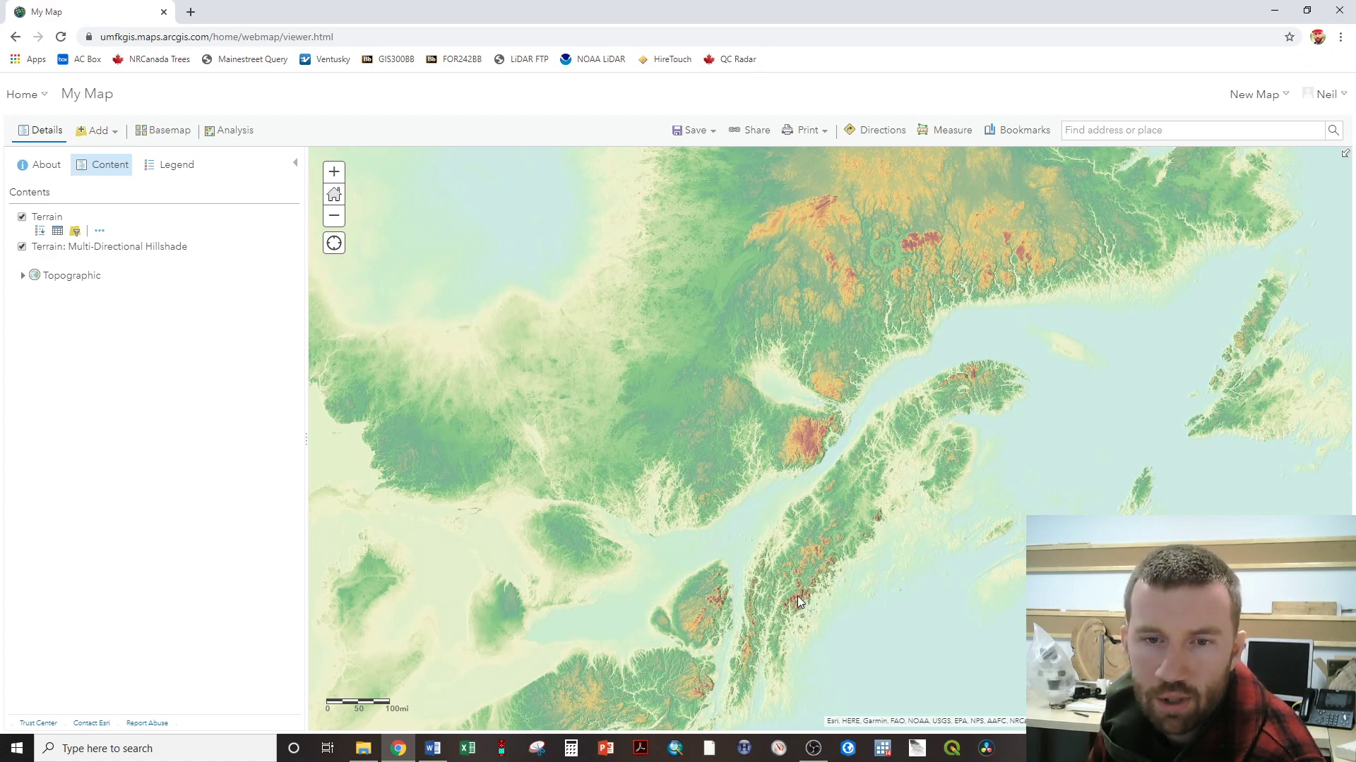
{"action": "mouse_move", "coordinate": [820, 424]}
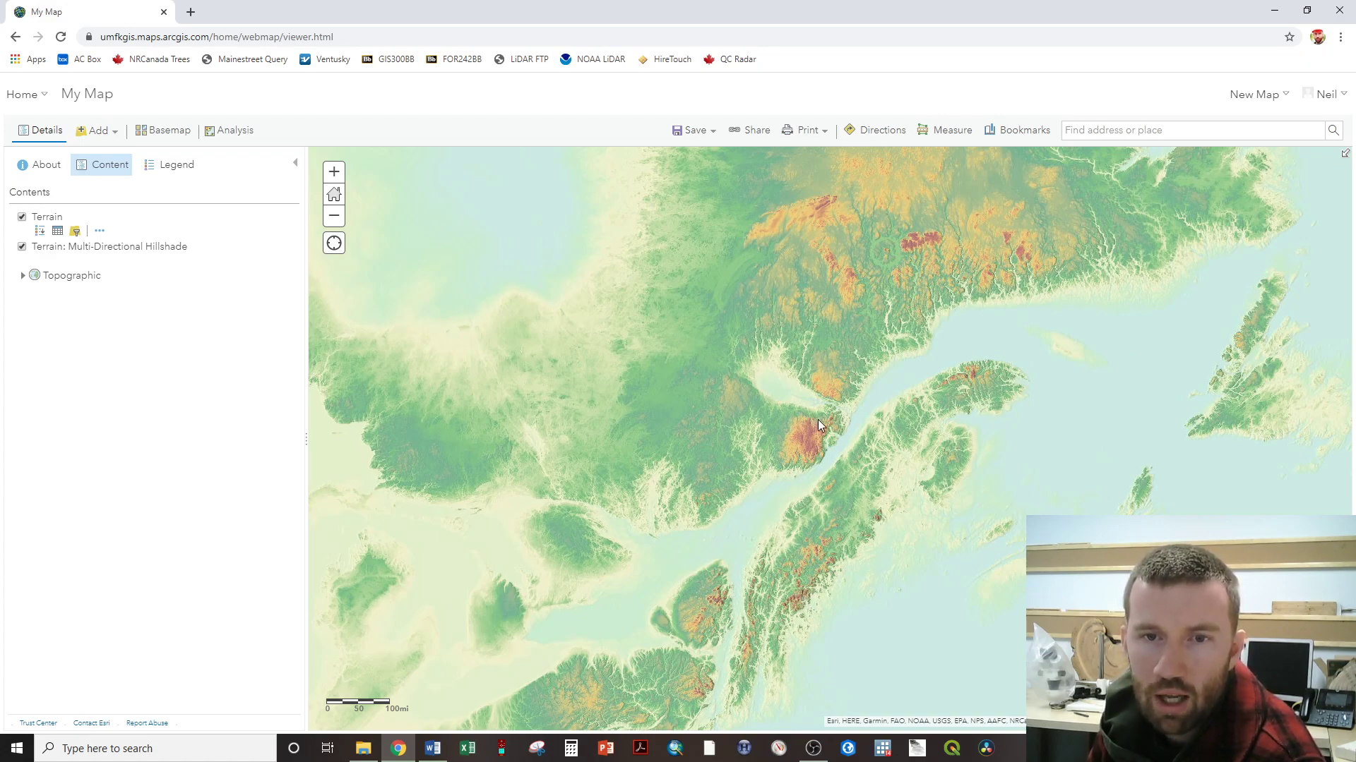
{"action": "mouse_move", "coordinate": [882, 242]}
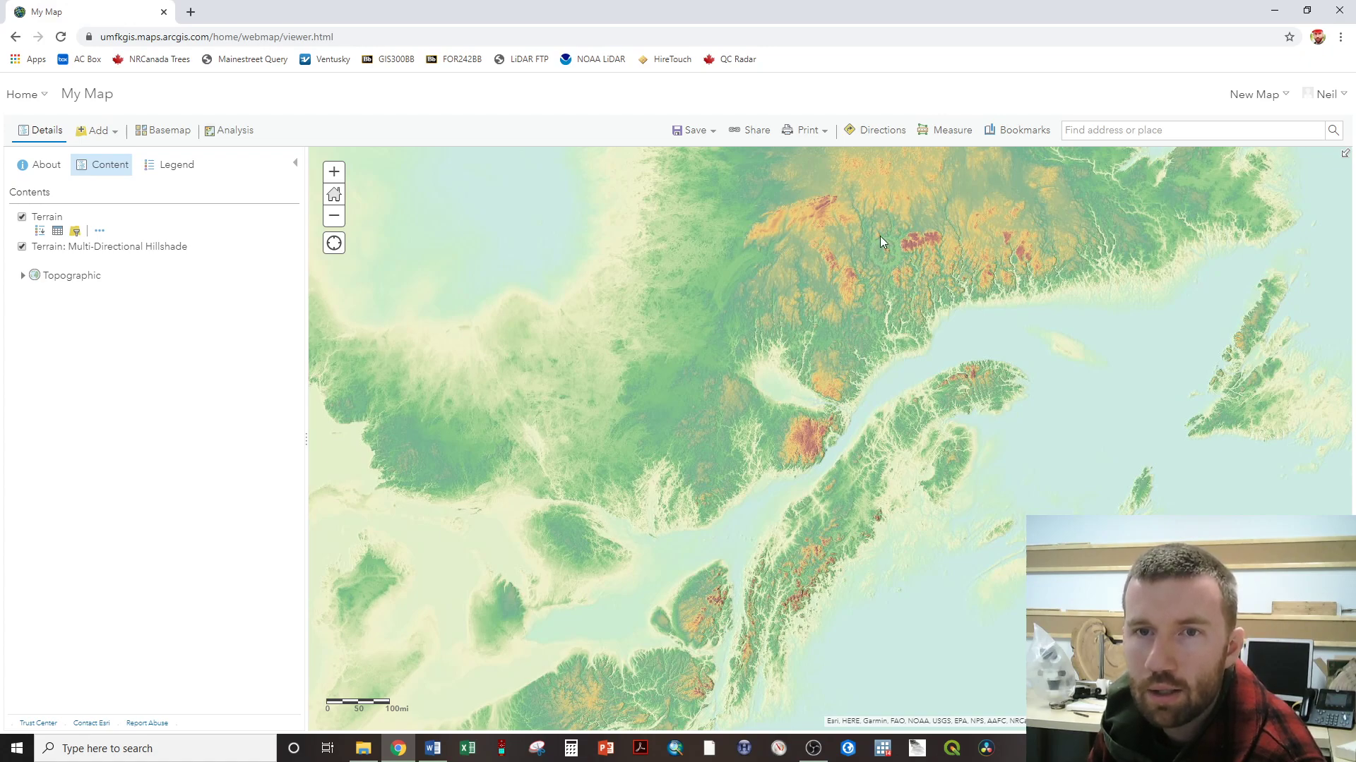
{"action": "mouse_move", "coordinate": [902, 264]}
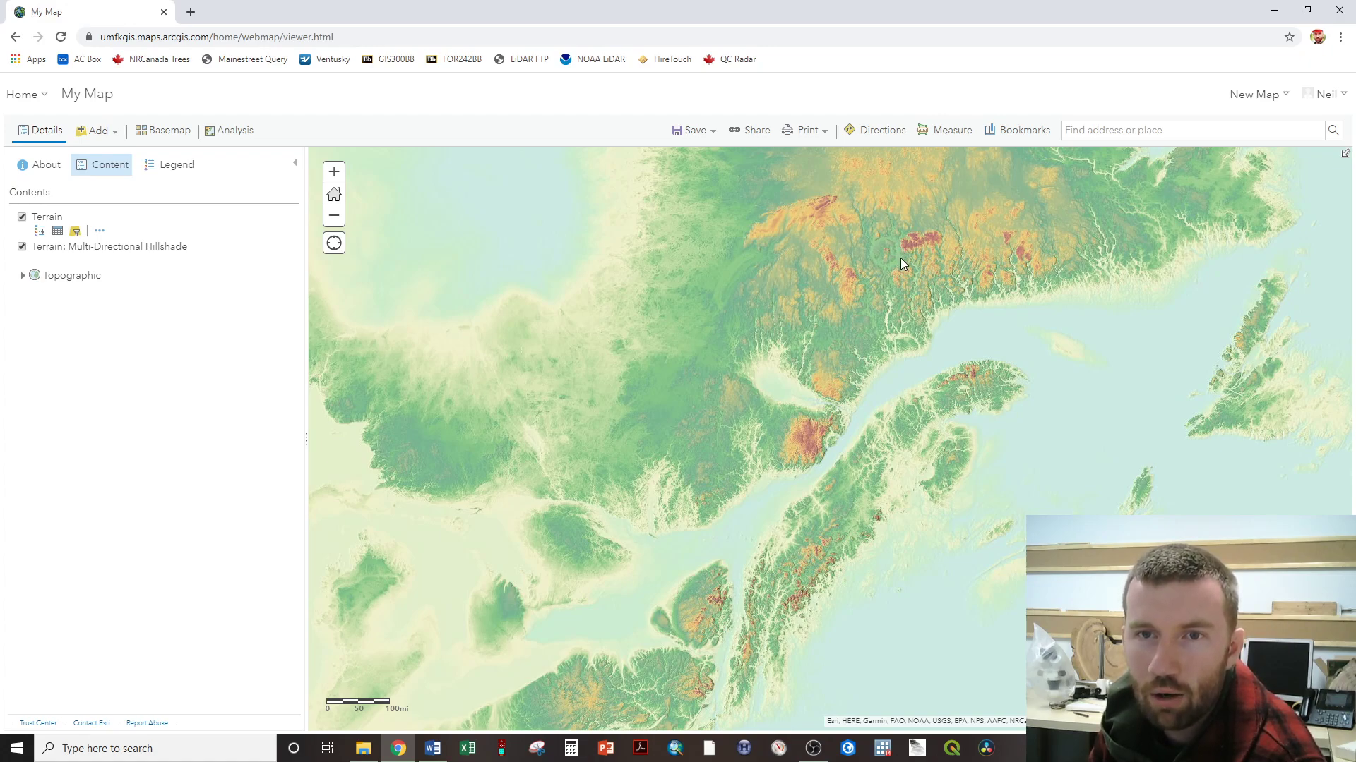
{"action": "mouse_move", "coordinate": [886, 276]}
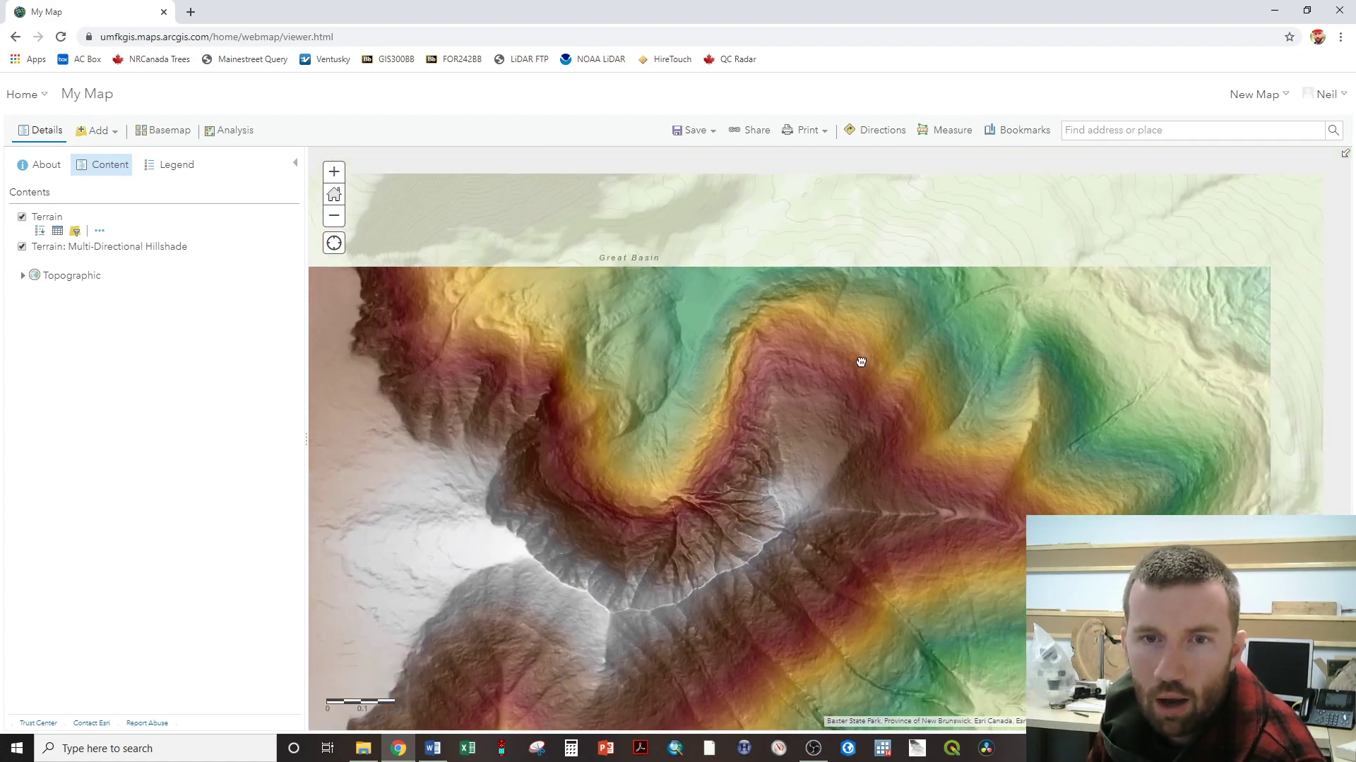
{"action": "scroll", "scroll_direction": "up", "scroll_amount": 3}
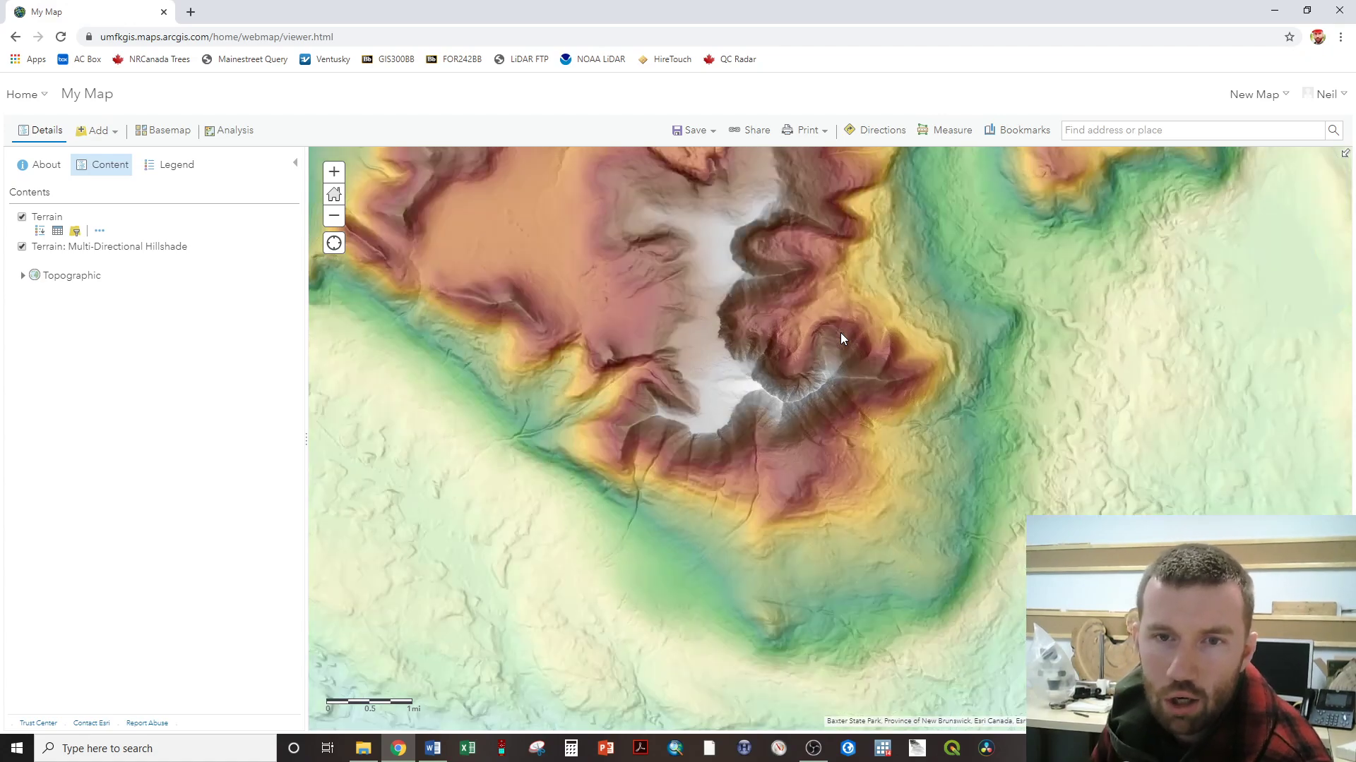
{"action": "mouse_move", "coordinate": [900, 381]}
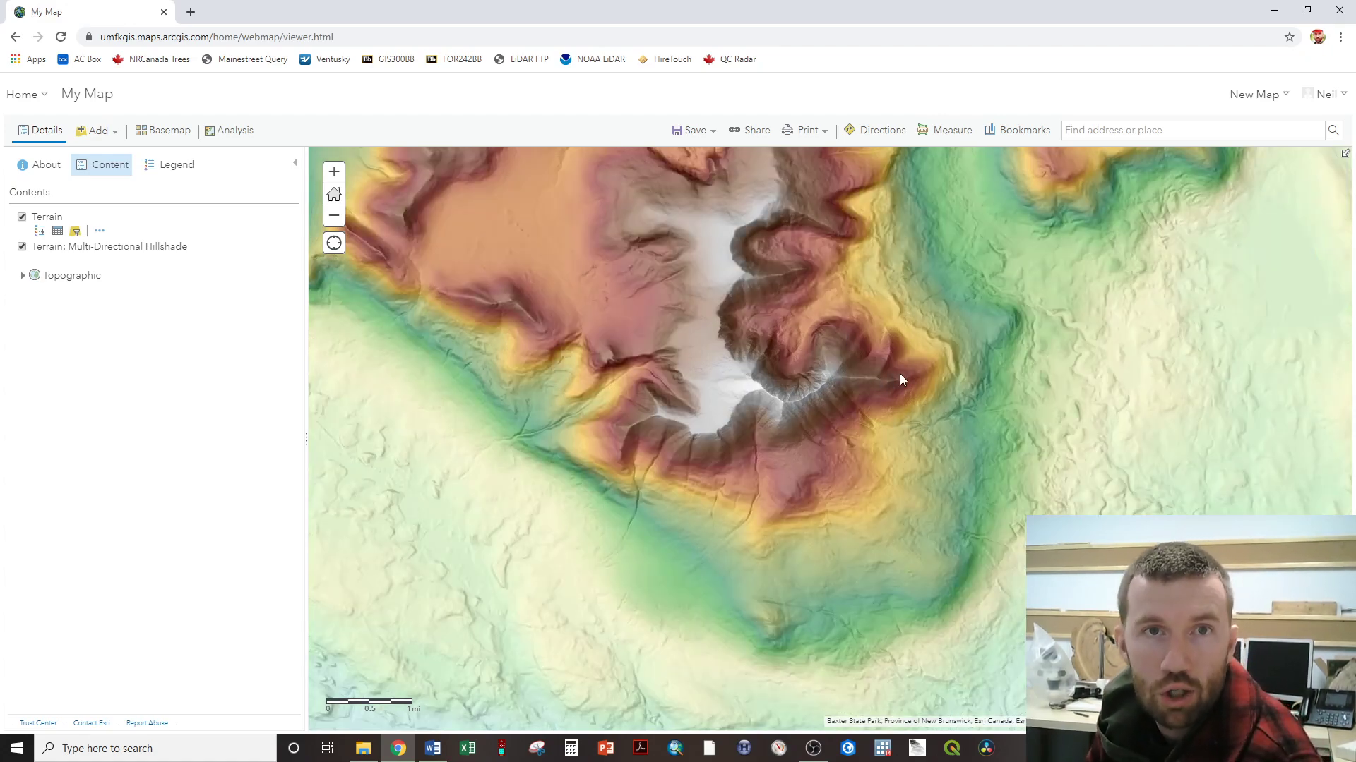